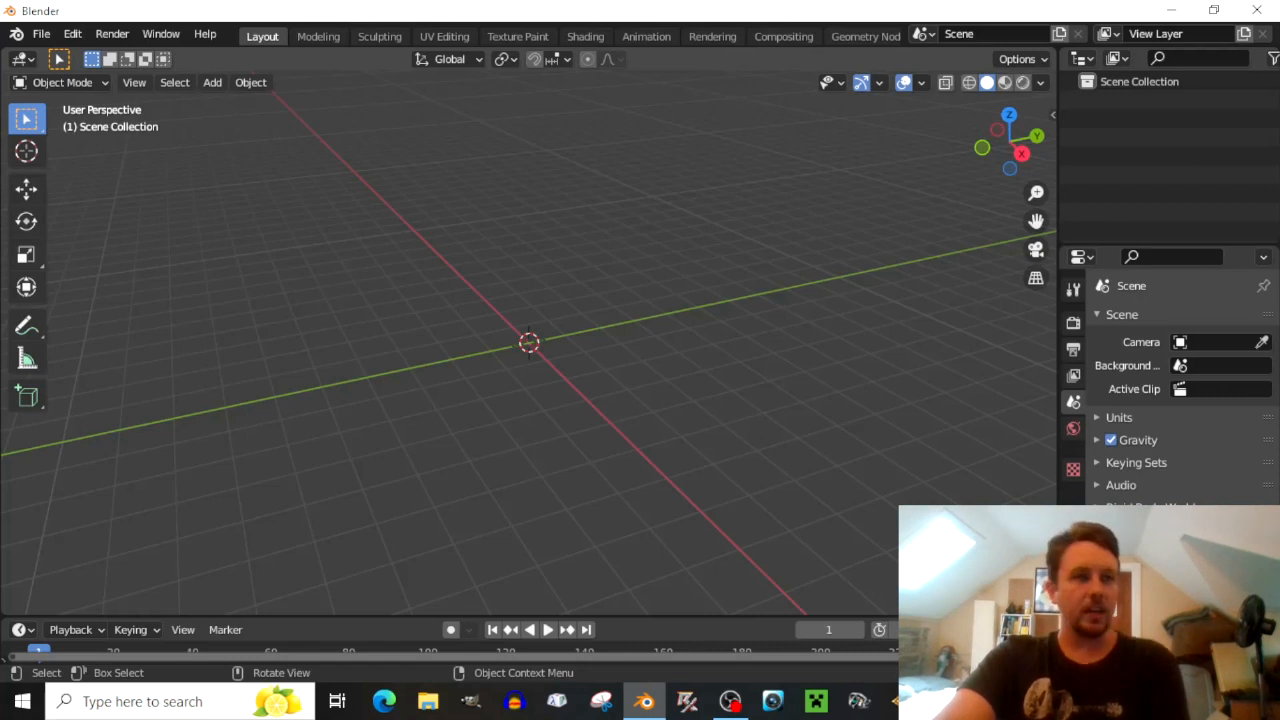
# Start a Westwood W3D (.w3d/.w3x) import from the File menu.
pyautogui.click(64, 32)
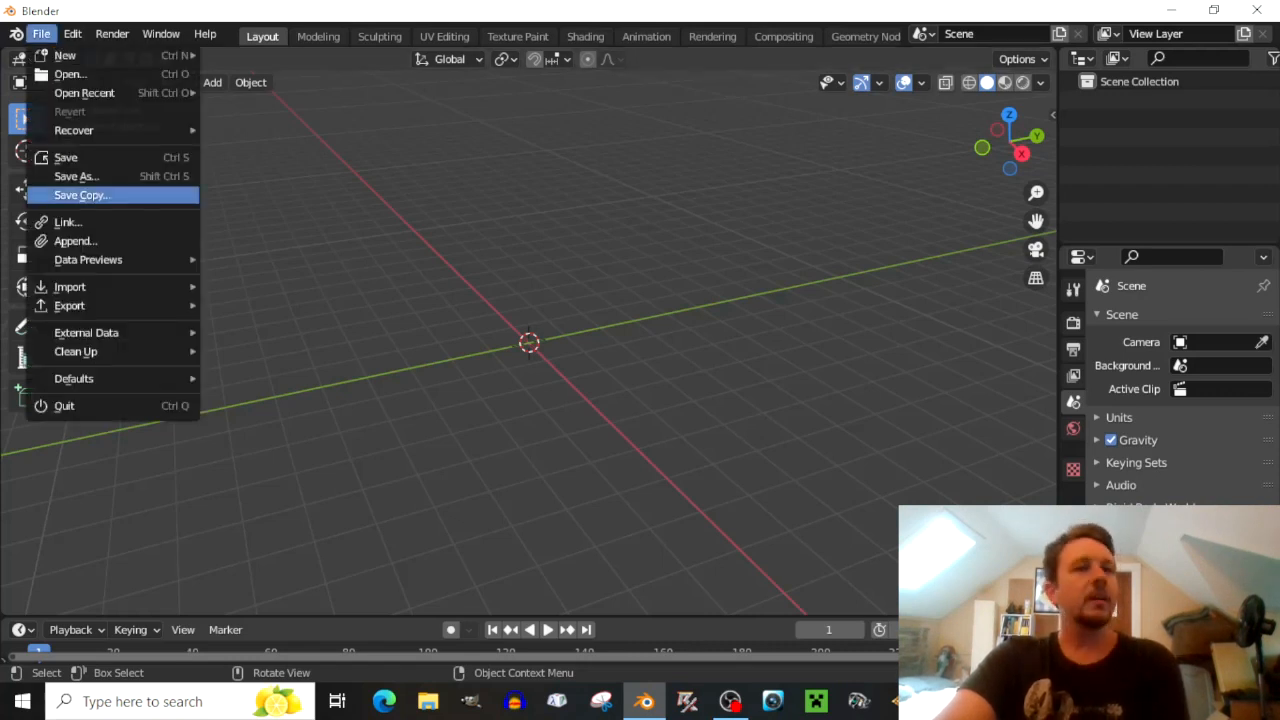
pyautogui.moveTo(70, 288)
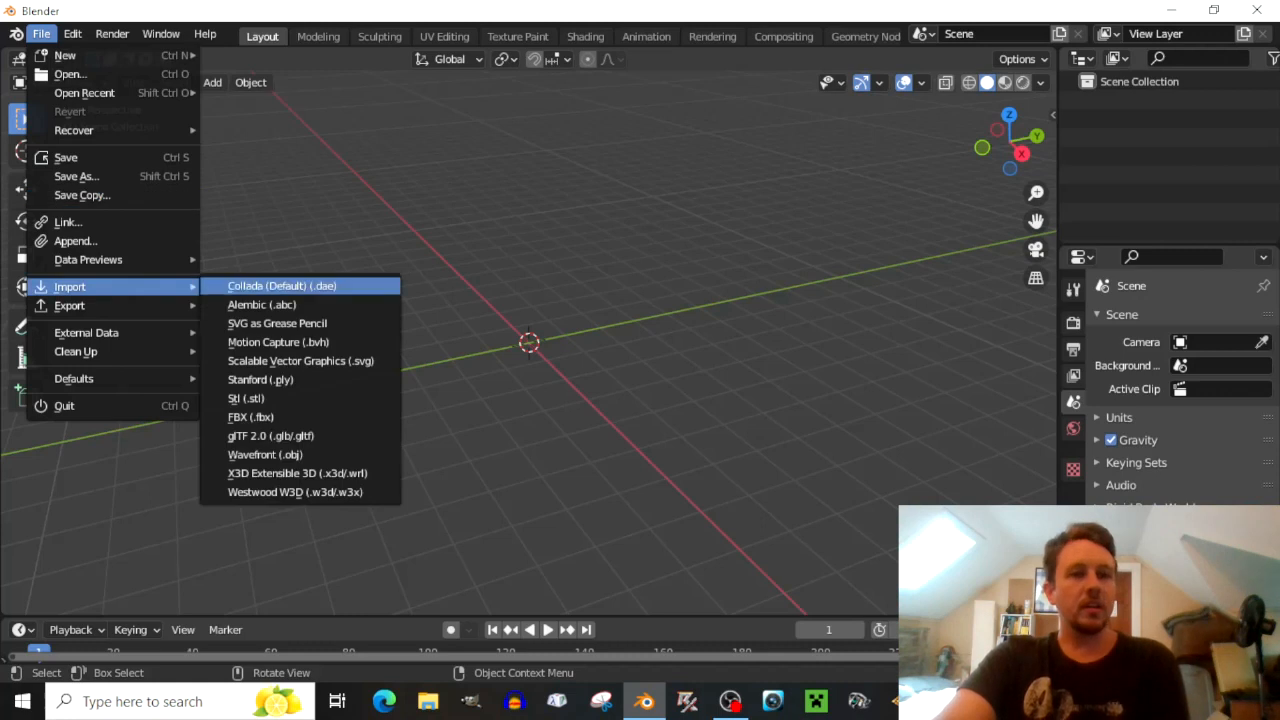
pyautogui.moveTo(296, 472)
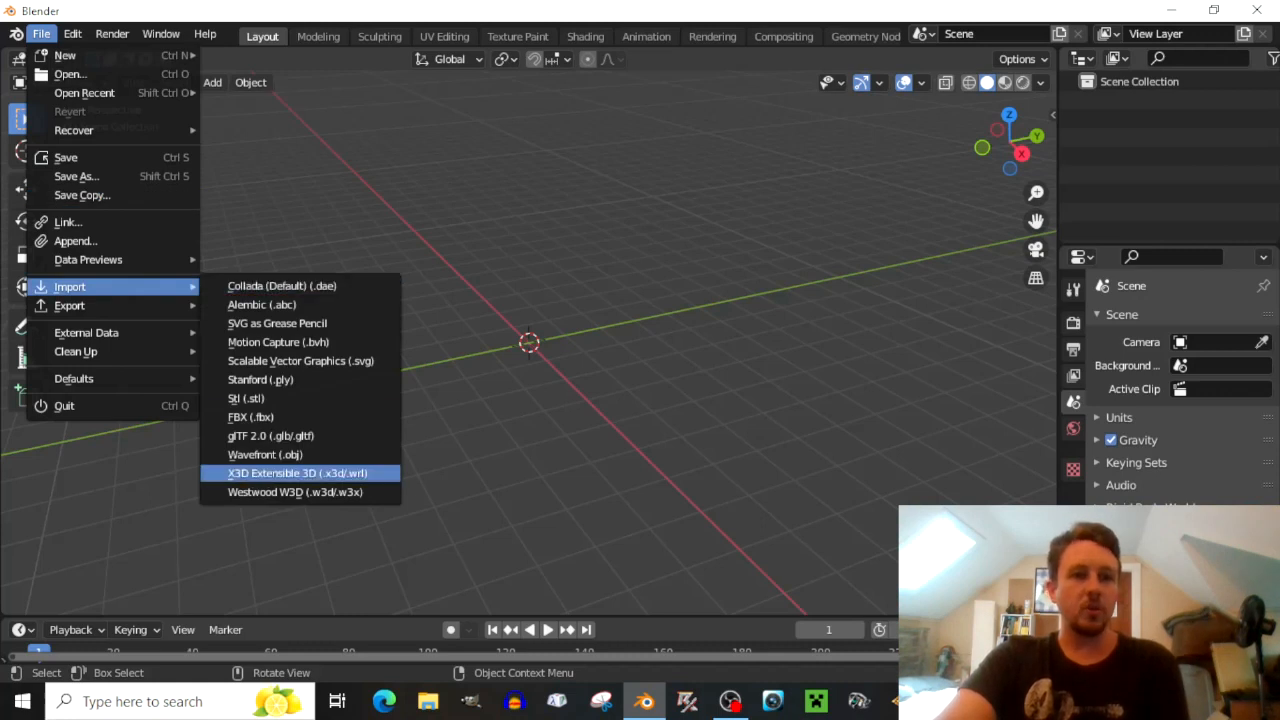
pyautogui.click(296, 472)
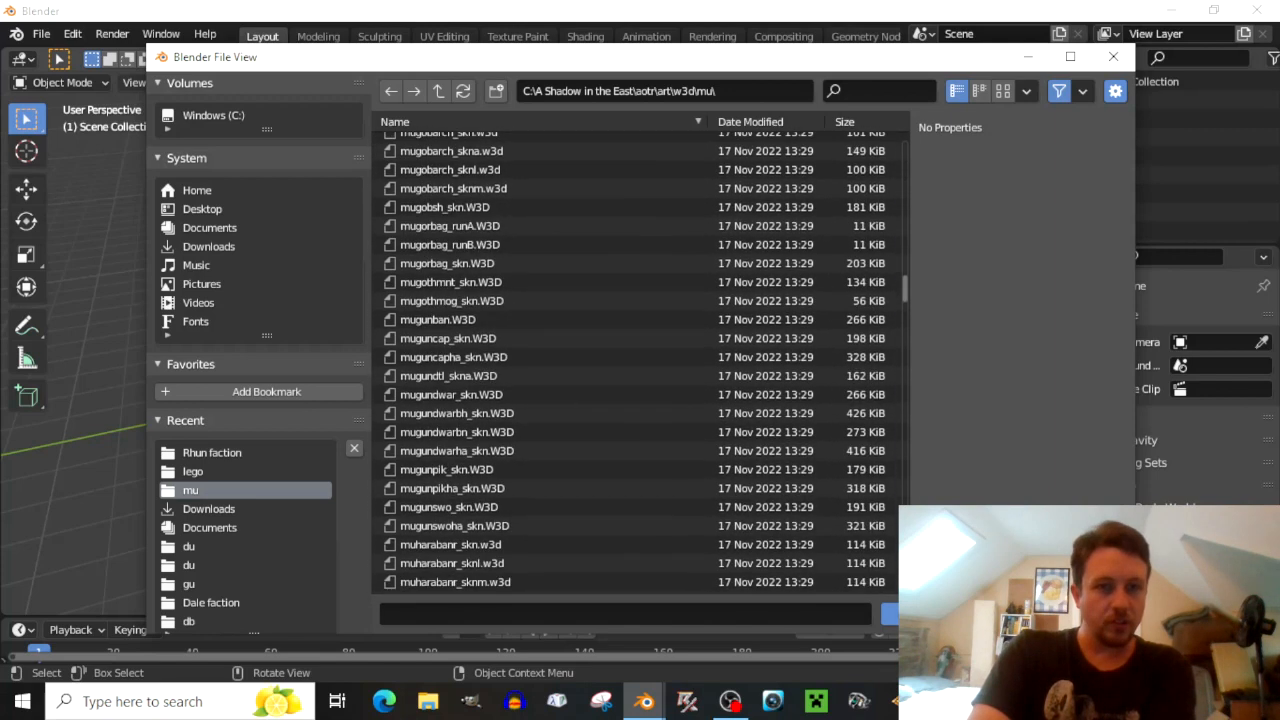
# Scroll down through the mu folder's W3D model listings in the import browser.
pyautogui.scroll(-3)
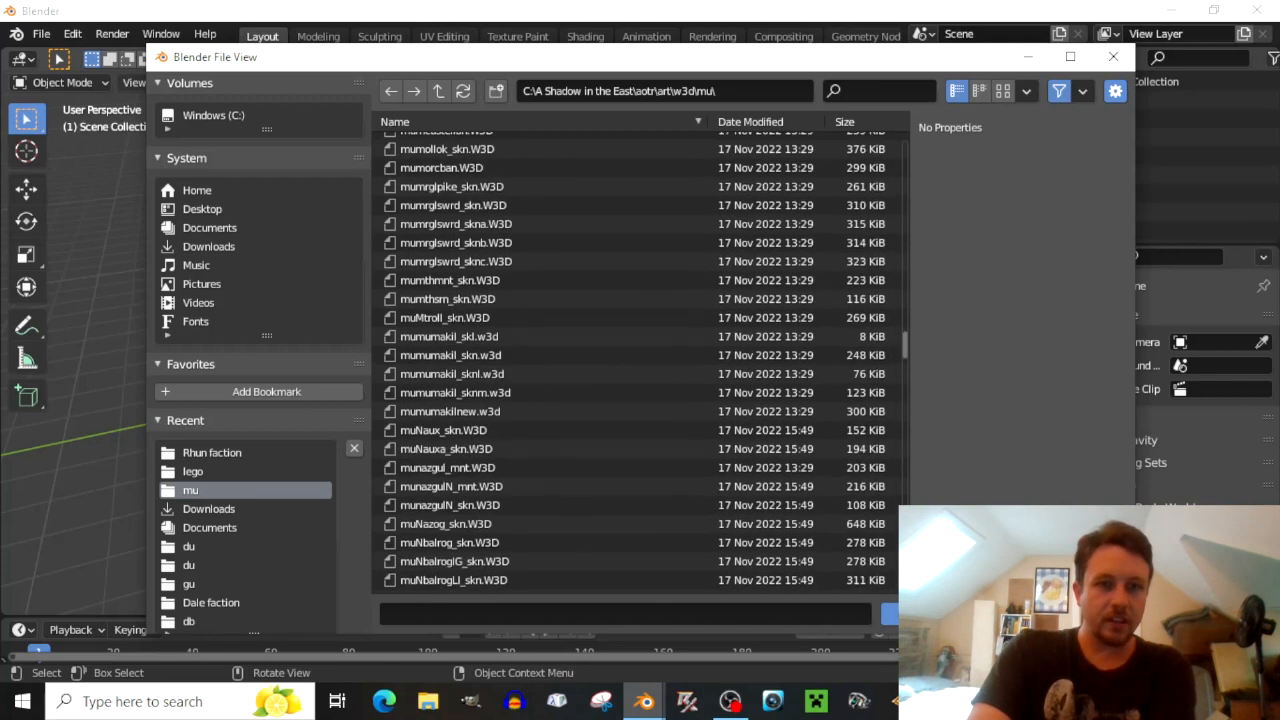
pyautogui.scroll(-3)
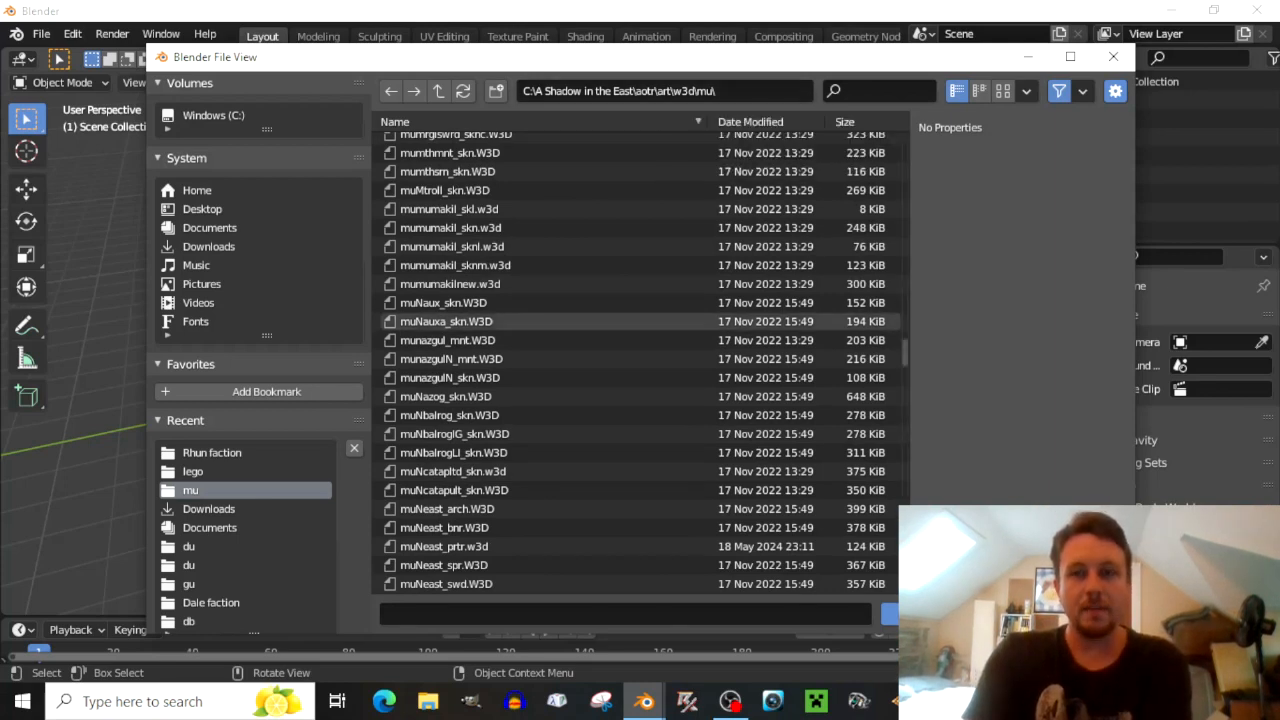
pyautogui.scroll(-3)
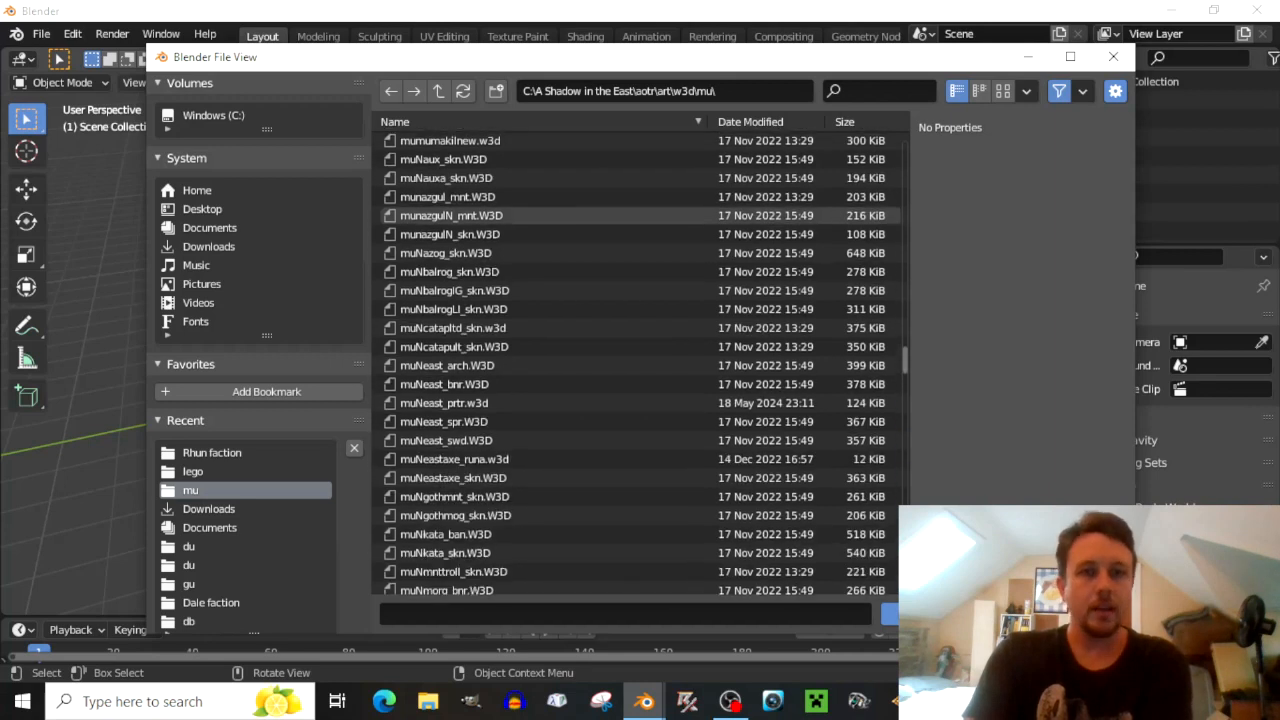
pyautogui.scroll(-3)
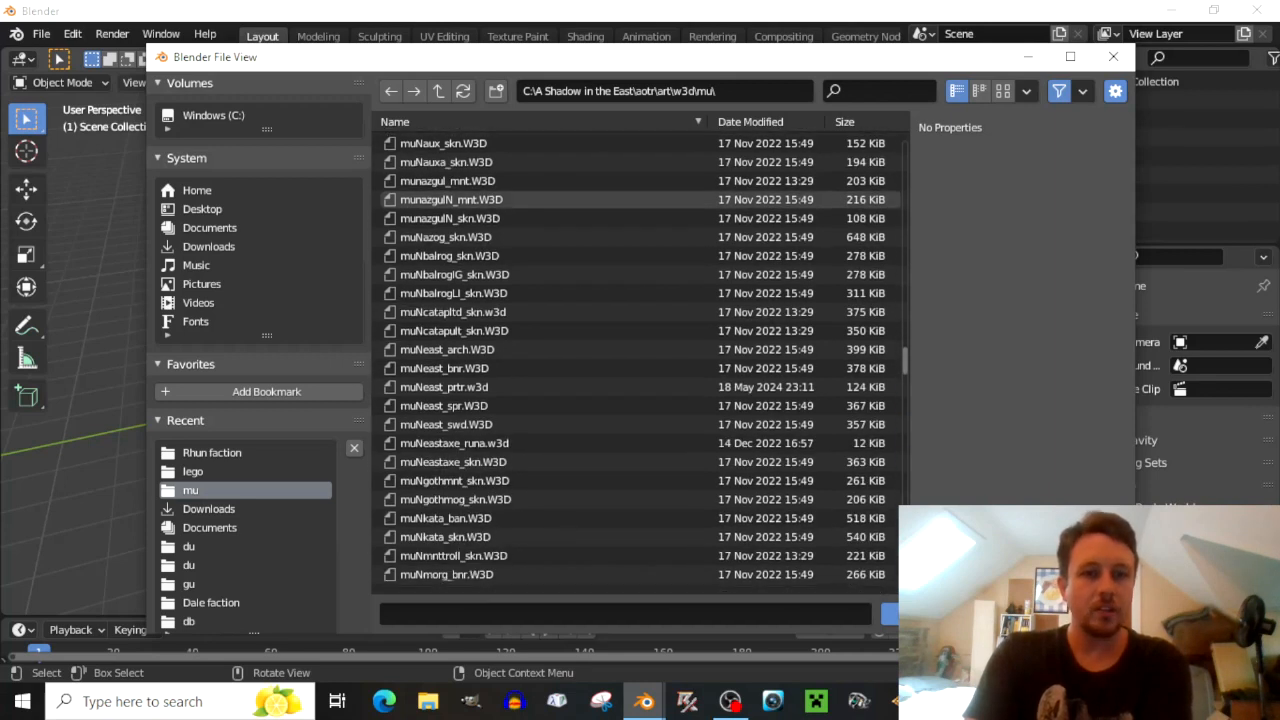
pyautogui.scroll(-3)
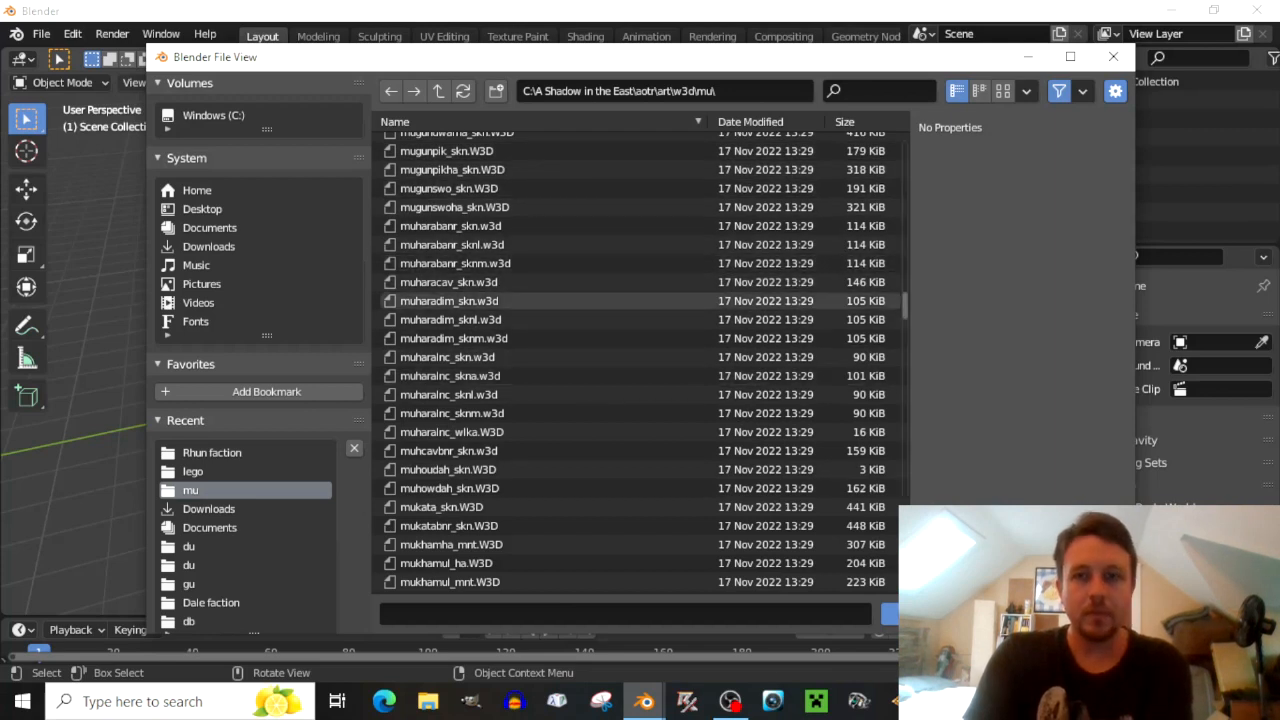
pyautogui.scroll(-3)
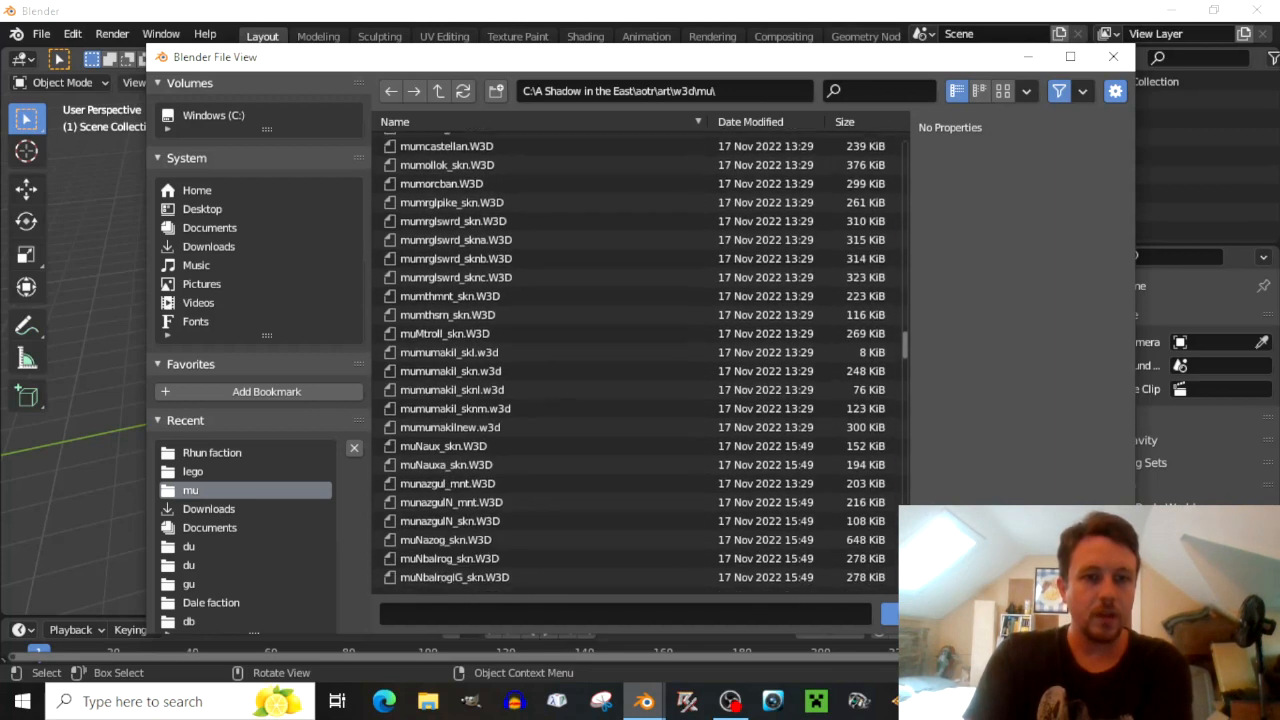
pyautogui.scroll(-3)
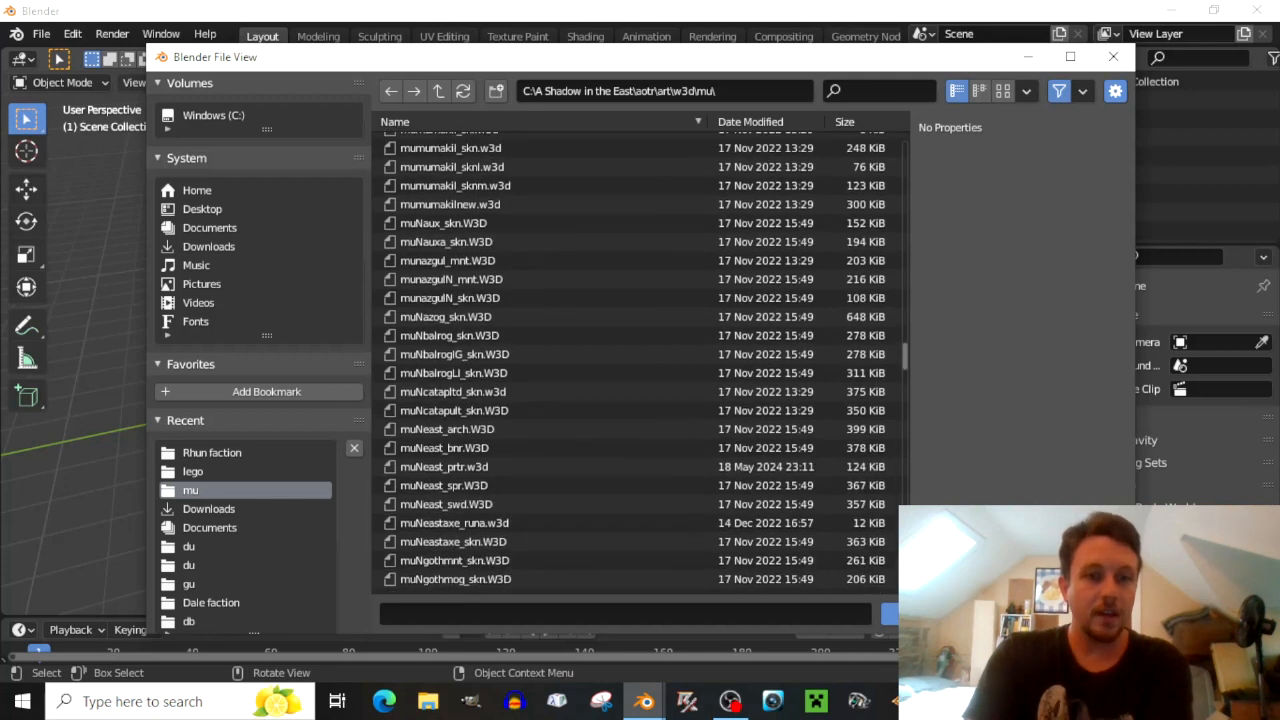
pyautogui.scroll(-3)
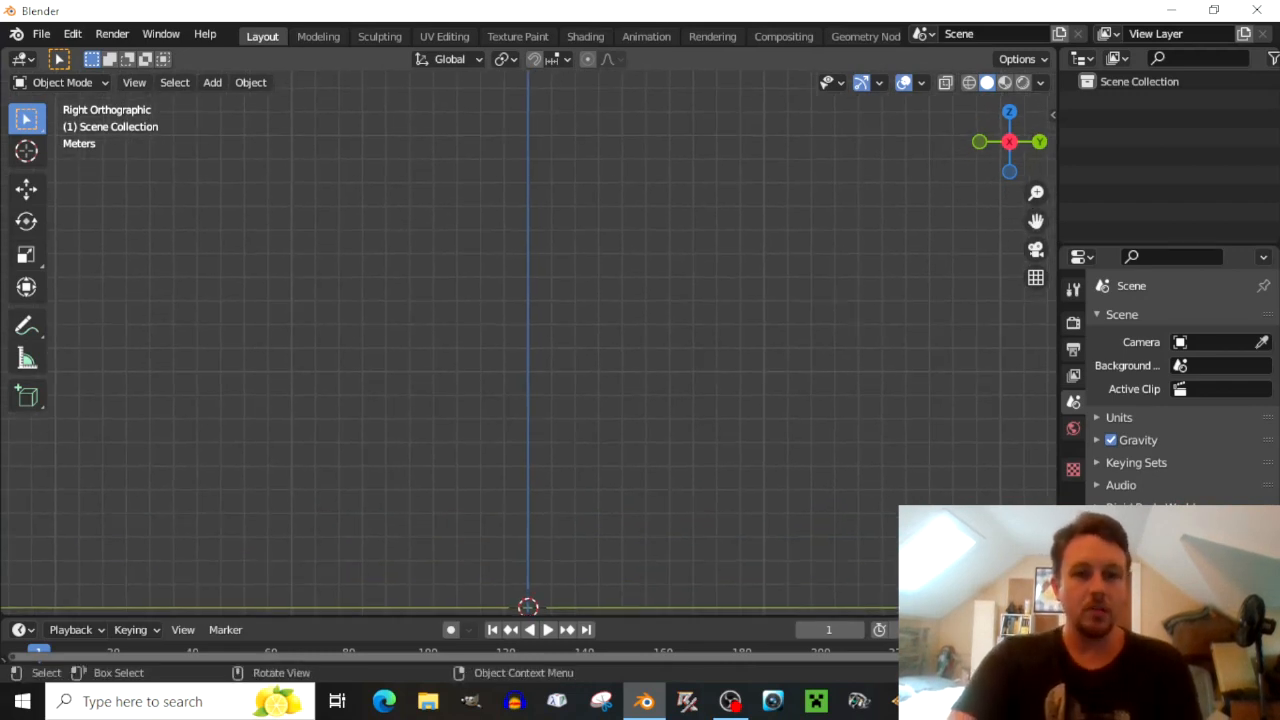
pyautogui.moveTo(1178, 32)
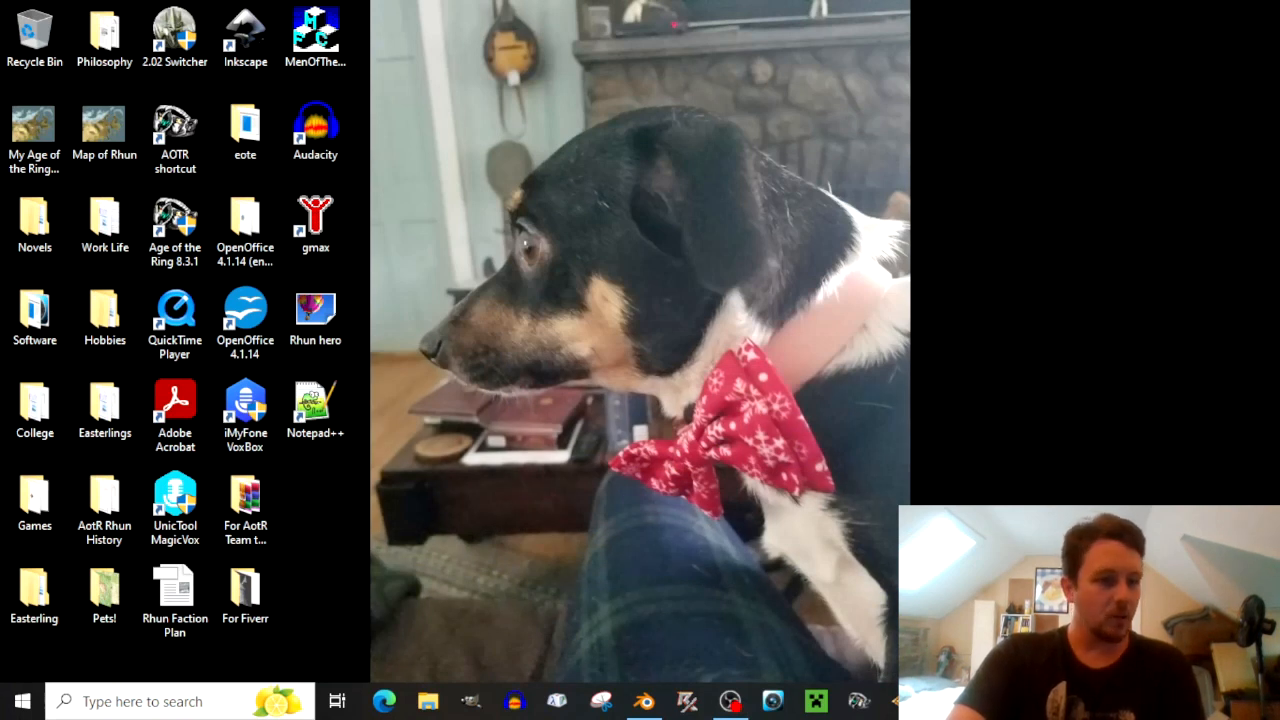
pyautogui.click(34, 500)
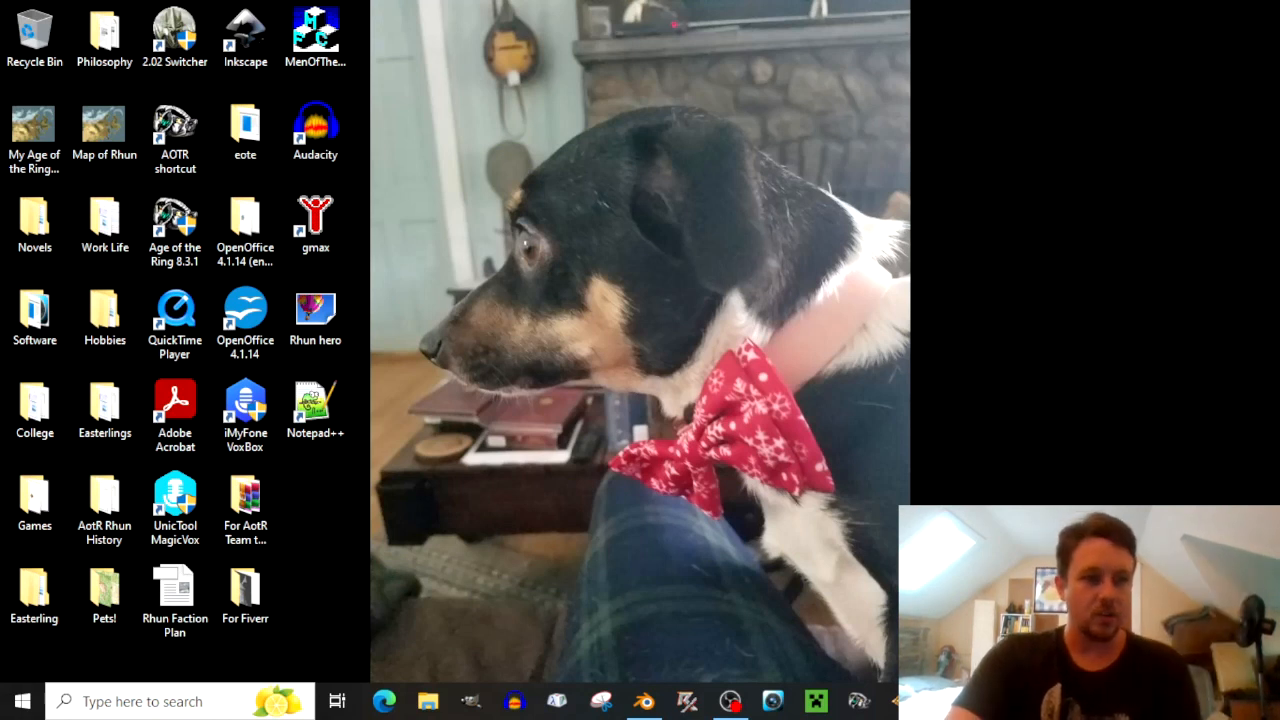
pyautogui.click(416, 700)
pyautogui.write('he')
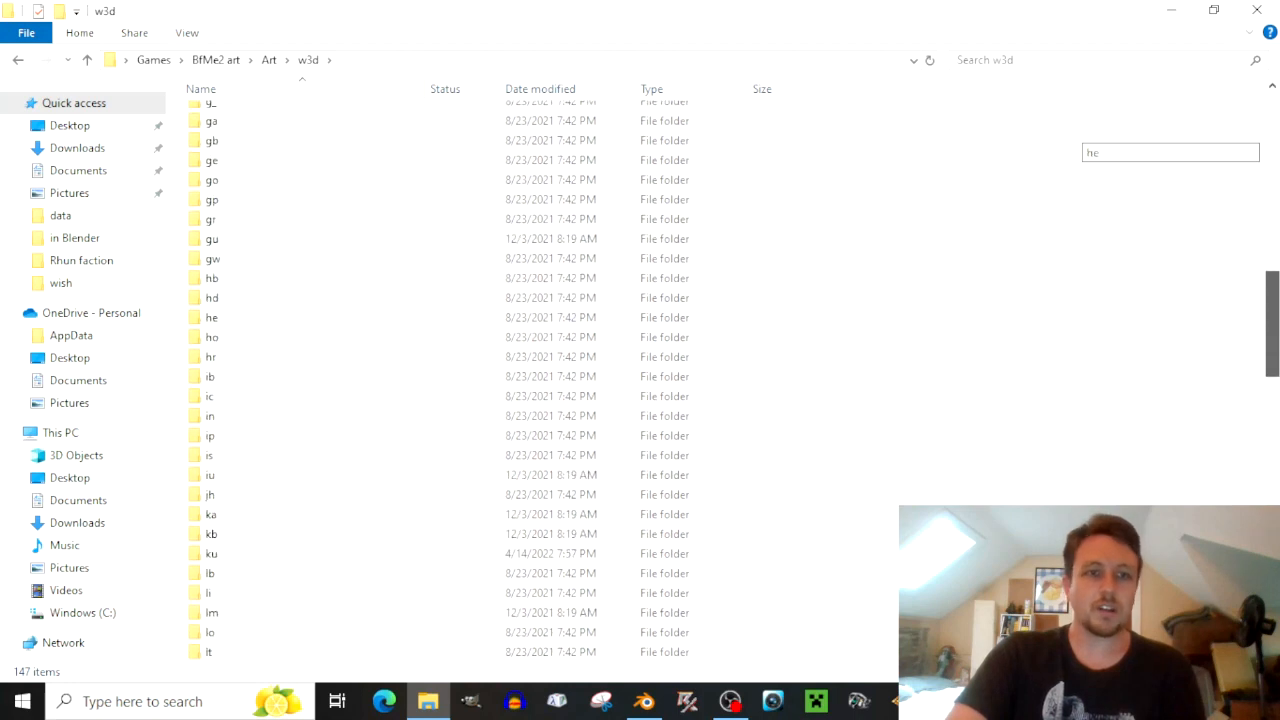
pyautogui.write('du')
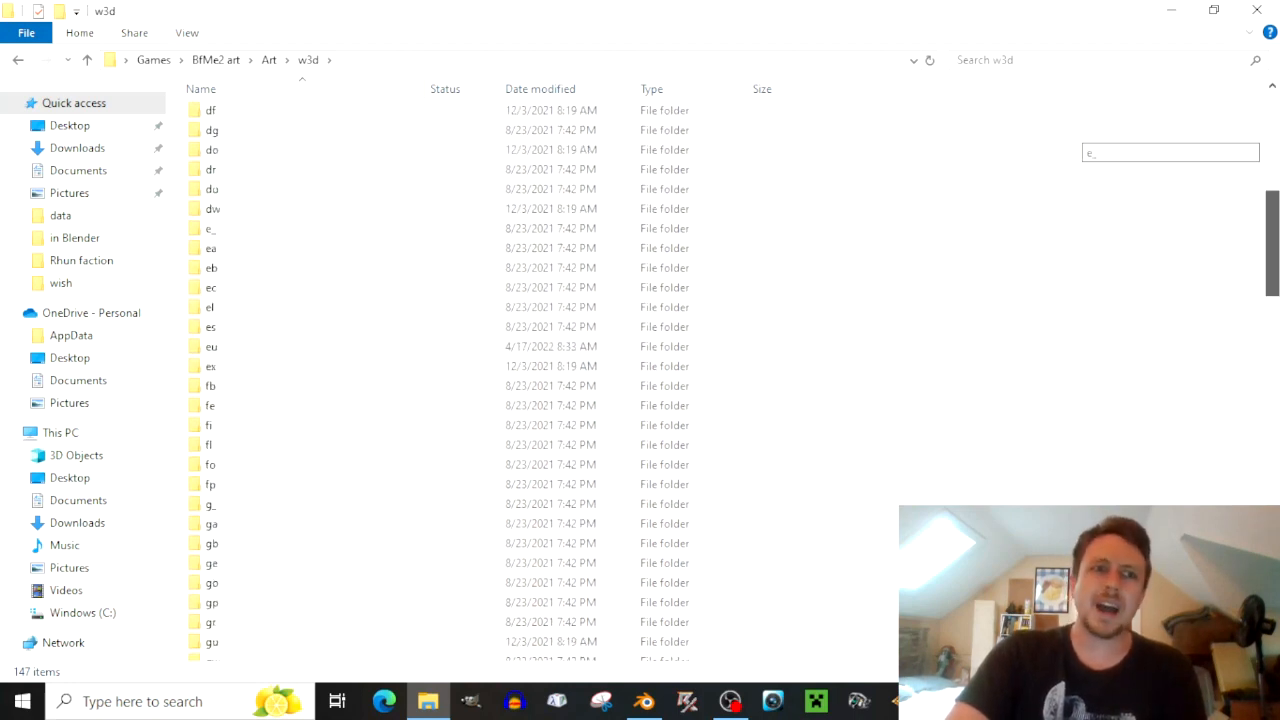
pyautogui.scroll(-3)
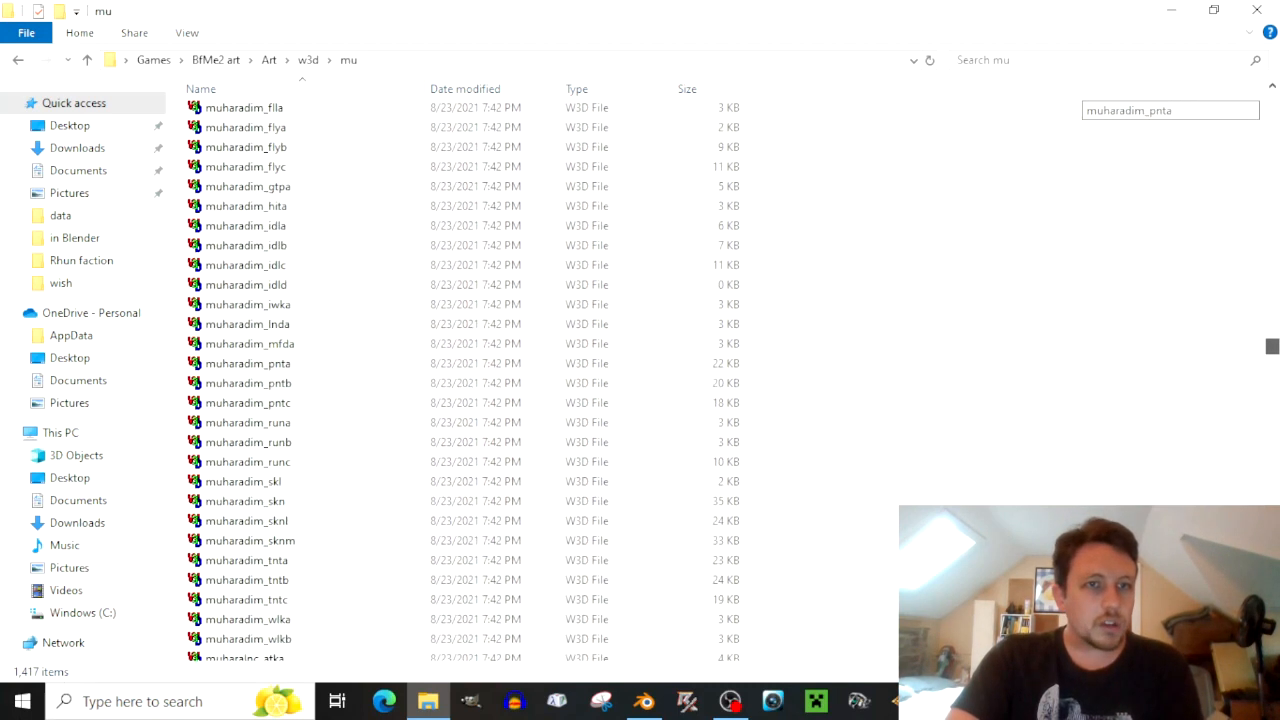
pyautogui.click(242, 480)
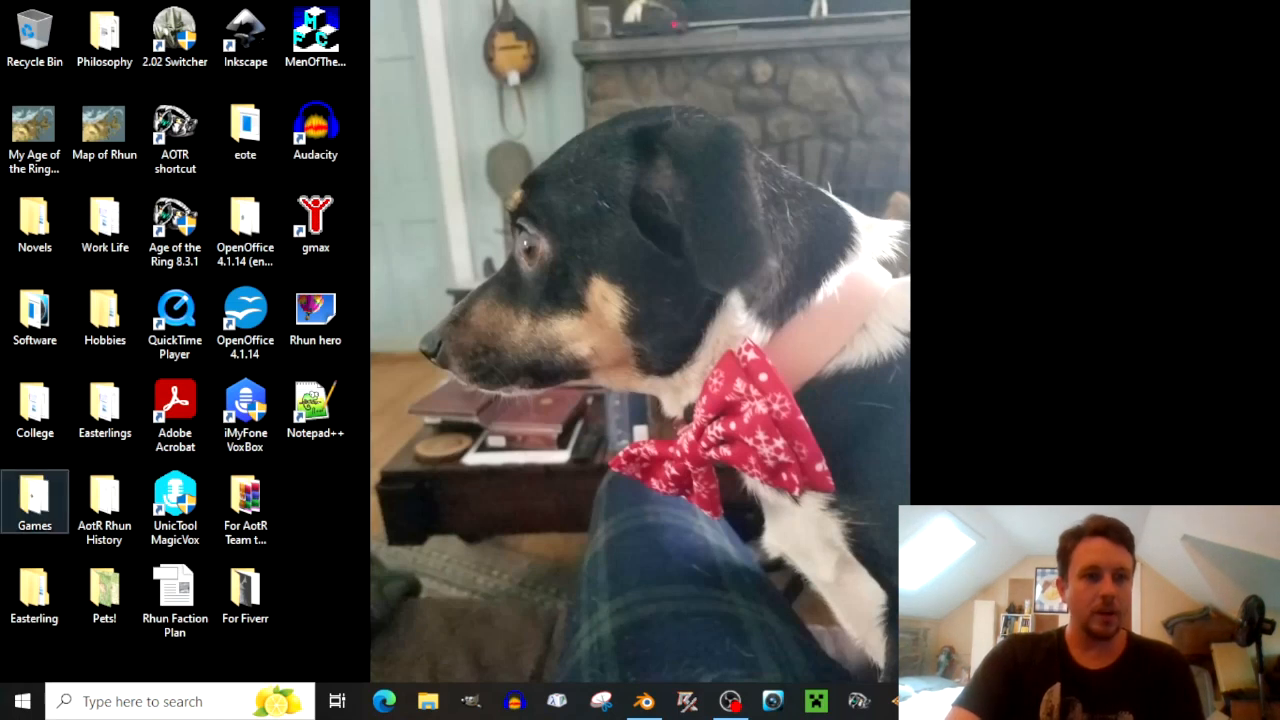
# Browse C: into A Shadow in the East > aotr > art > w3d > mu and look through its models.
pyautogui.click(424, 700)
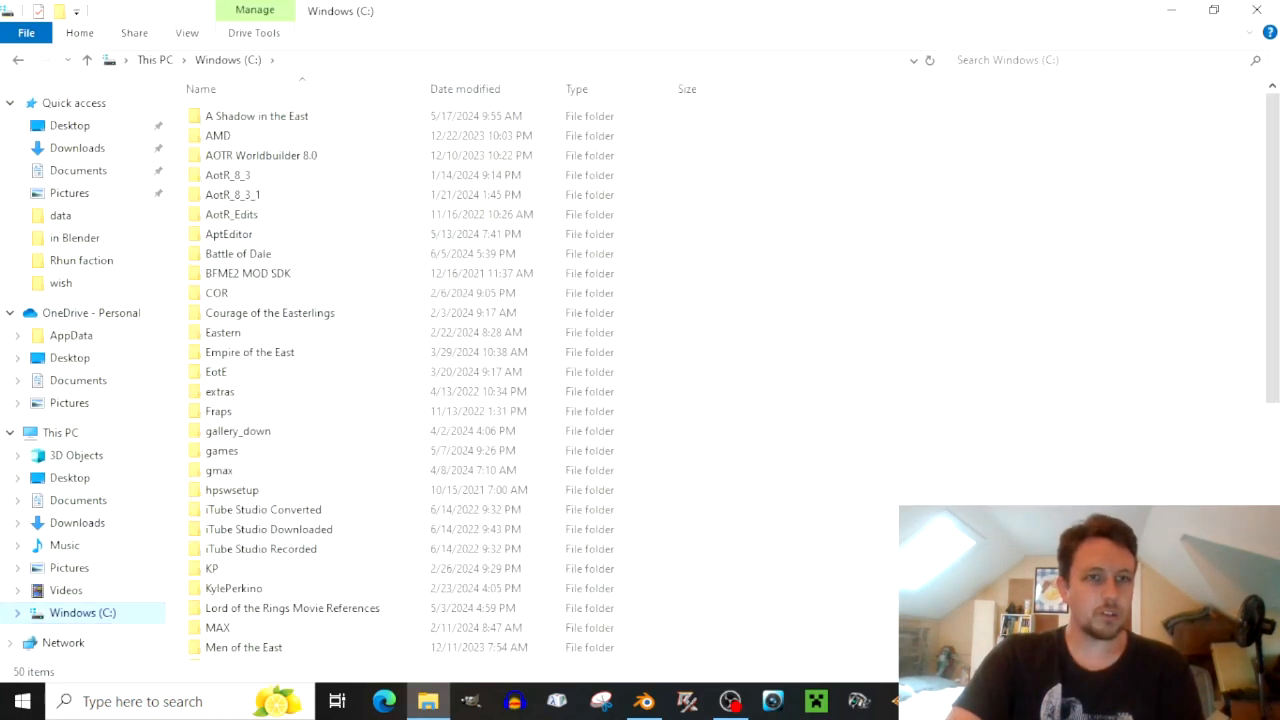
pyautogui.doubleClick(256, 114)
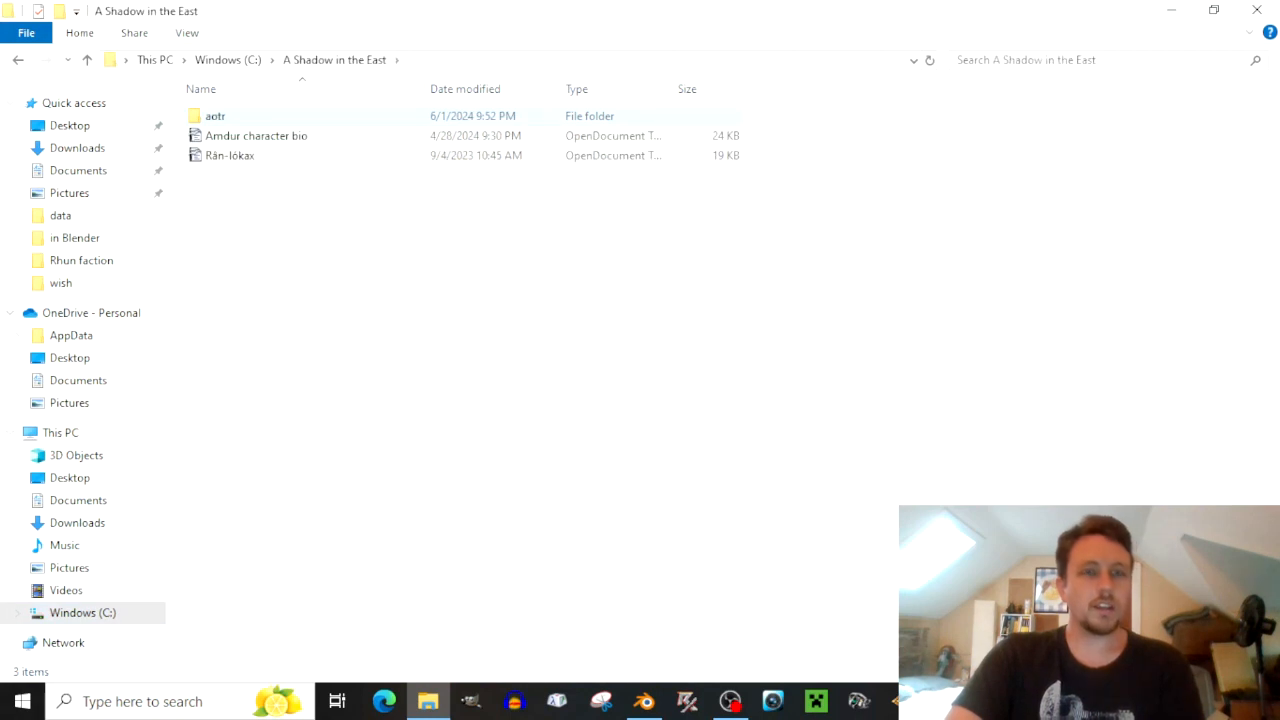
pyautogui.doubleClick(216, 114)
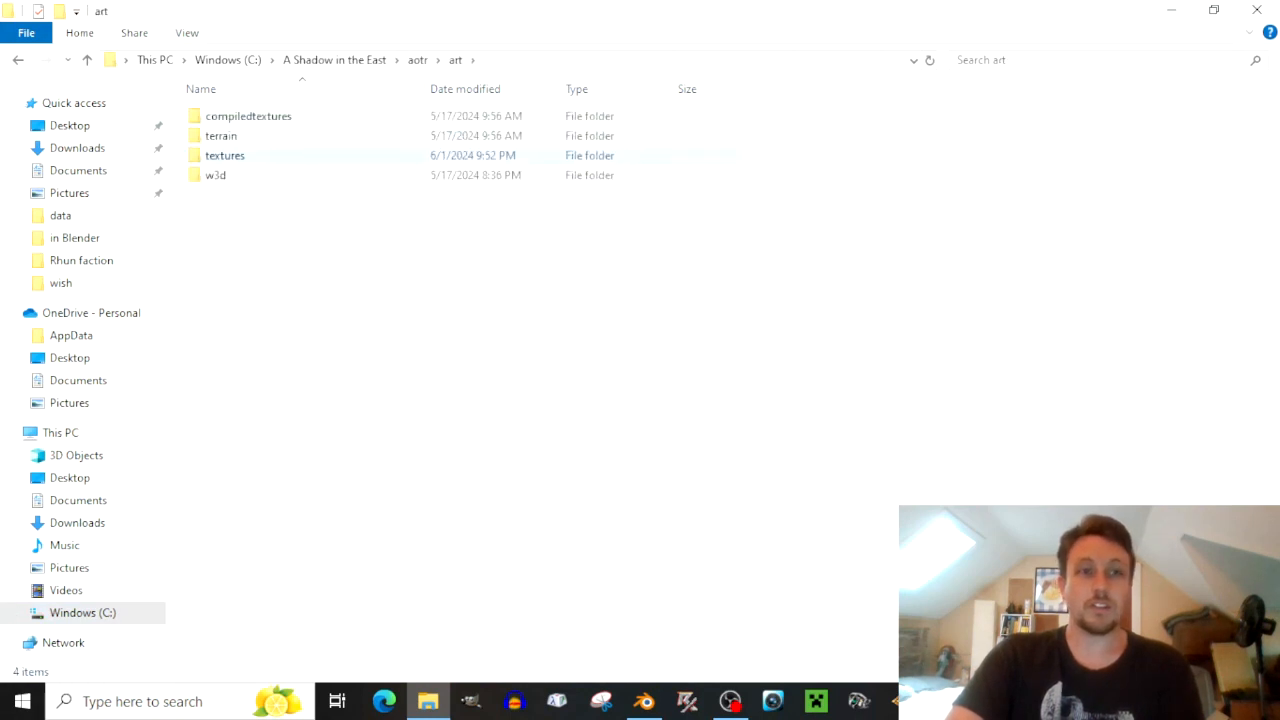
pyautogui.doubleClick(216, 176)
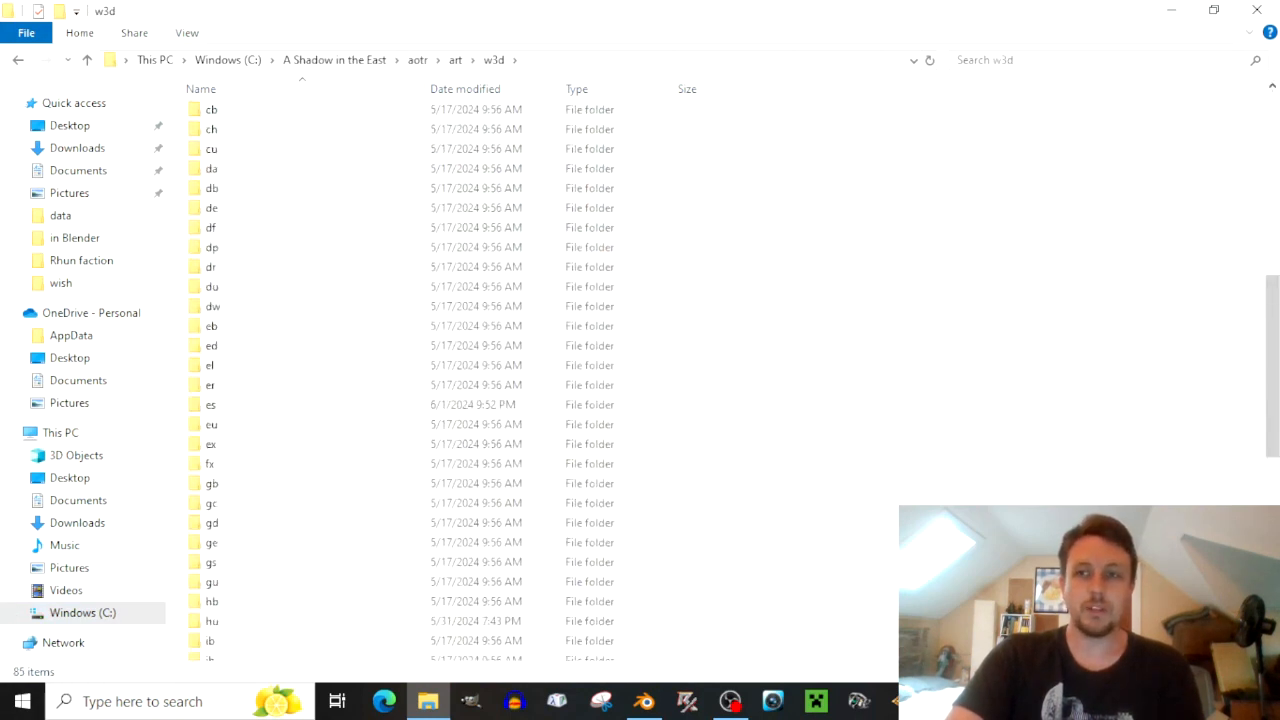
pyautogui.scroll(-3)
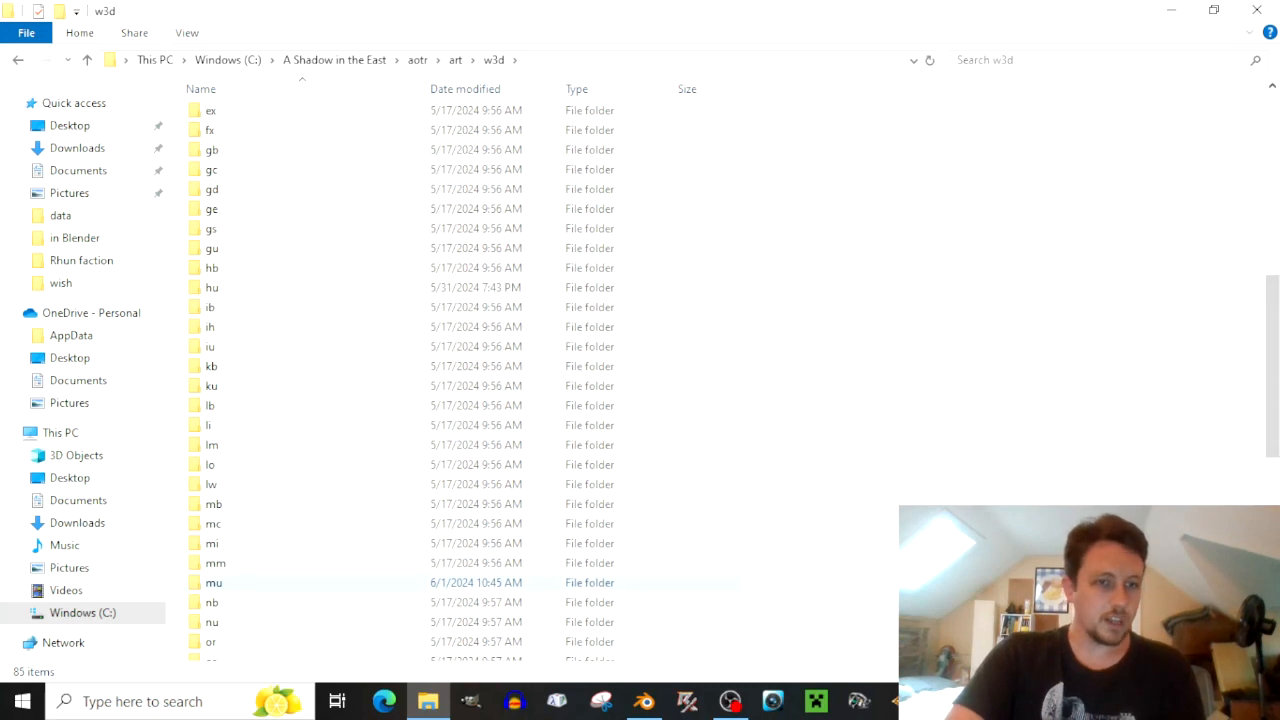
pyautogui.doubleClick(212, 582)
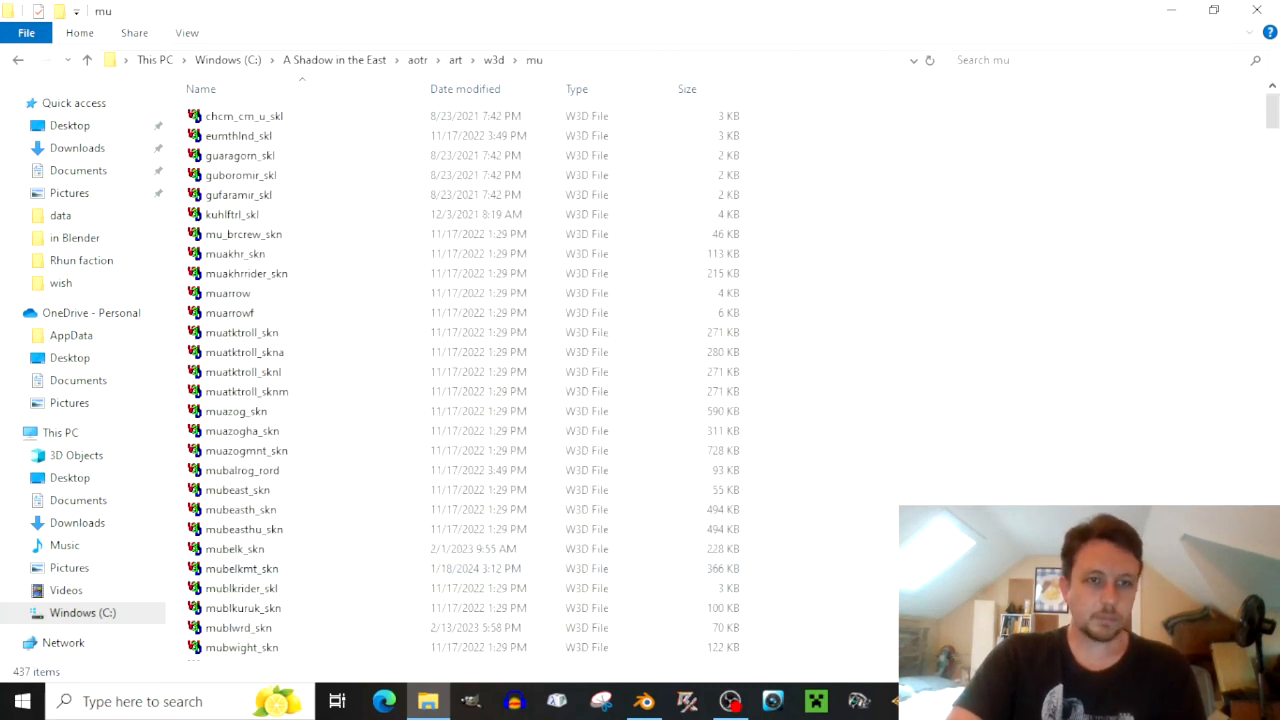
pyautogui.scroll(-3)
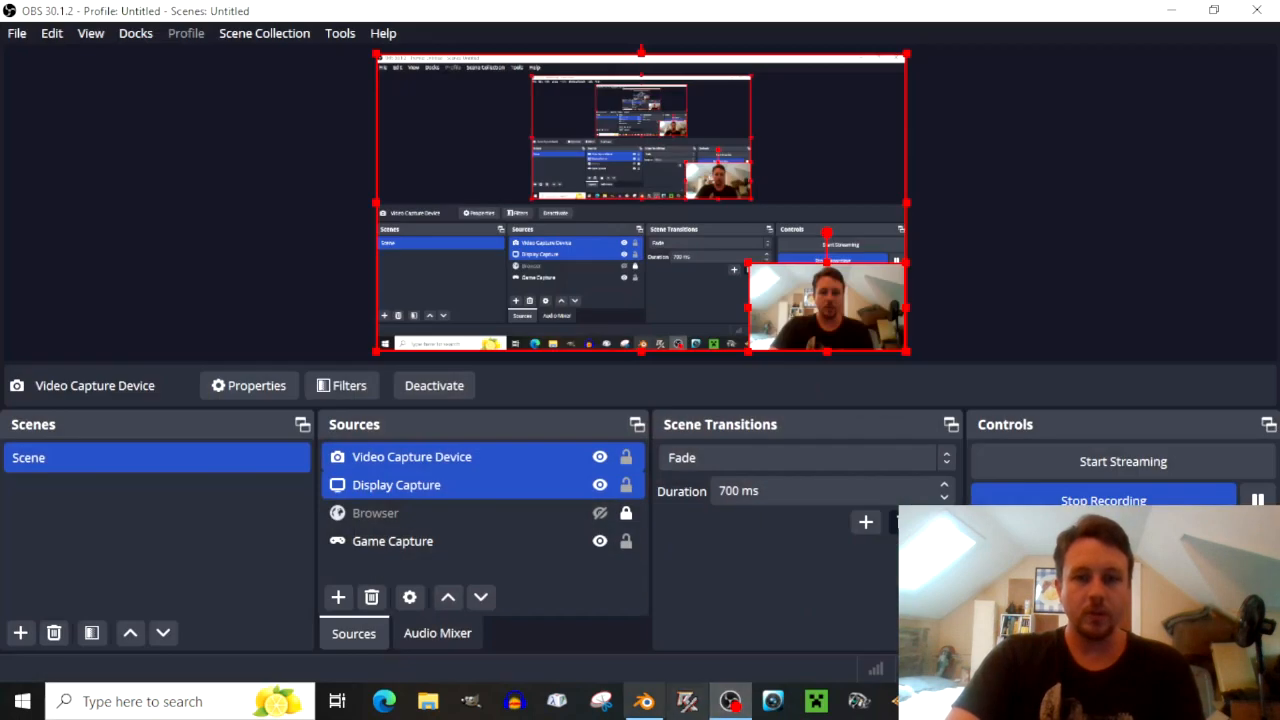
# Bring up Blender's empty scene, then minimize it back to the desktop.
pyautogui.click(644, 700)
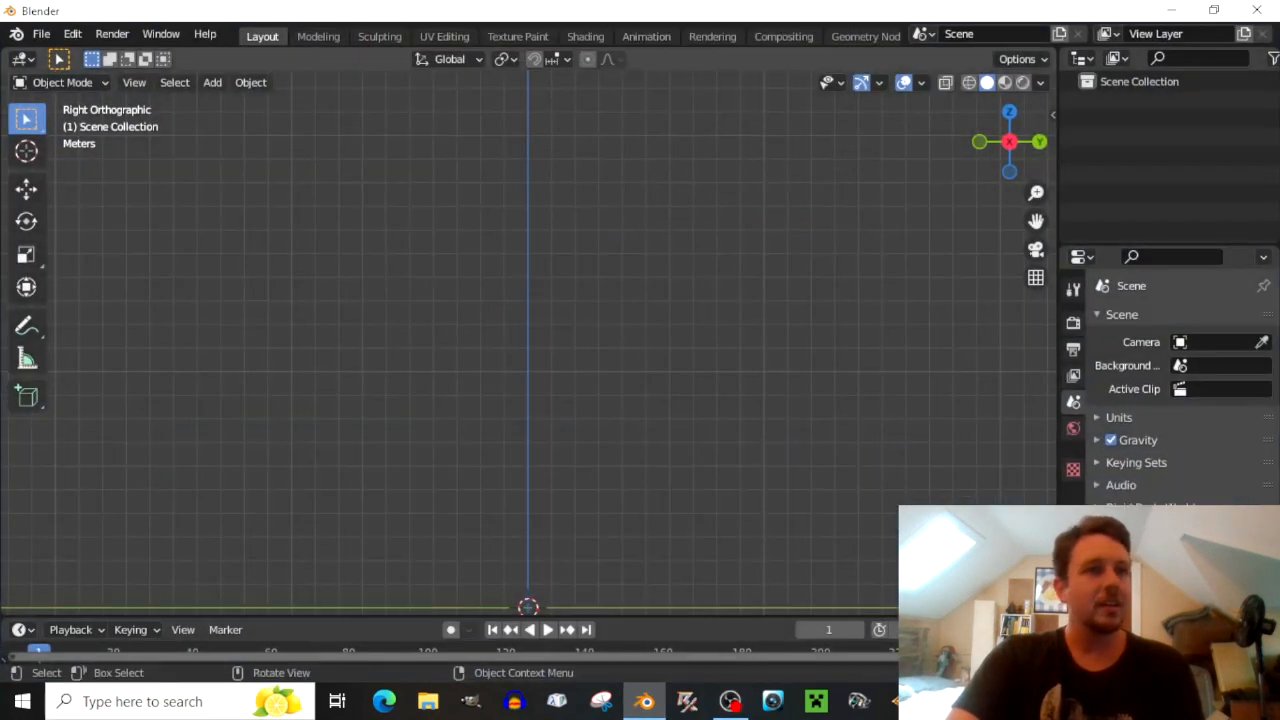
pyautogui.click(48, 32)
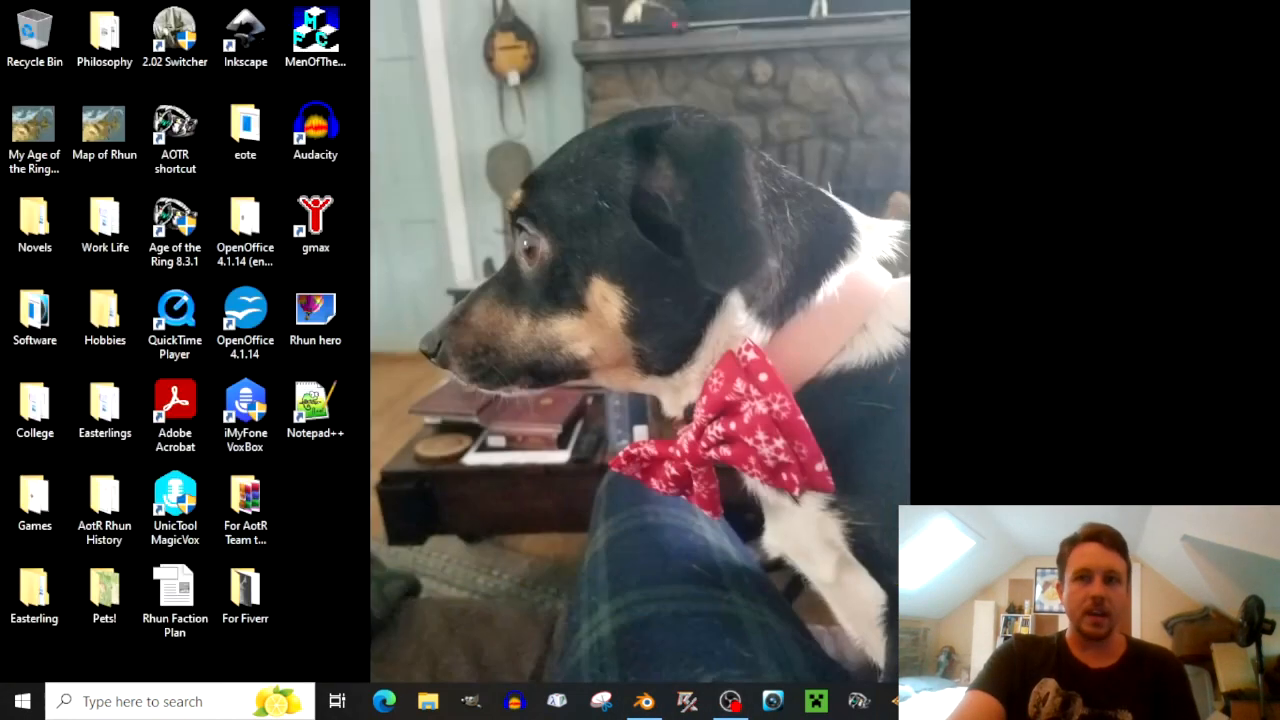
# Browse C: into A Shadow in the East > aotr > data > ini > object.
pyautogui.click(34, 502)
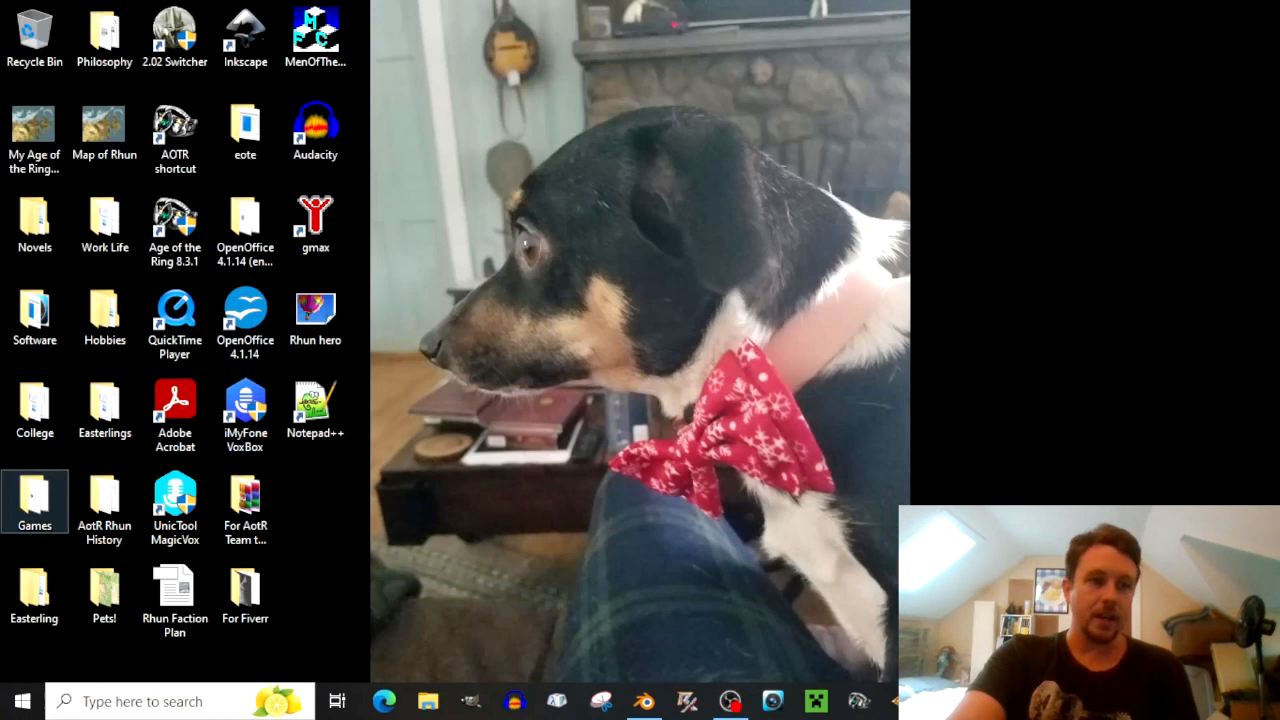
pyautogui.click(424, 700)
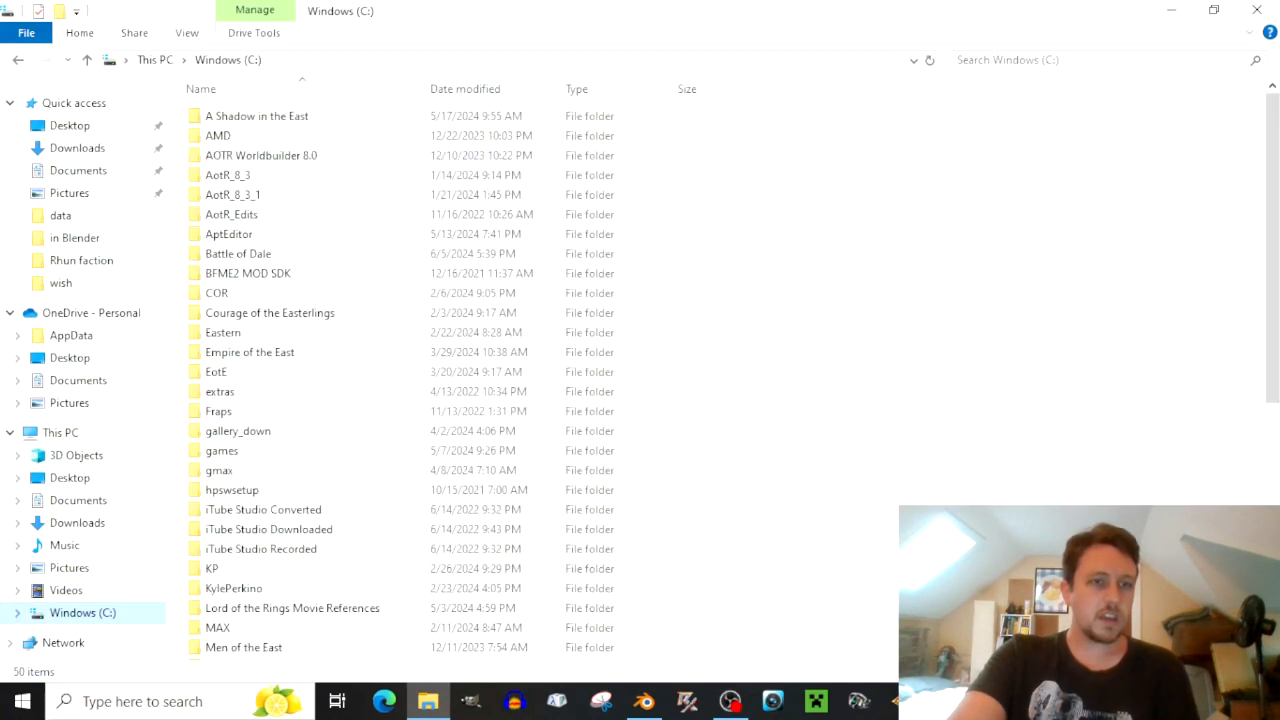
pyautogui.doubleClick(256, 114)
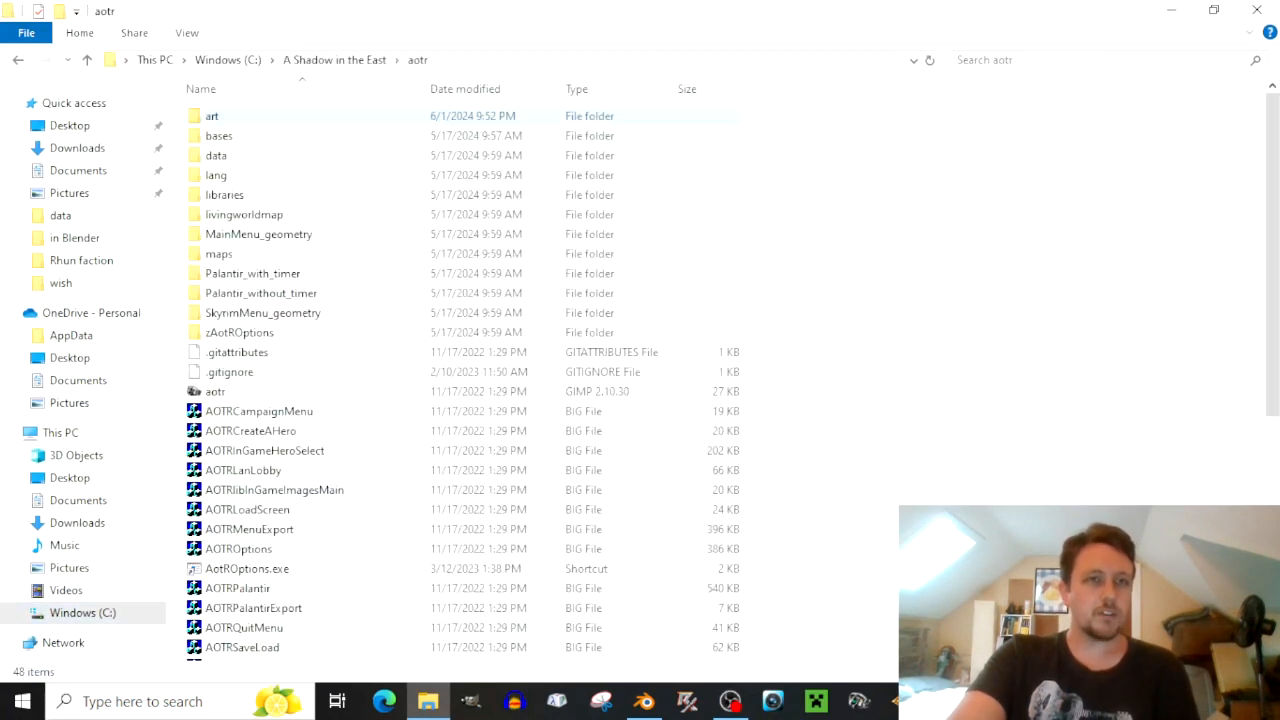
pyautogui.doubleClick(216, 156)
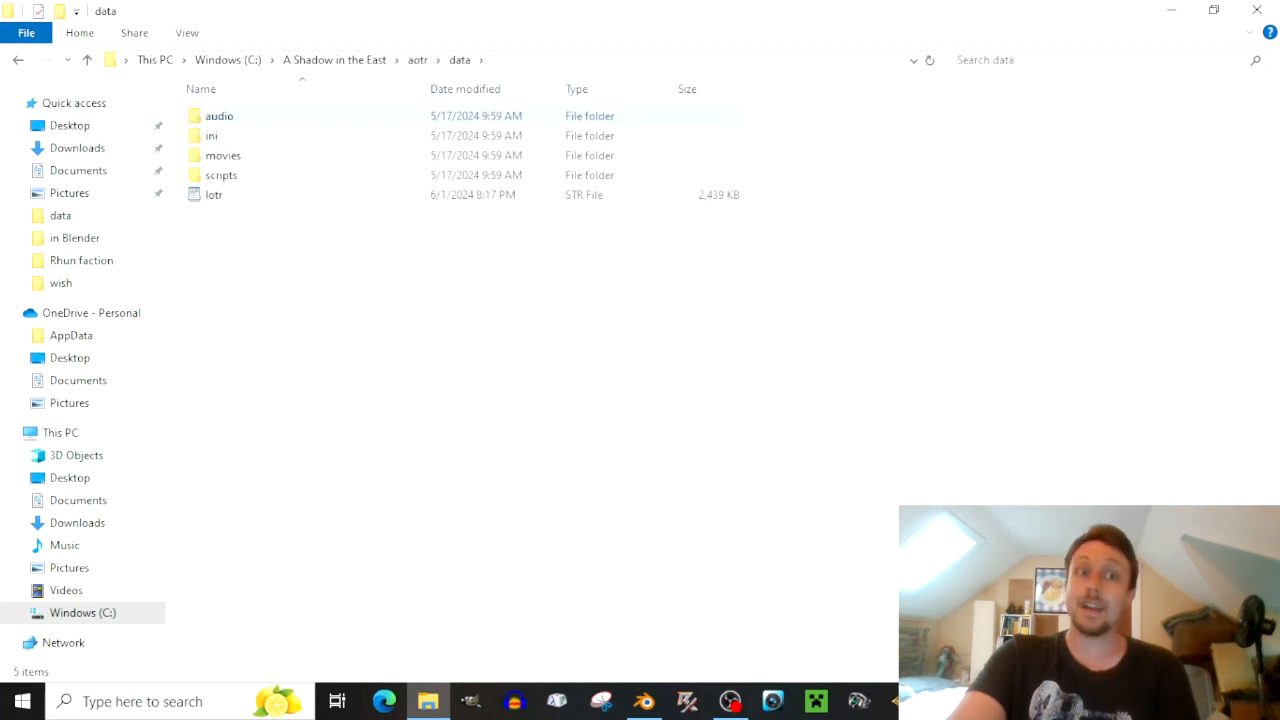
pyautogui.doubleClick(212, 136)
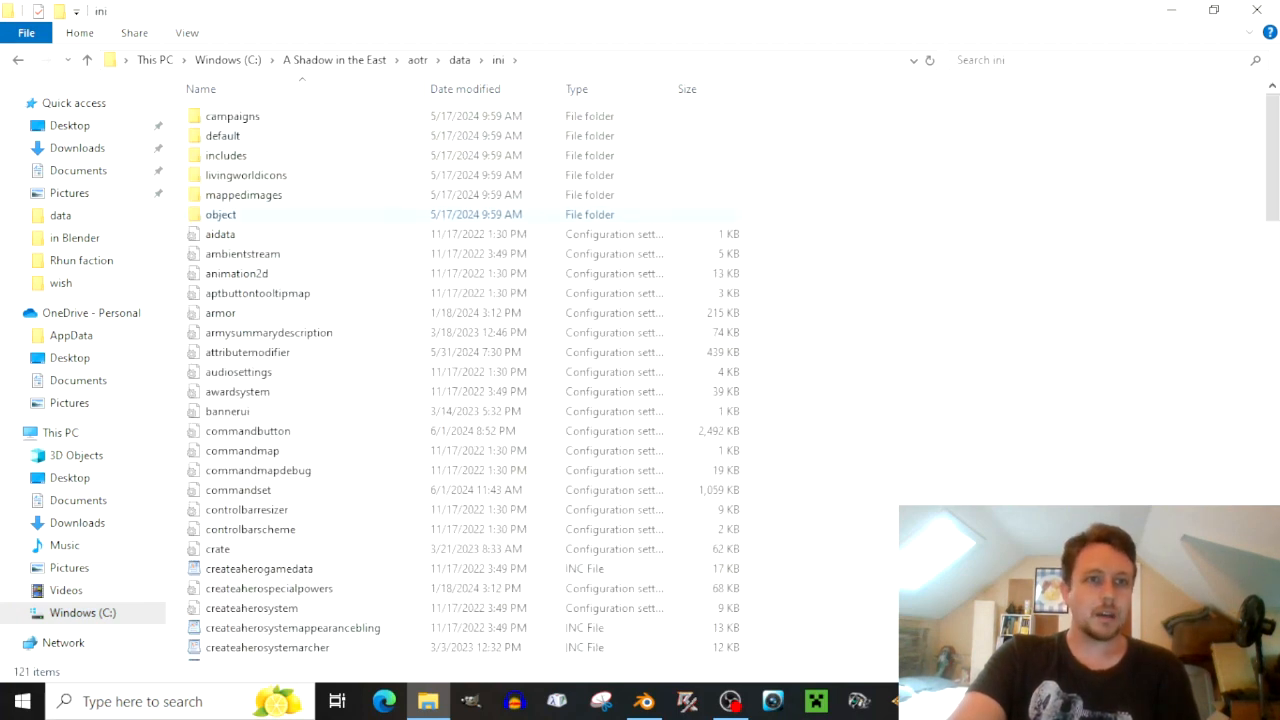
pyautogui.doubleClick(220, 214)
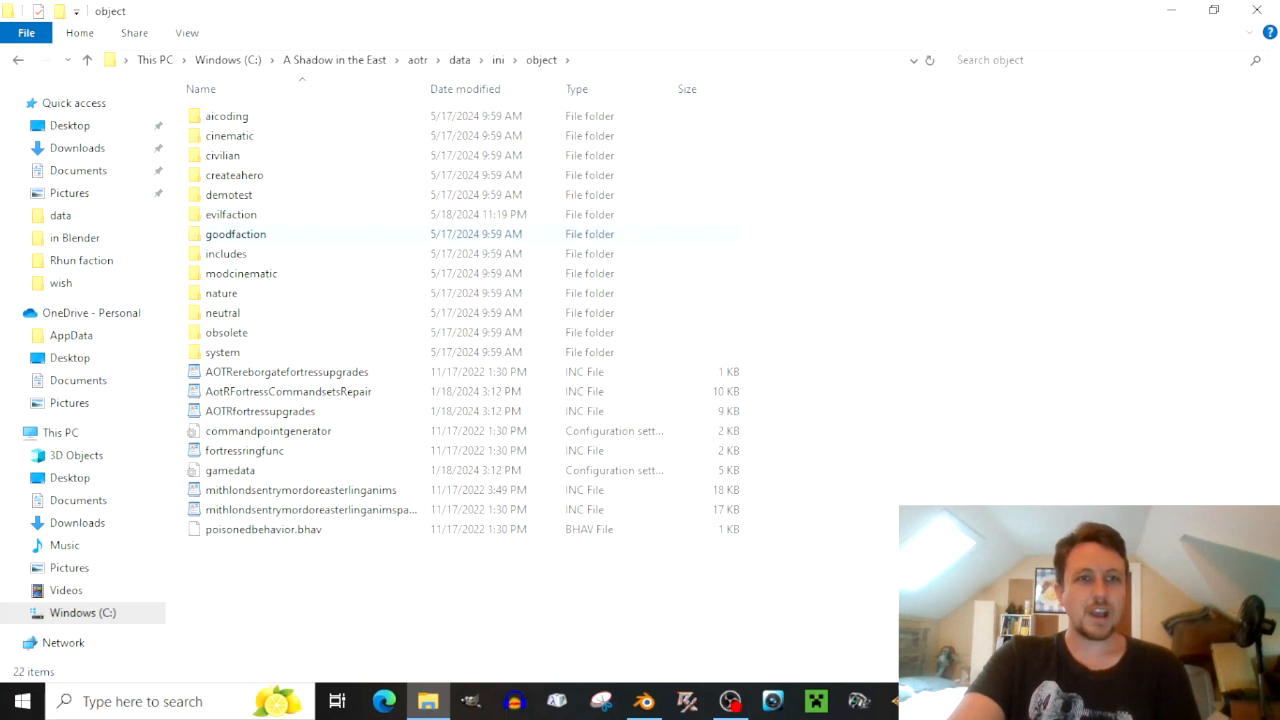
pyautogui.moveTo(232, 214)
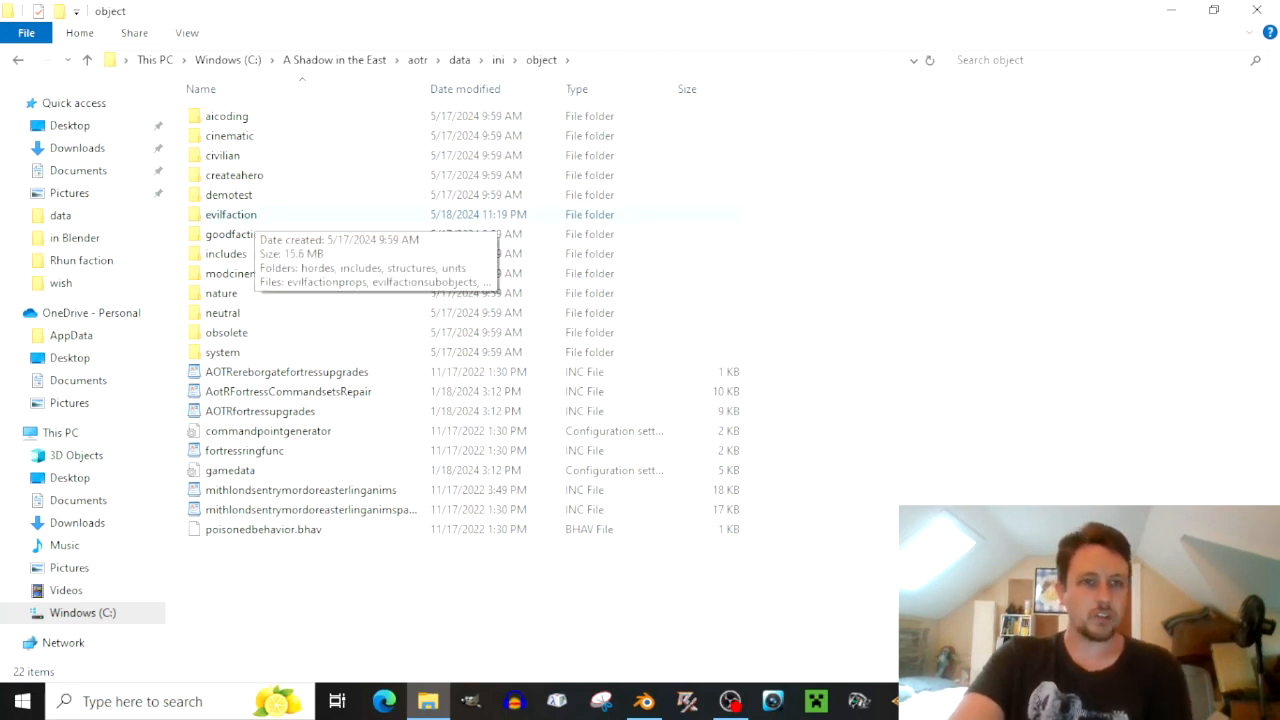
# Continue into evilfaction > units > rhun and select the auxiliaryarcher file with its context menu.
pyautogui.doubleClick(232, 214)
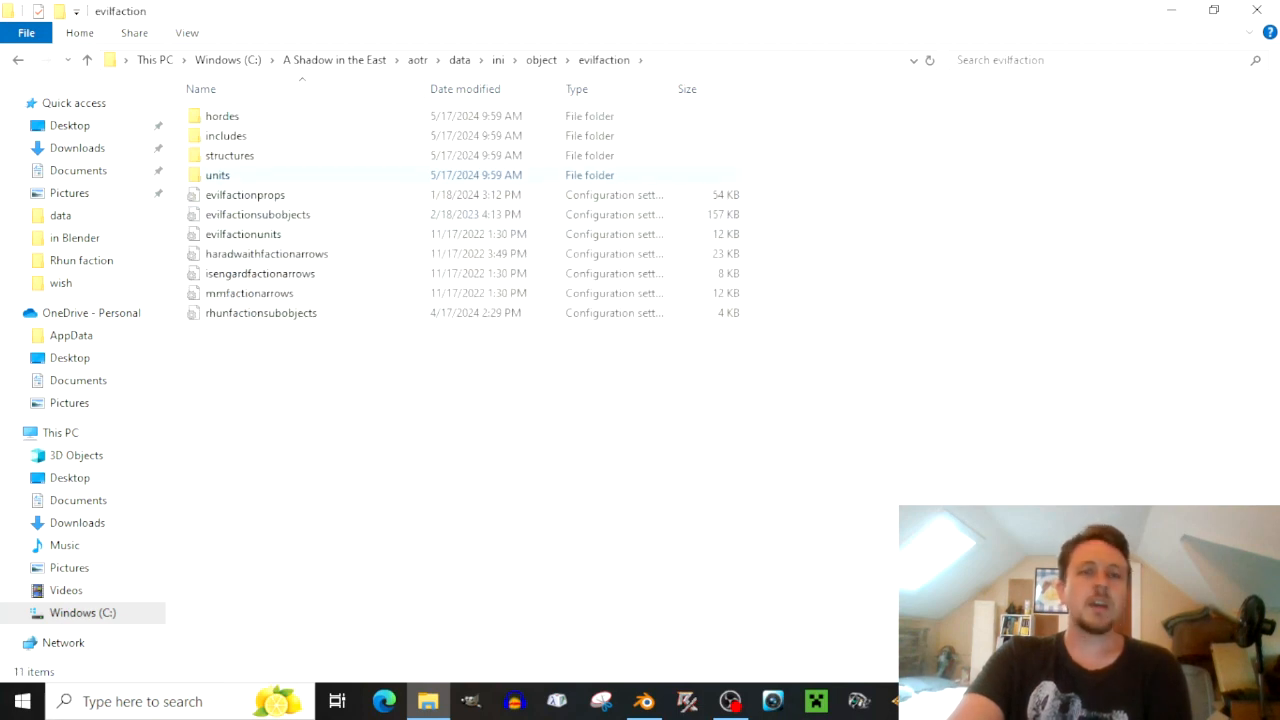
pyautogui.moveTo(216, 176)
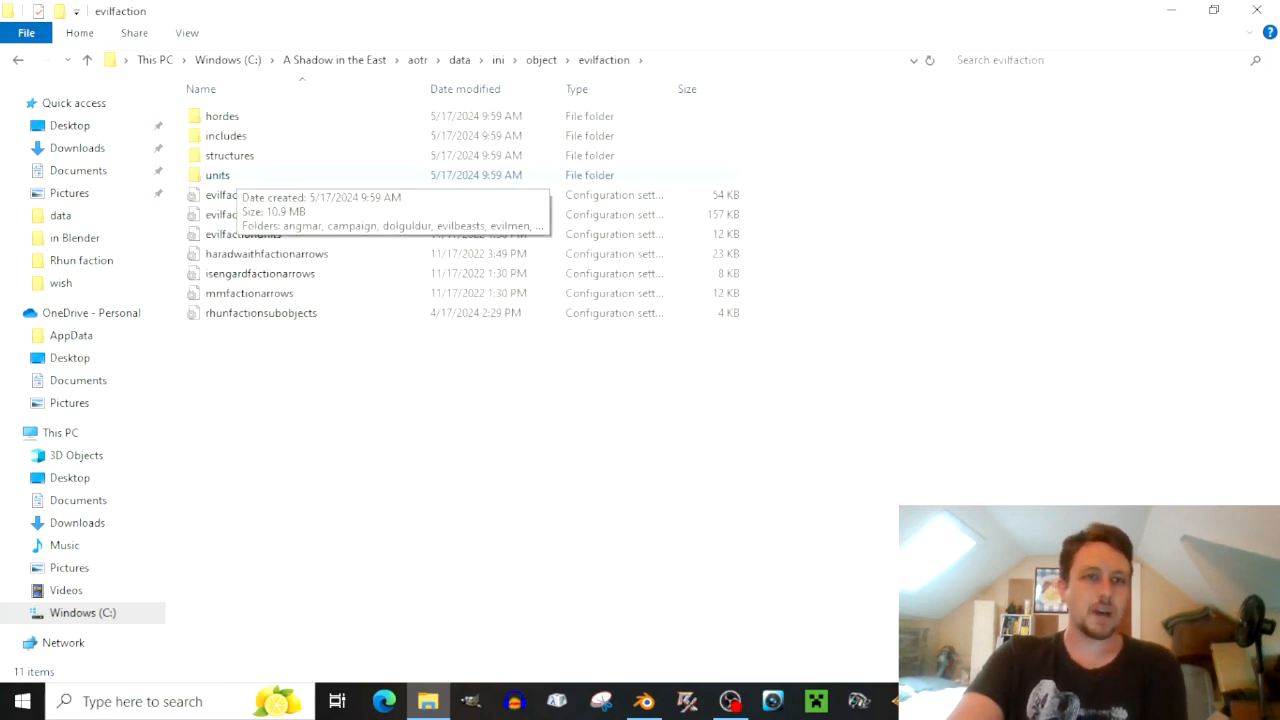
pyautogui.doubleClick(216, 176)
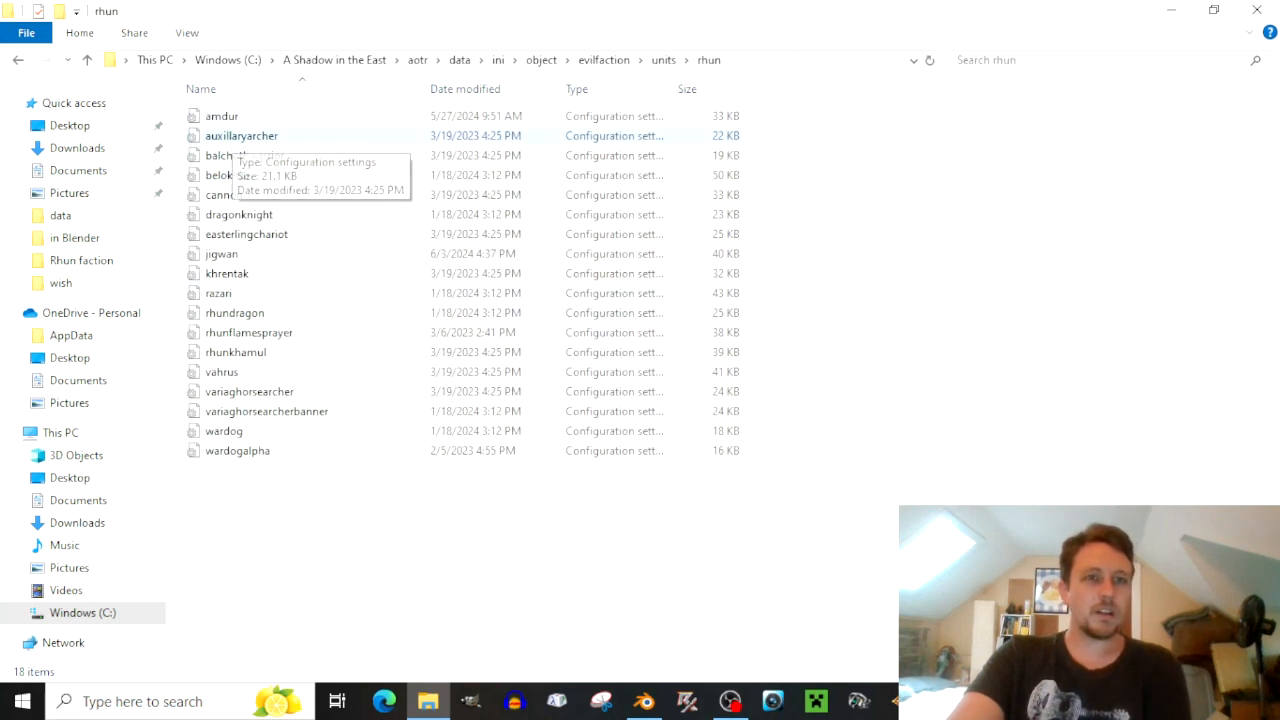
pyautogui.click(240, 136)
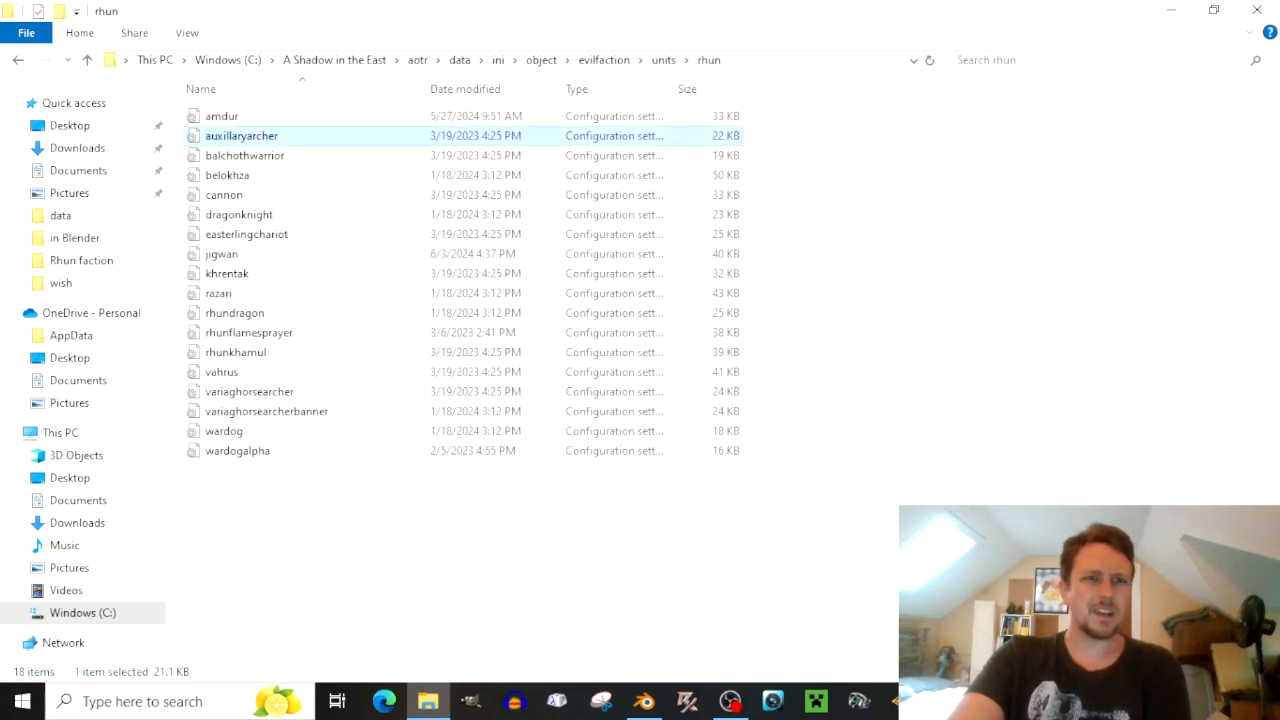
pyautogui.rightClick(240, 136)
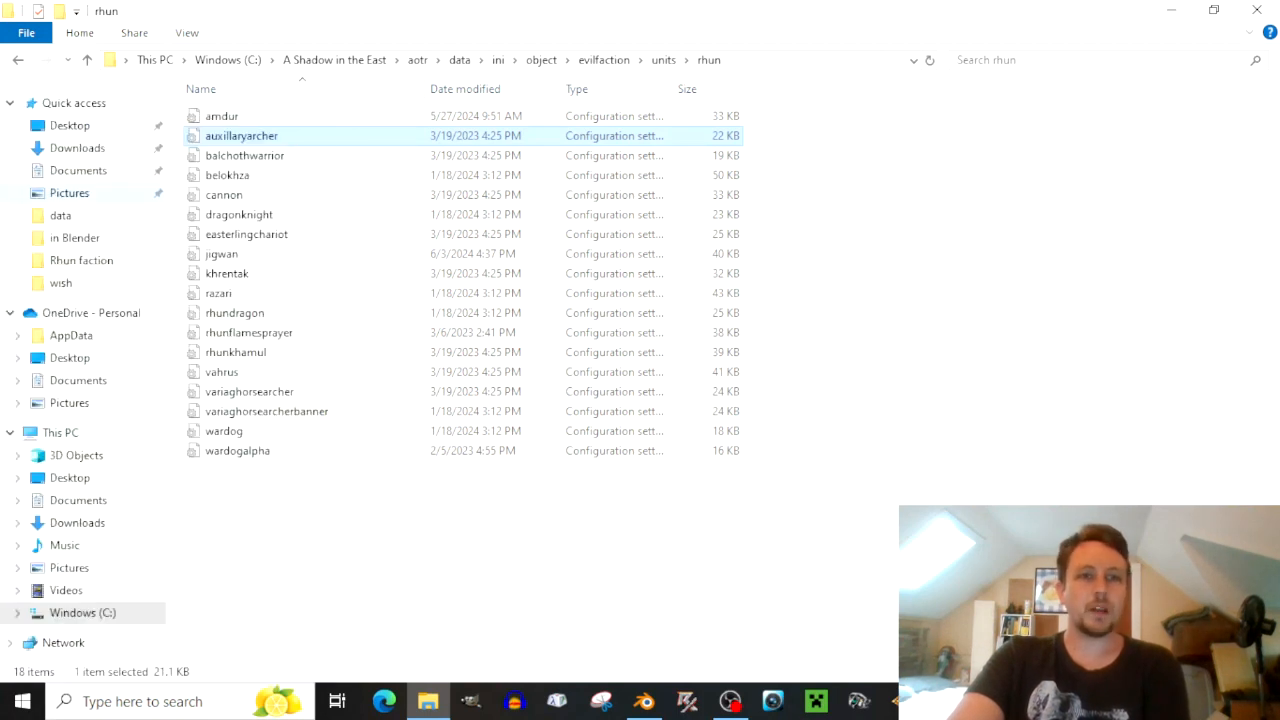
# Read auxiliaryarcher.ini in Notepad++, noting skeleton MUHaradim_SKL, then close it.
pyautogui.doubleClick(240, 136)
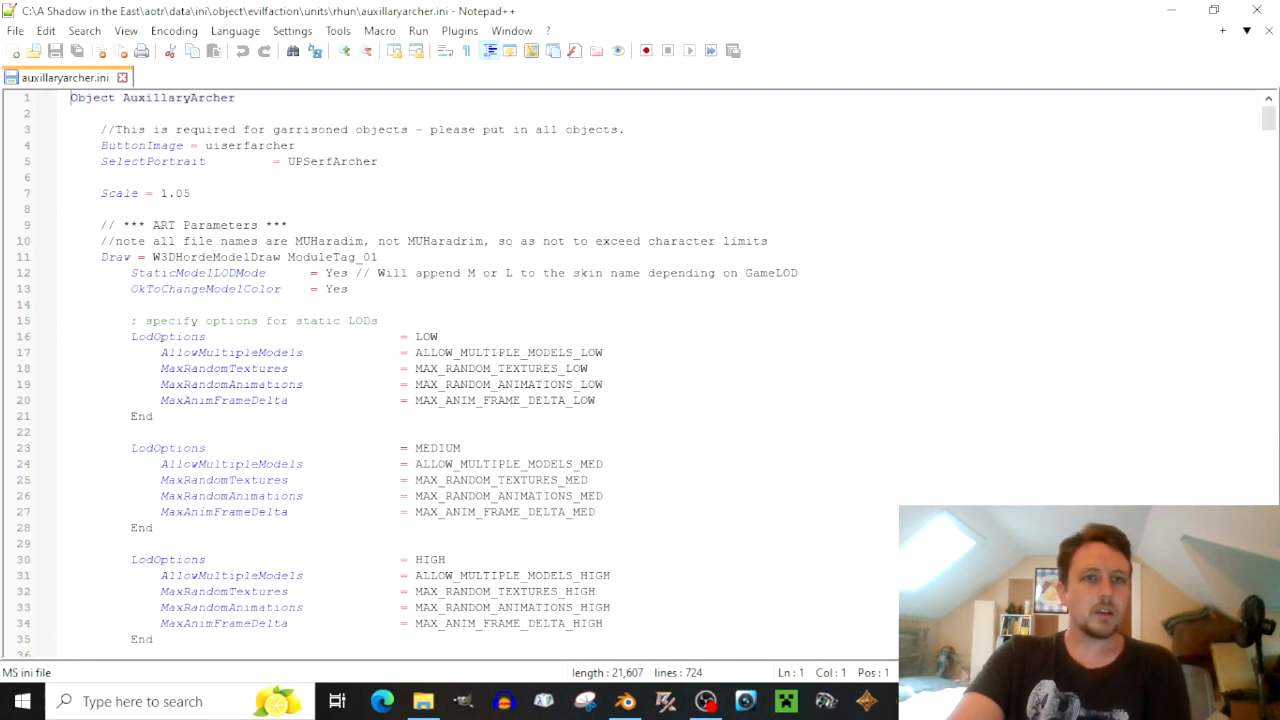
pyautogui.scroll(-3)
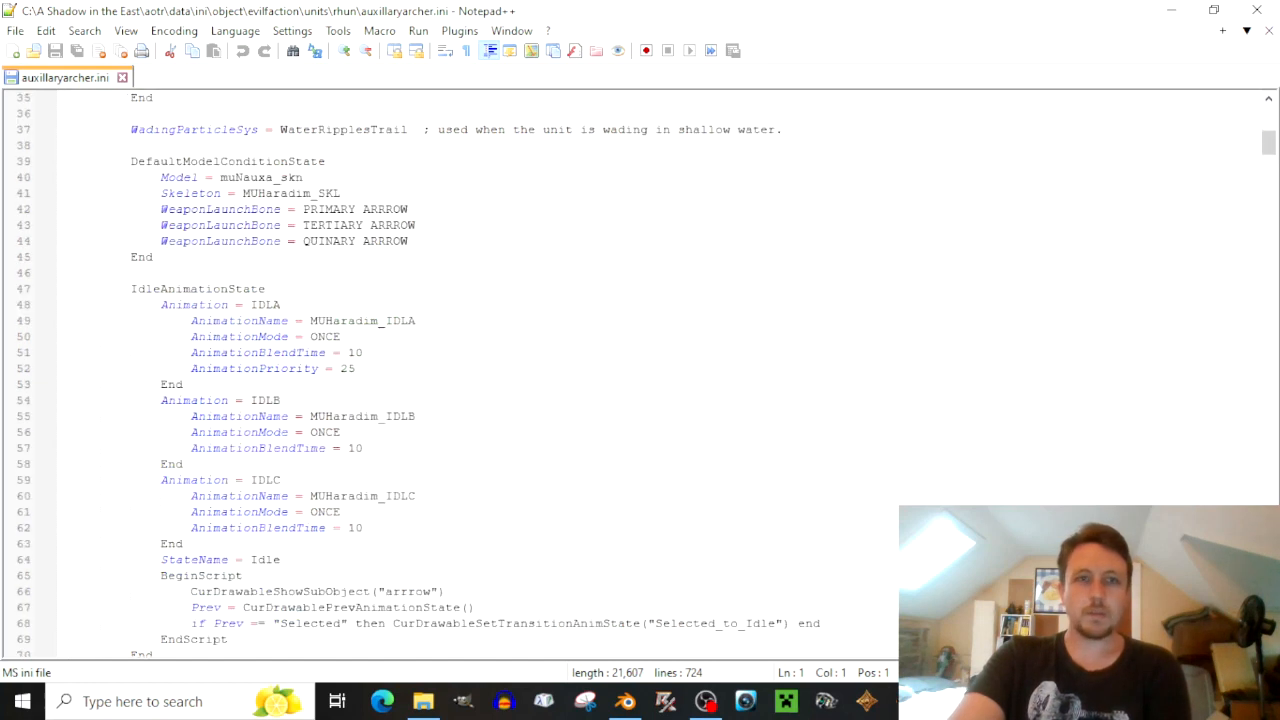
pyautogui.click(278, 192)
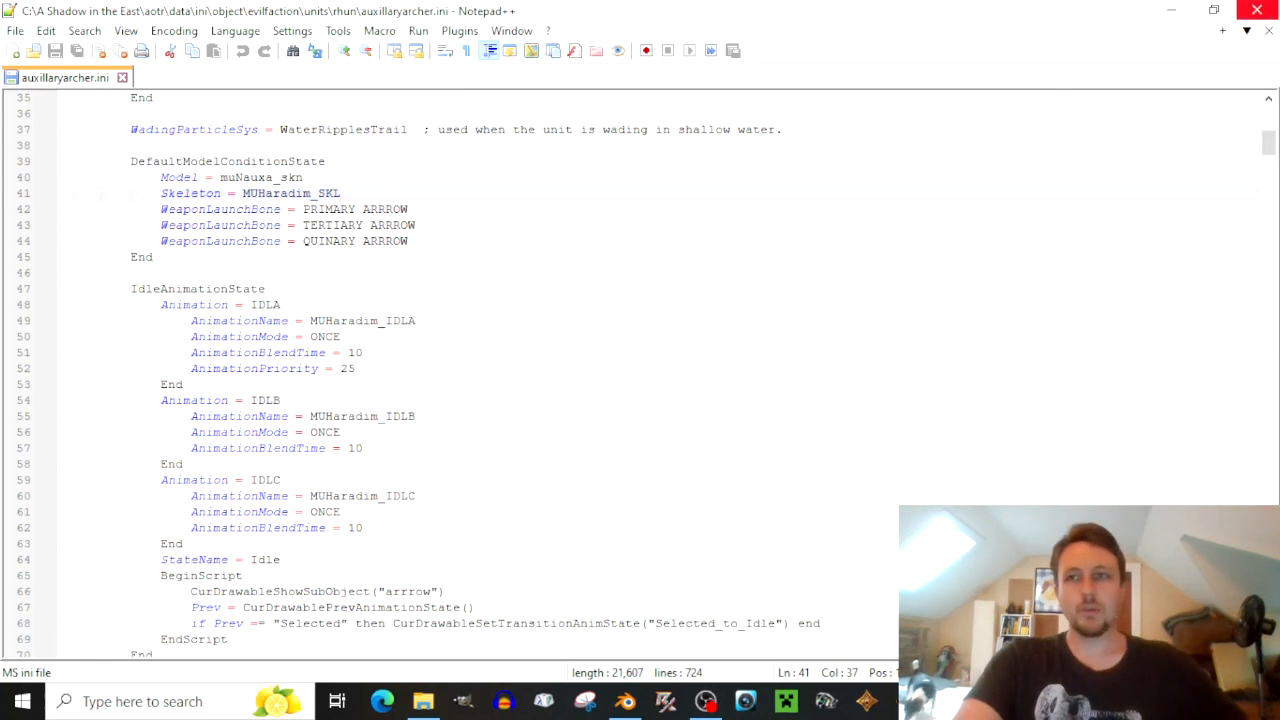
pyautogui.click(428, 702)
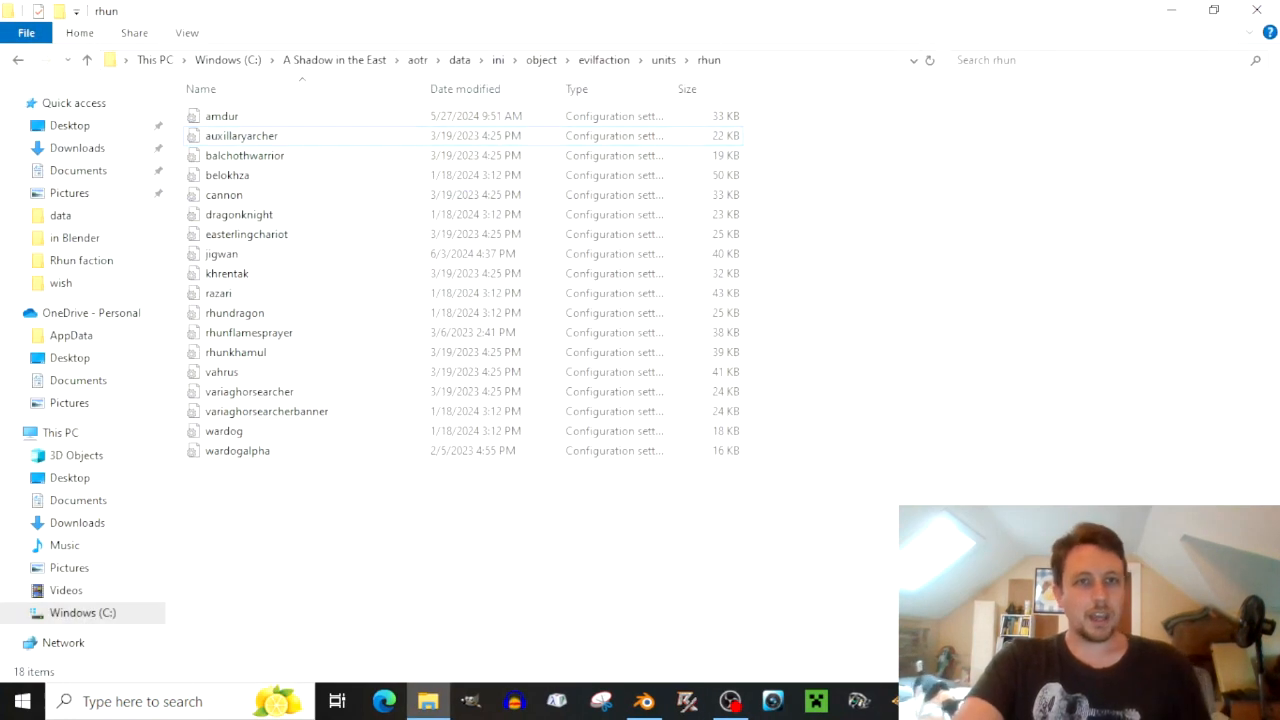
pyautogui.moveTo(1256, 12)
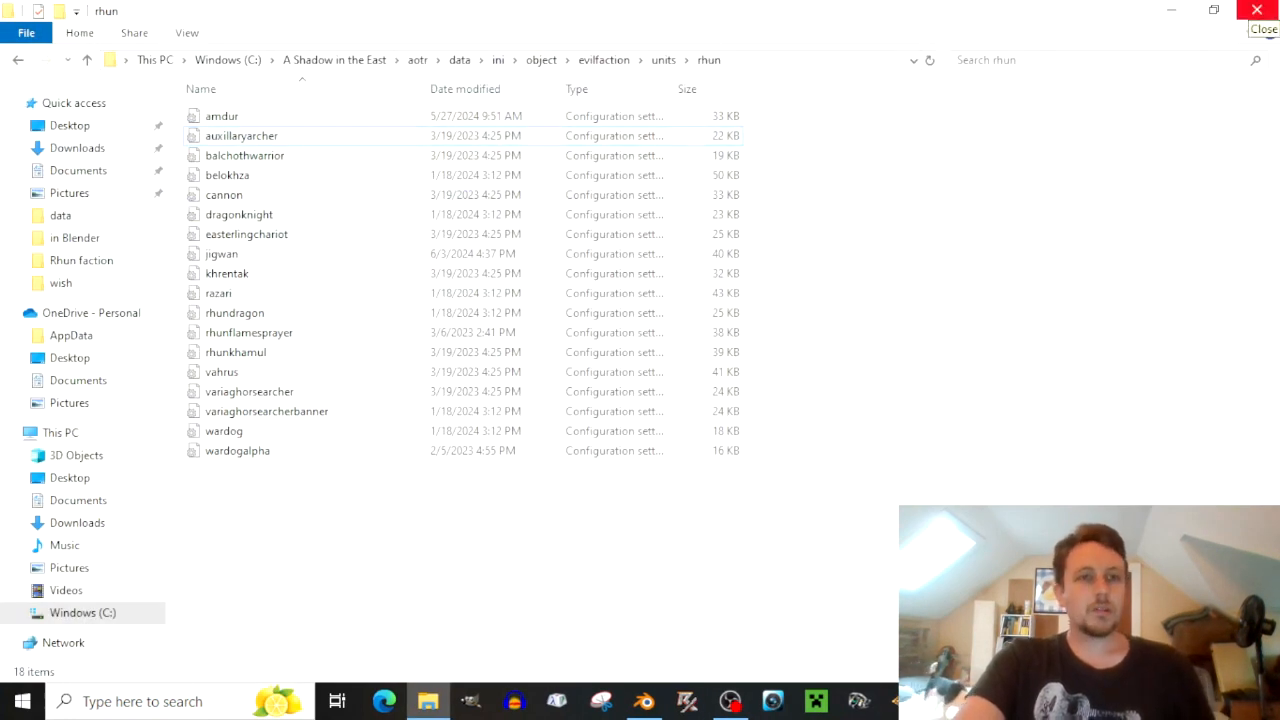
# Close Explorer, restore Blender and turn off the Wireframe viewport overlay on MUNAUXA_SKN.
pyautogui.click(1264, 8)
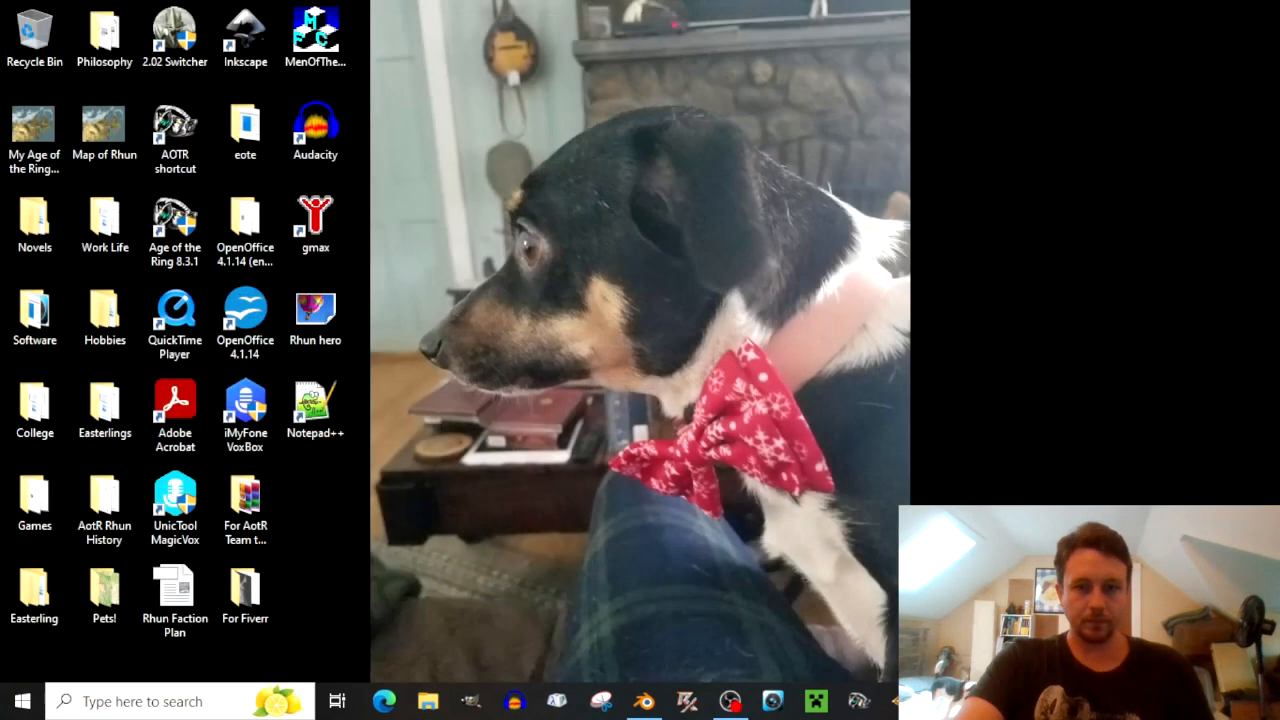
pyautogui.click(652, 702)
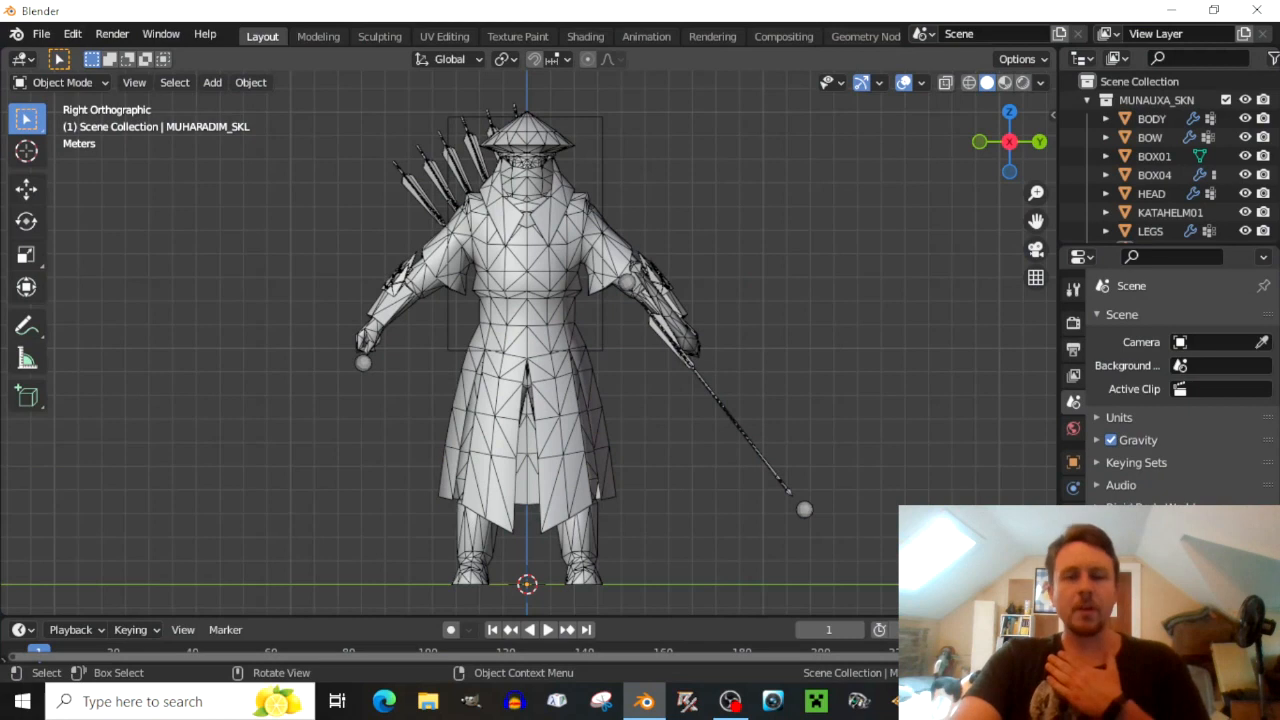
pyautogui.click(924, 84)
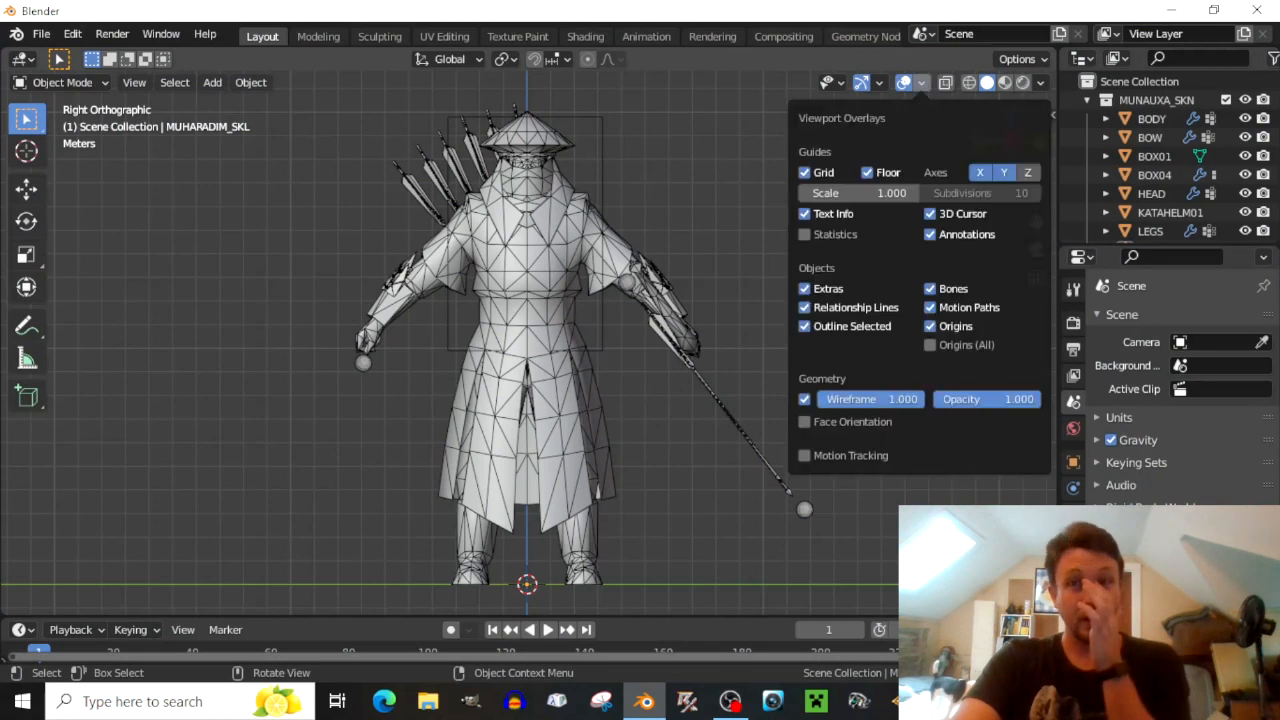
pyautogui.click(804, 400)
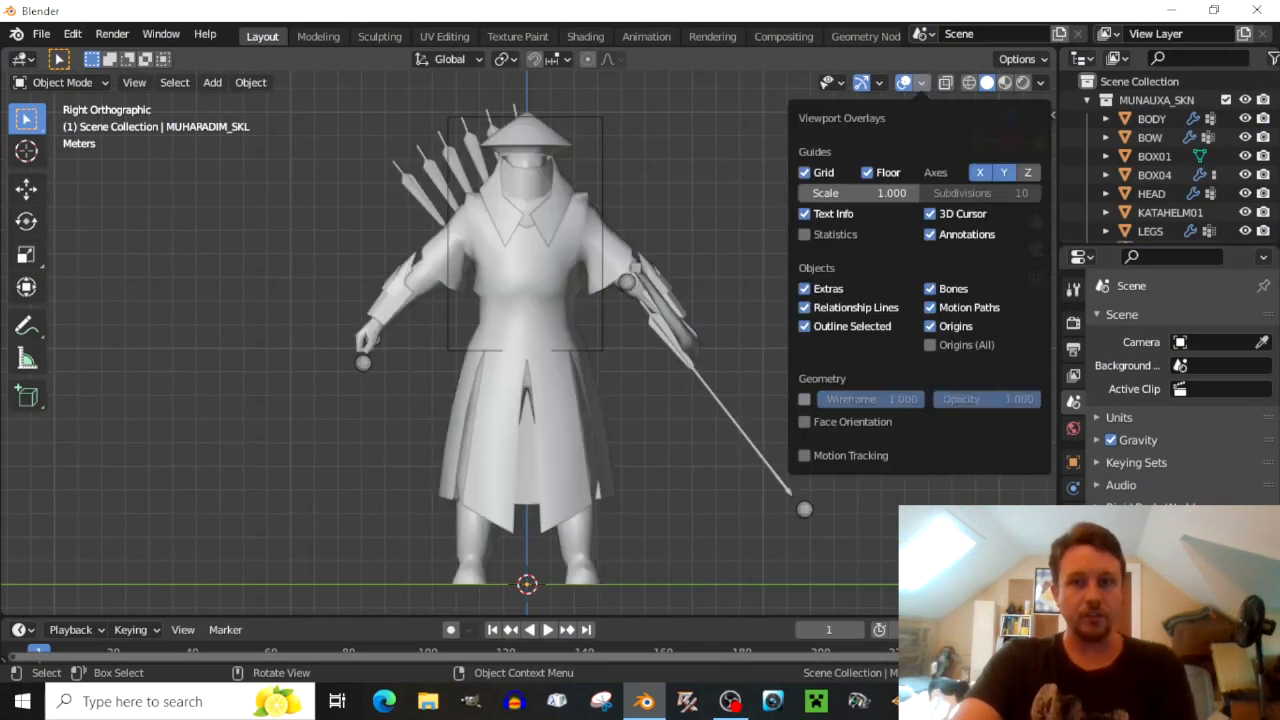
pyautogui.click(896, 82)
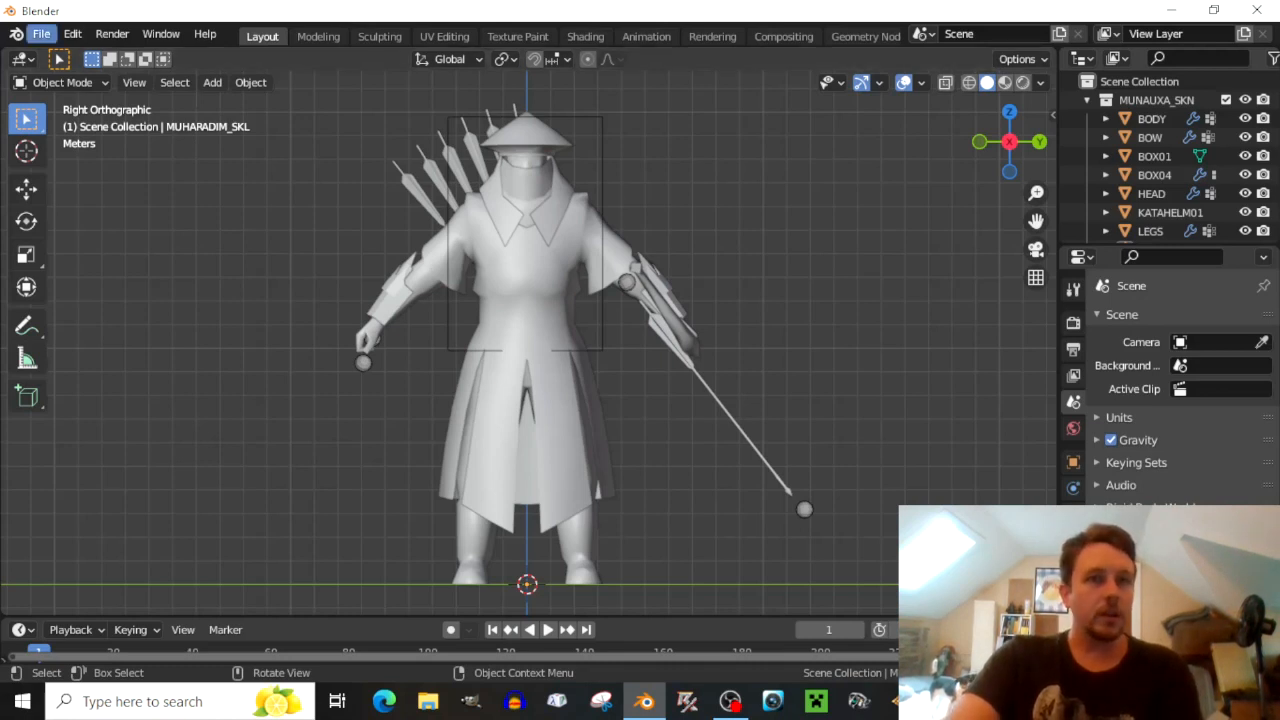
# Start a new General scene, then open the recent file Easterling helmet 1.blend.
pyautogui.click(44, 32)
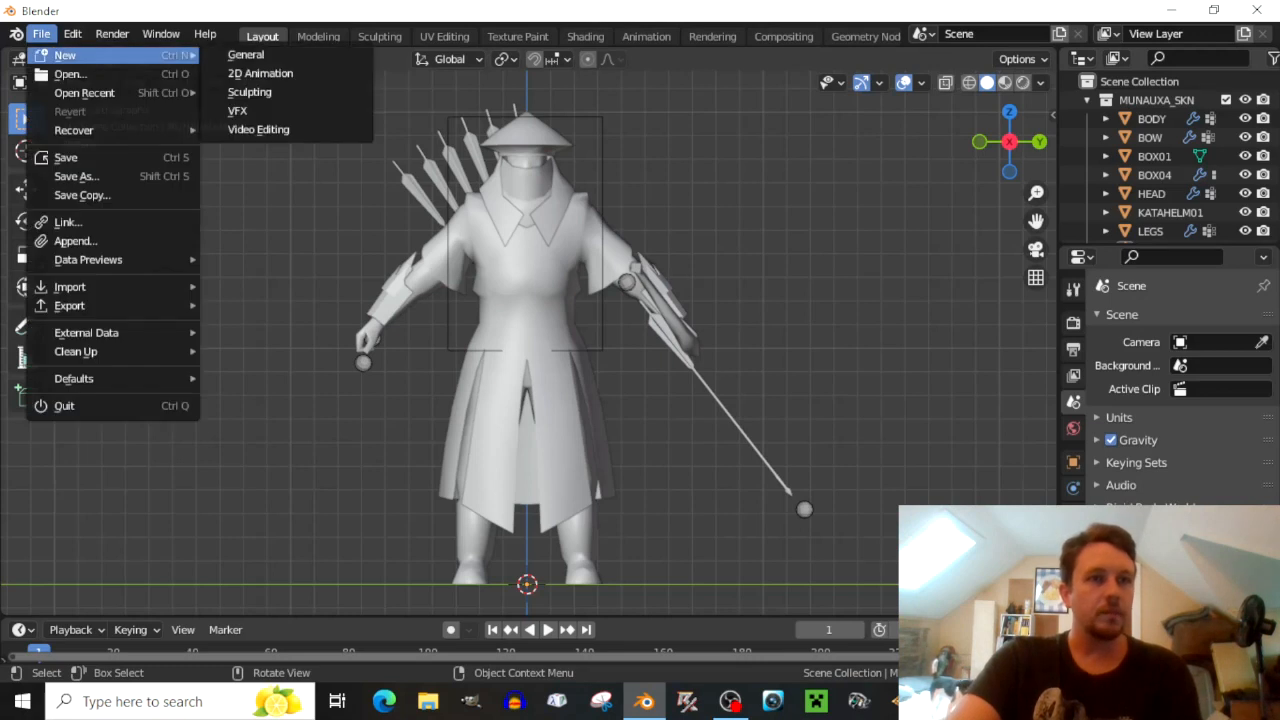
pyautogui.click(72, 56)
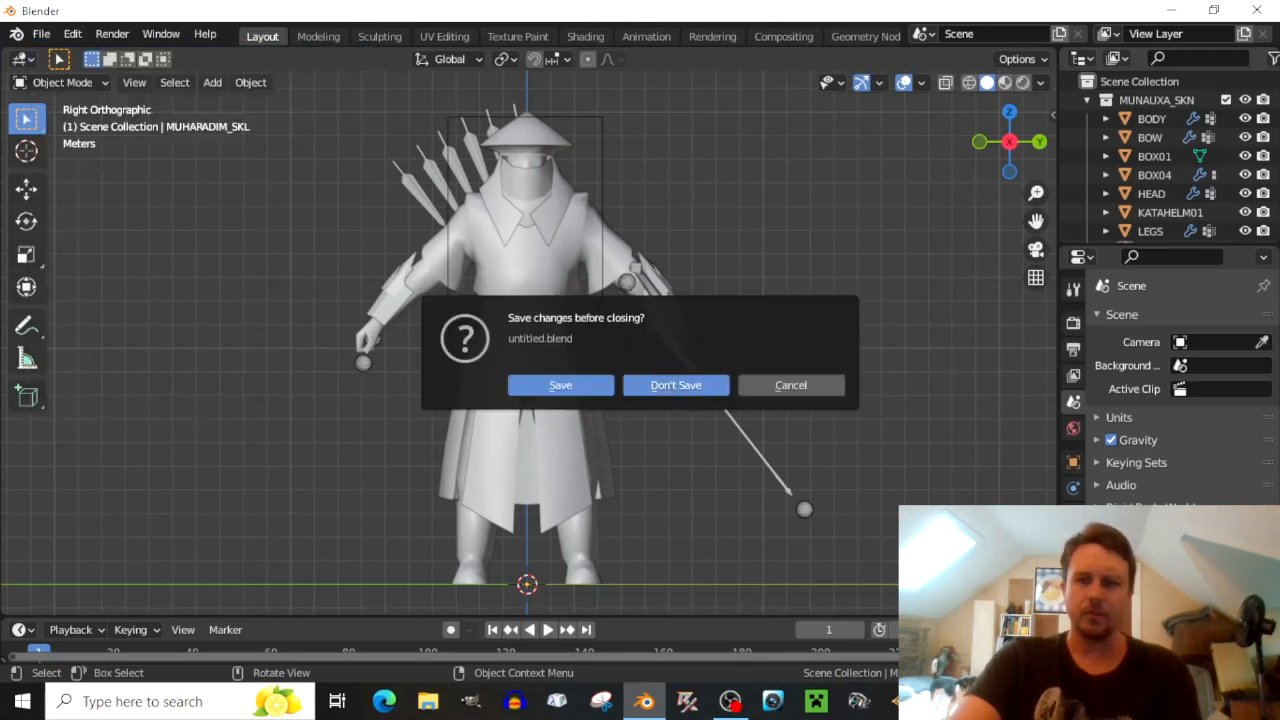
pyautogui.click(676, 384)
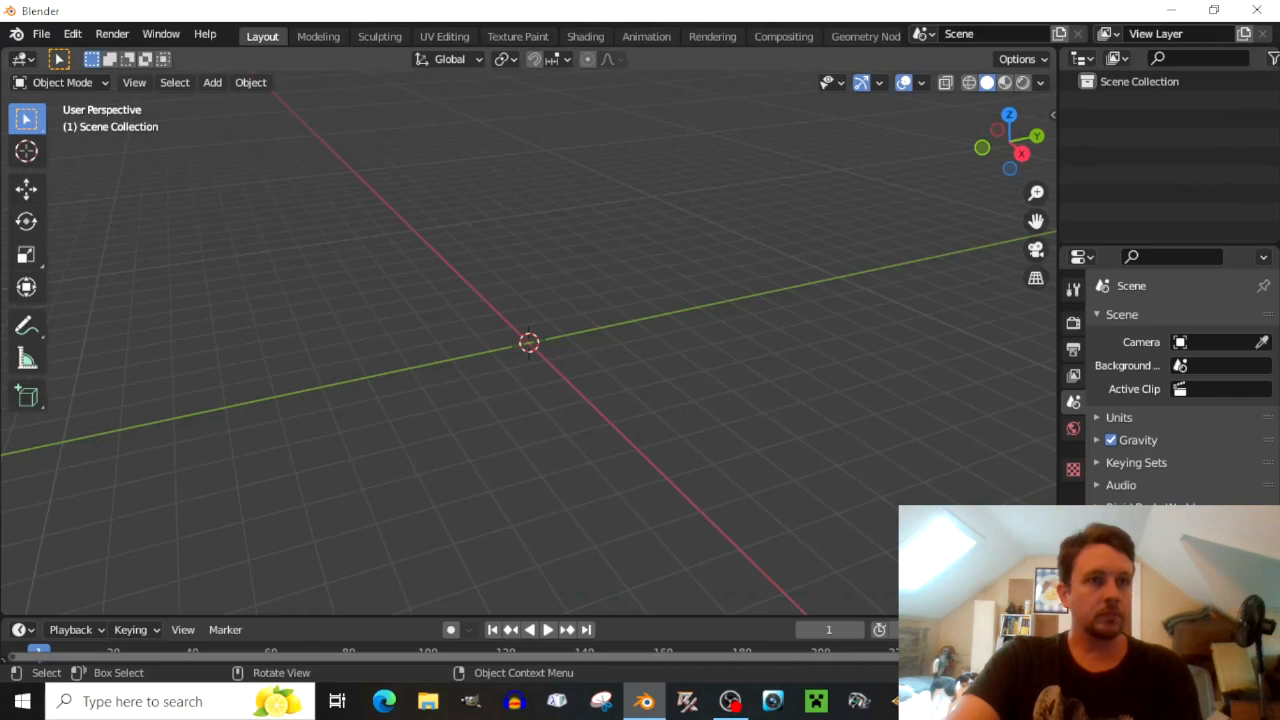
pyautogui.click(50, 28)
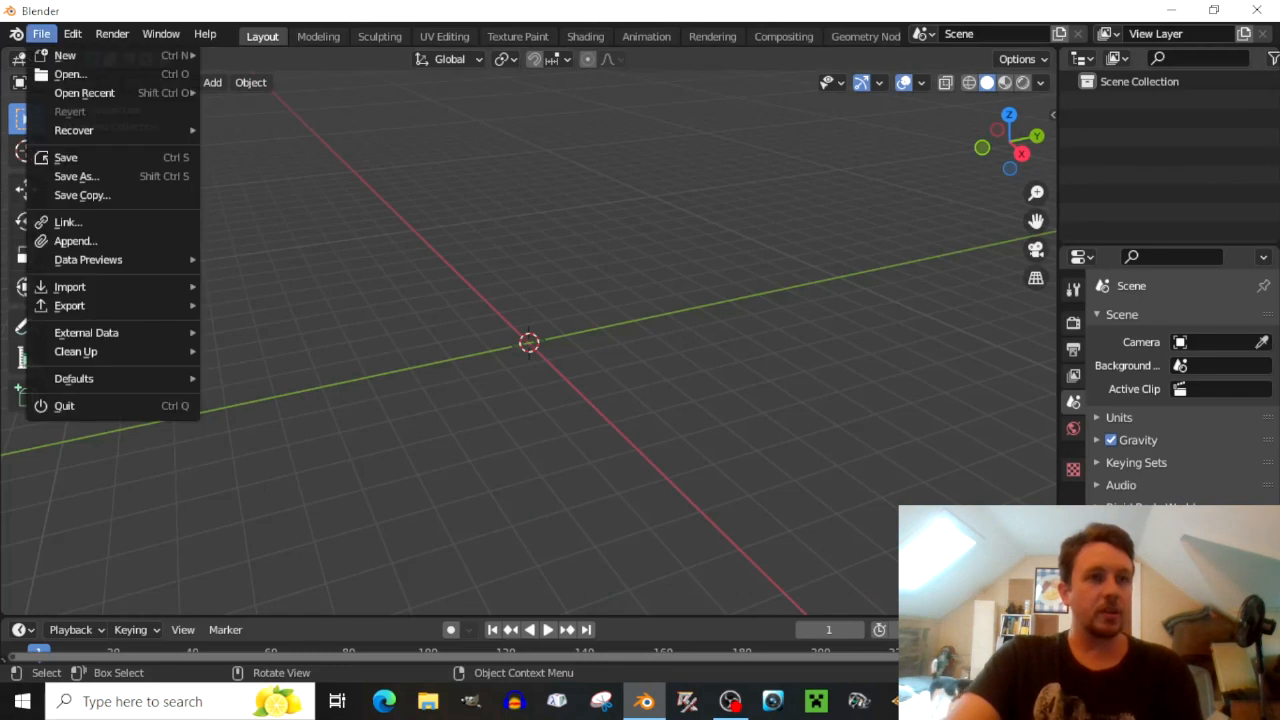
pyautogui.moveTo(78, 92)
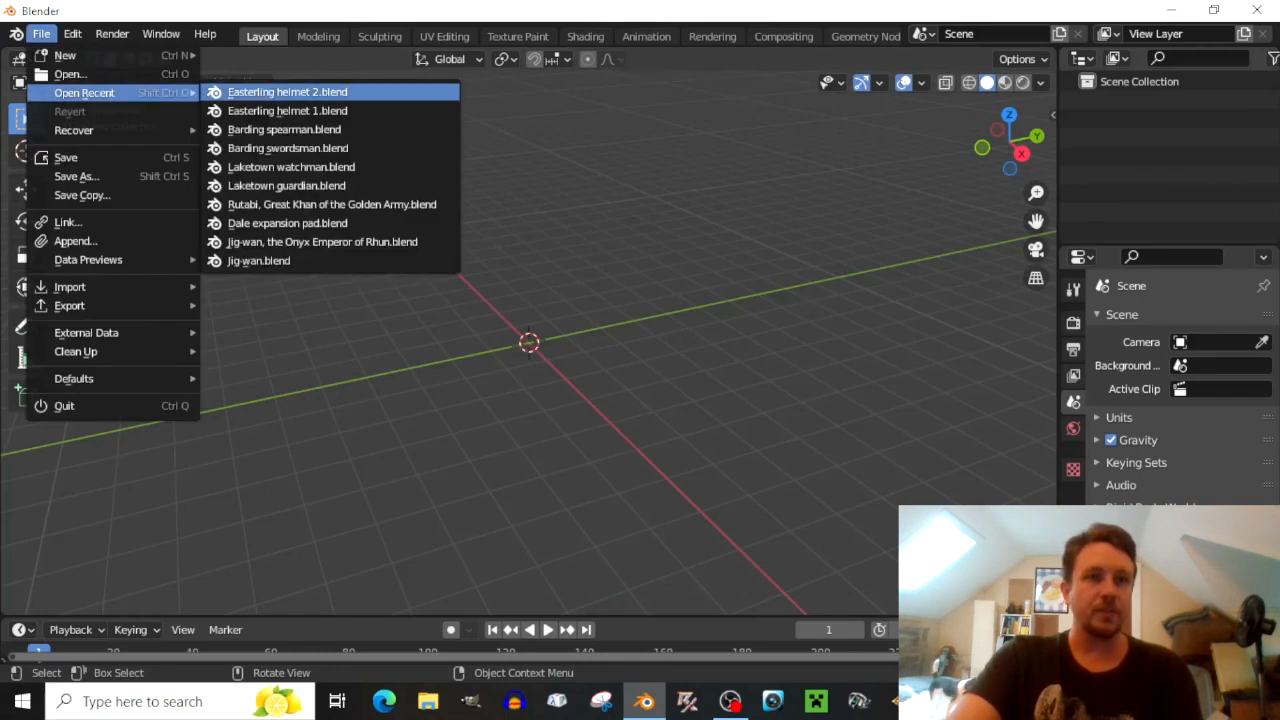
pyautogui.moveTo(288, 110)
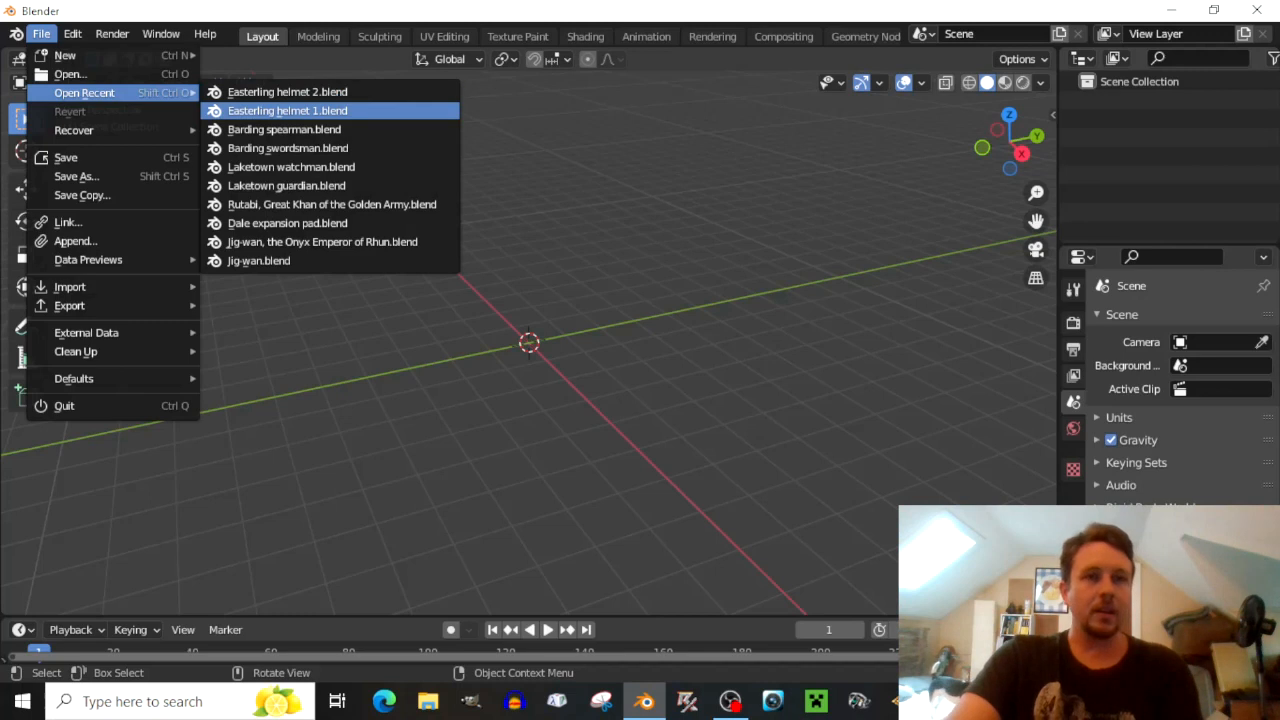
pyautogui.moveTo(288, 110)
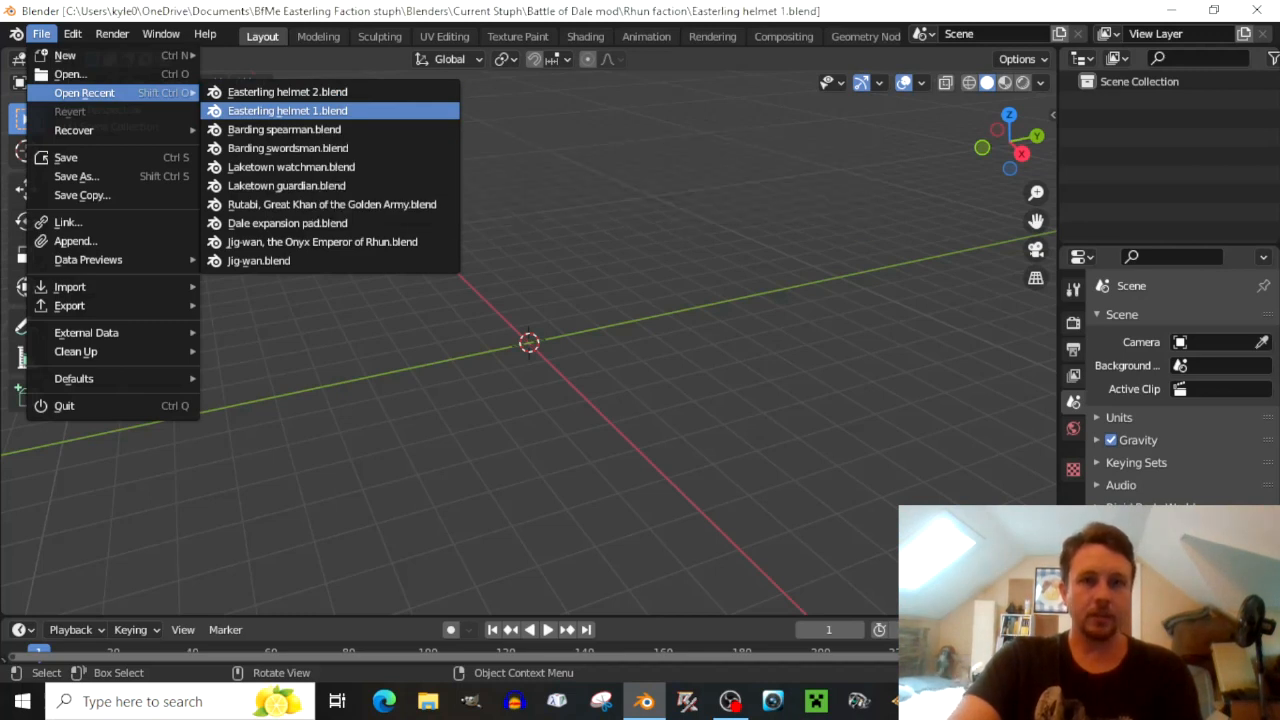
pyautogui.click(288, 110)
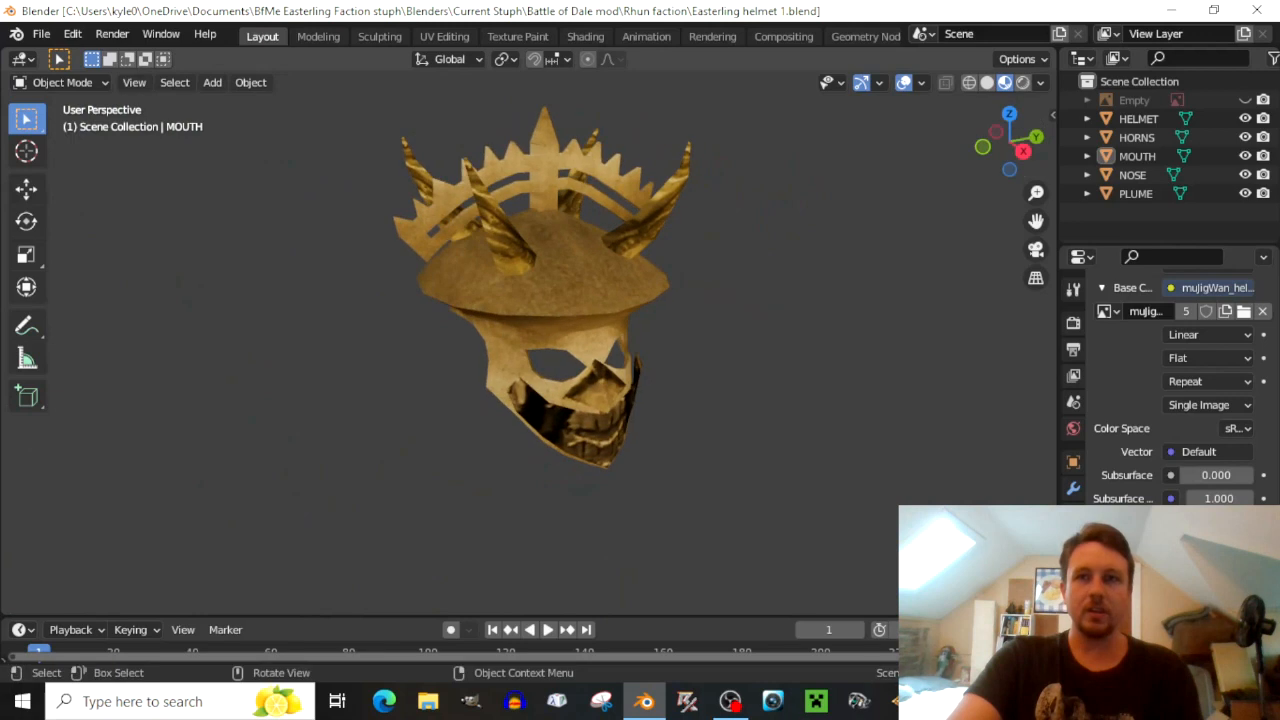
# Select all five helmet parts and save Easterling helmet 1.blend.
pyautogui.click(922, 84)
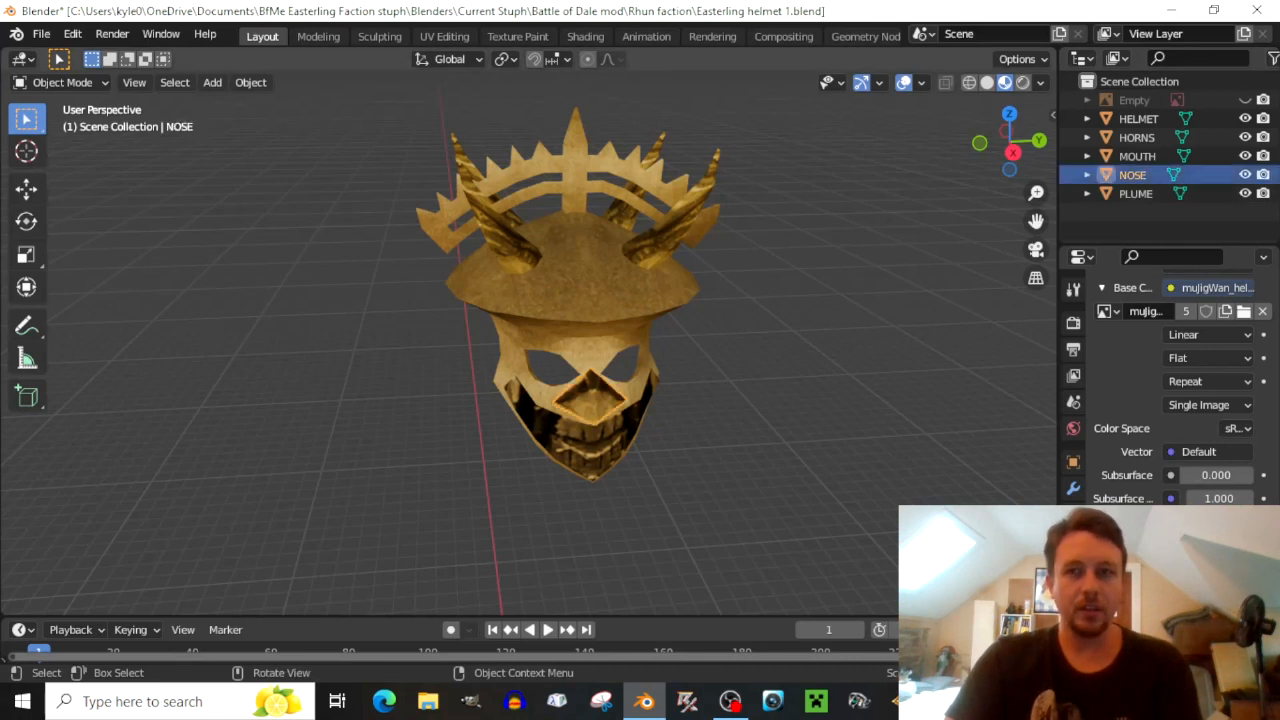
pyautogui.click(1136, 156)
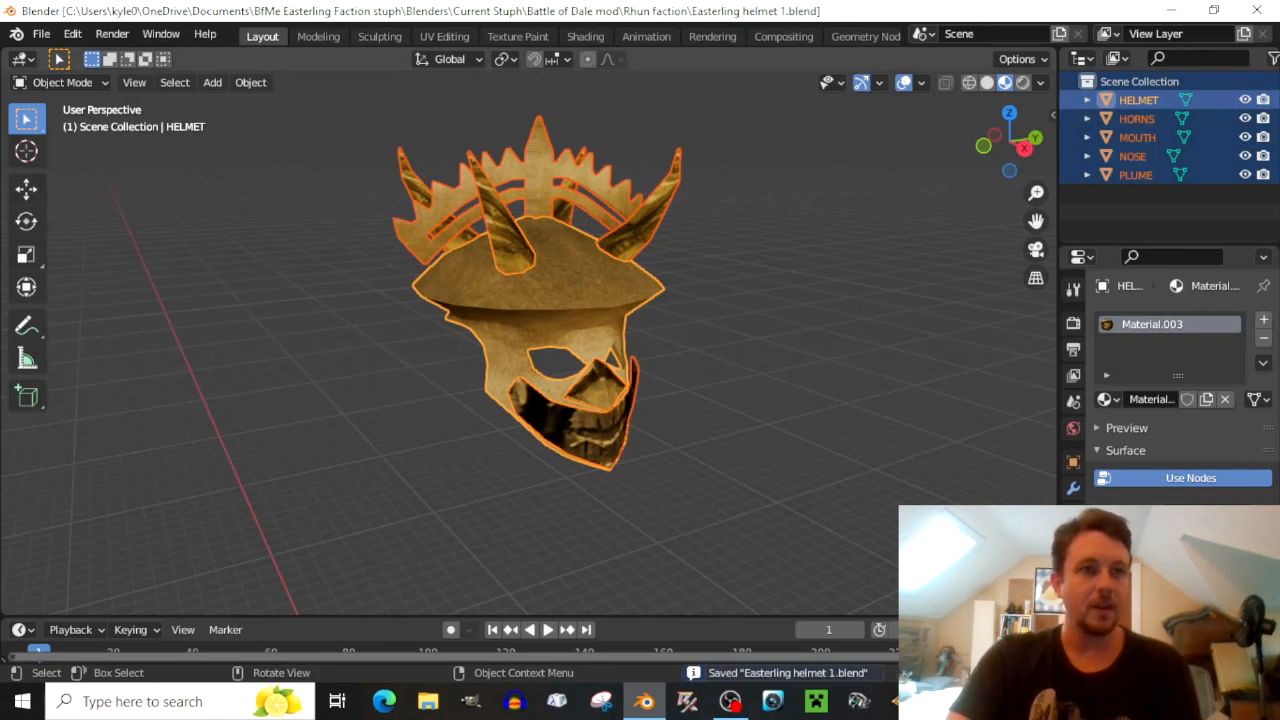
# Export the helmet as Westwood W3D named muJigWar_helm into the mu art folder.
pyautogui.click(36, 36)
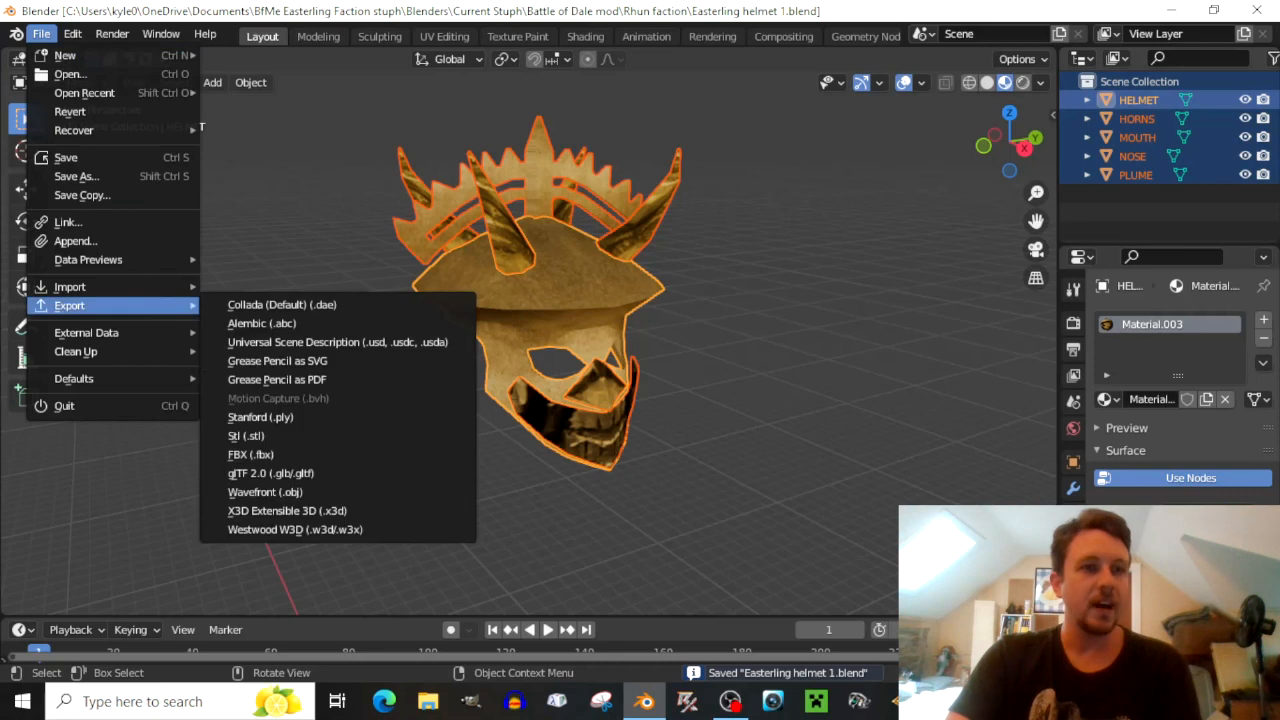
pyautogui.click(266, 528)
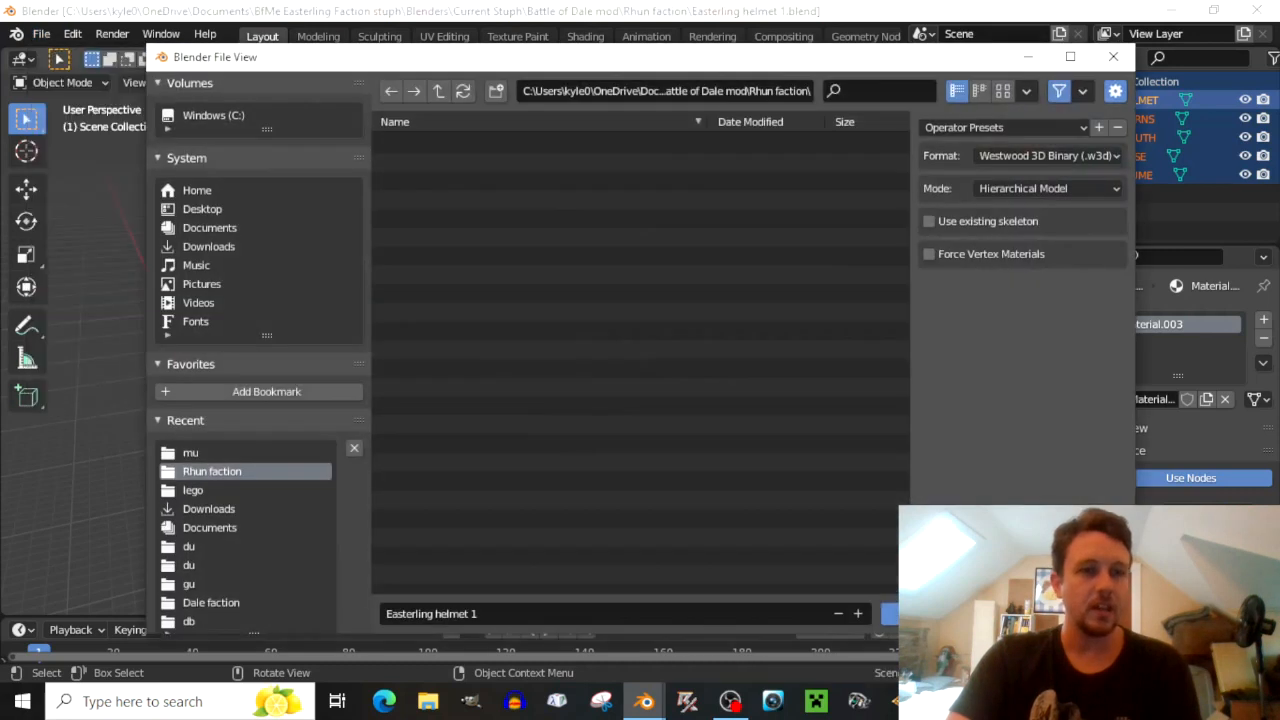
pyautogui.moveTo(192, 452)
pyautogui.write('m')
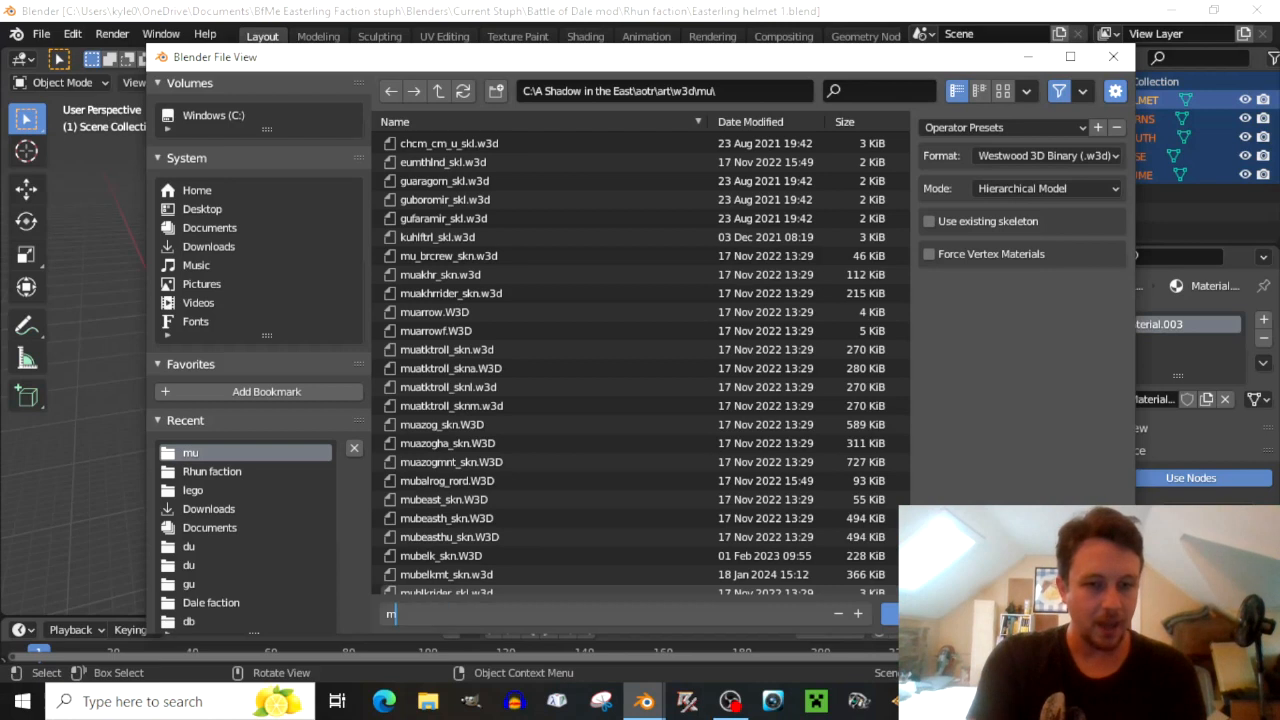
pyautogui.write('u')
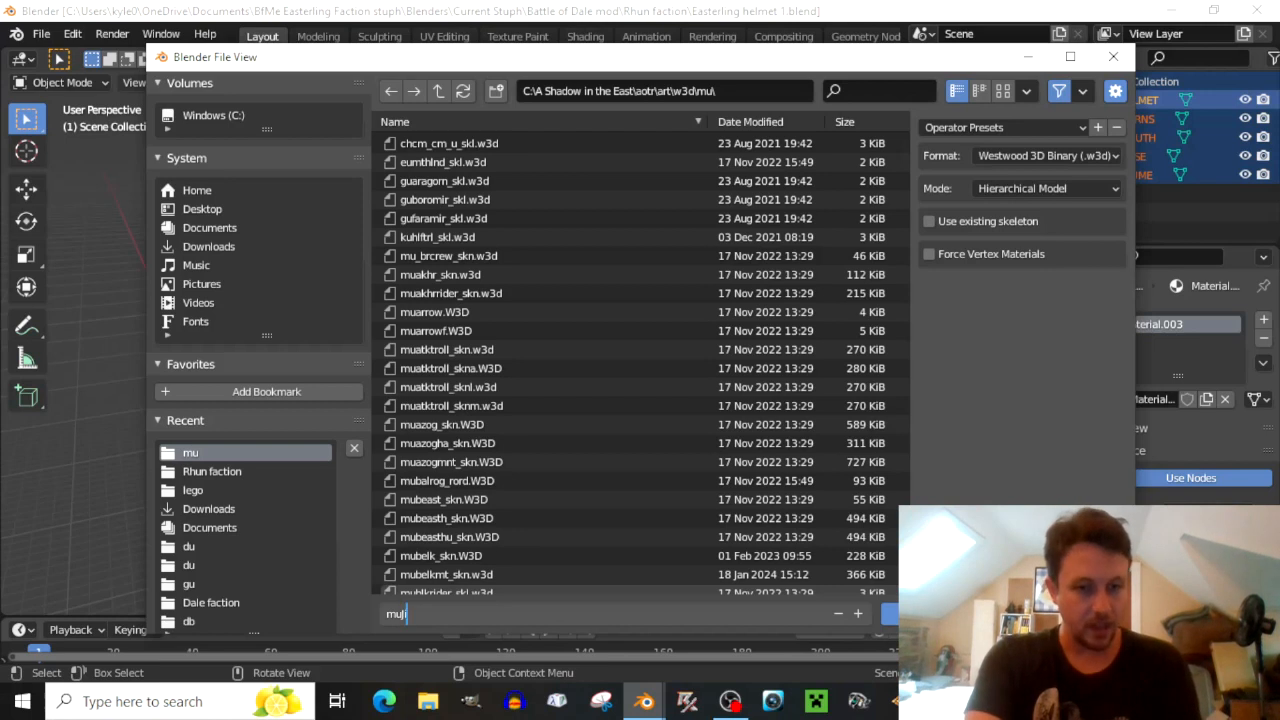
pyautogui.write('JigWar')
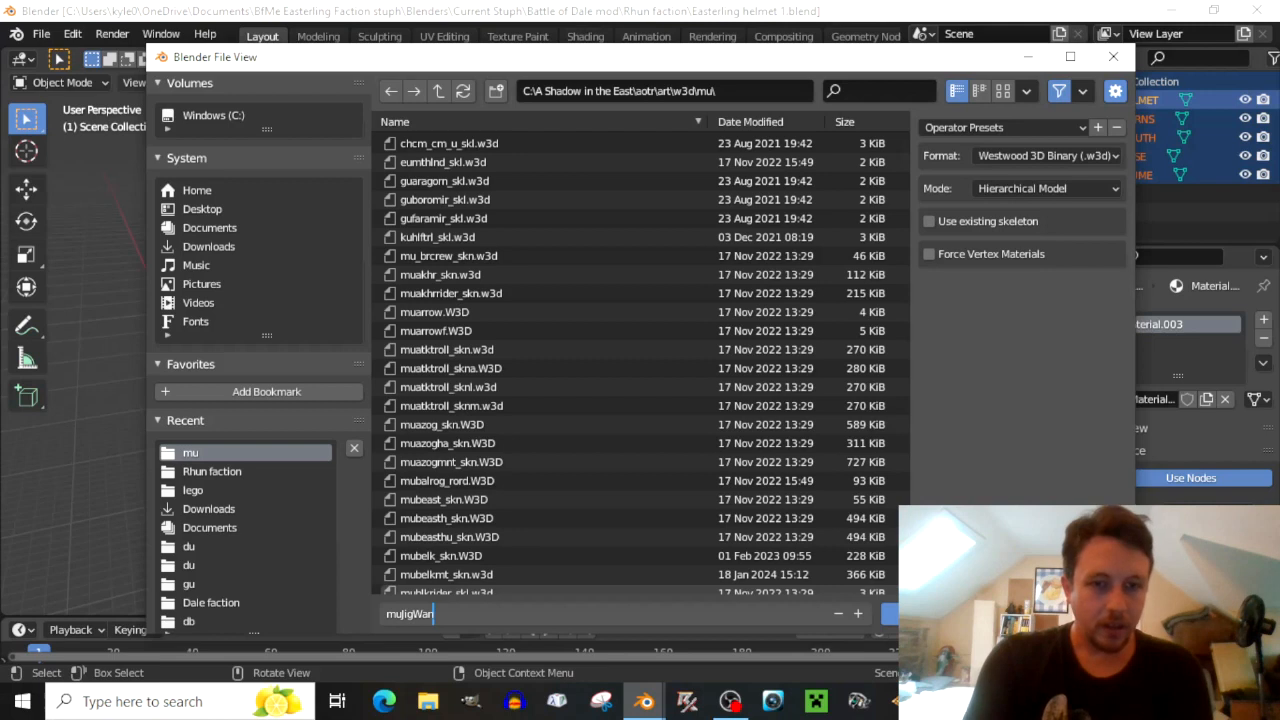
pyautogui.write('_helm')
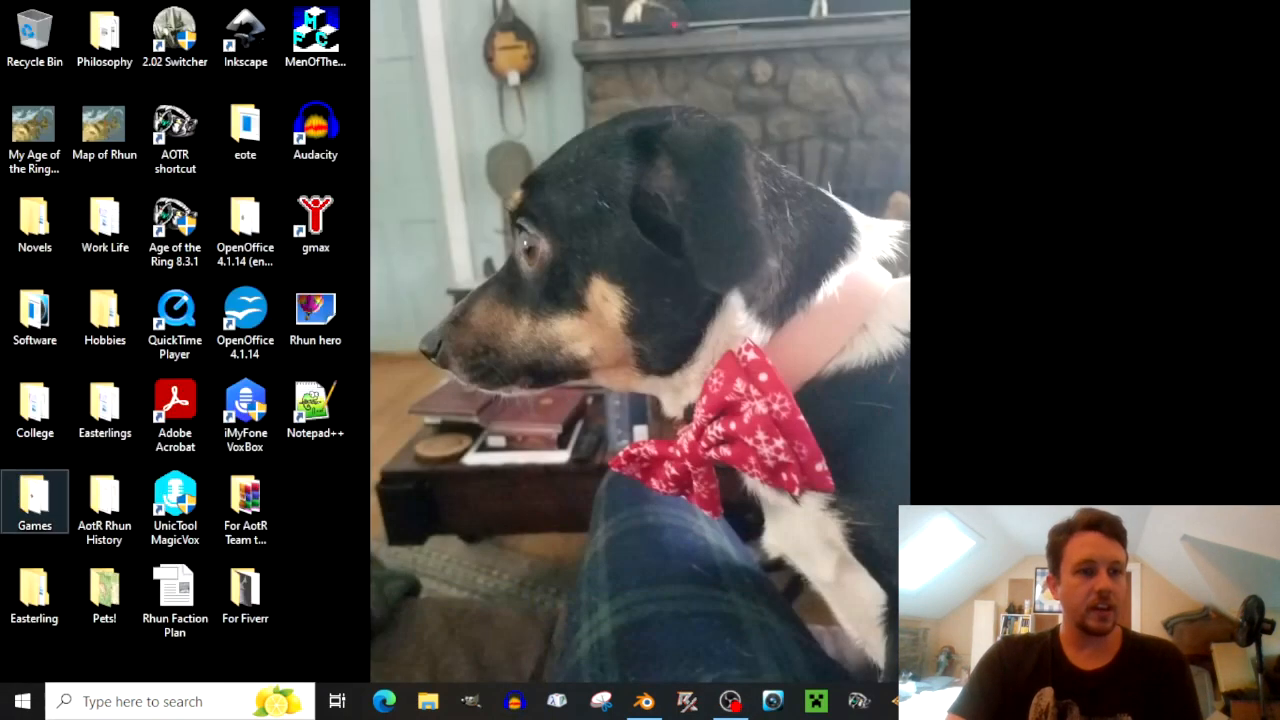
# Browse from C: into A Shadow in the East\aotr\art\w3d\mu in File Explorer.
pyautogui.doubleClick(34, 498)
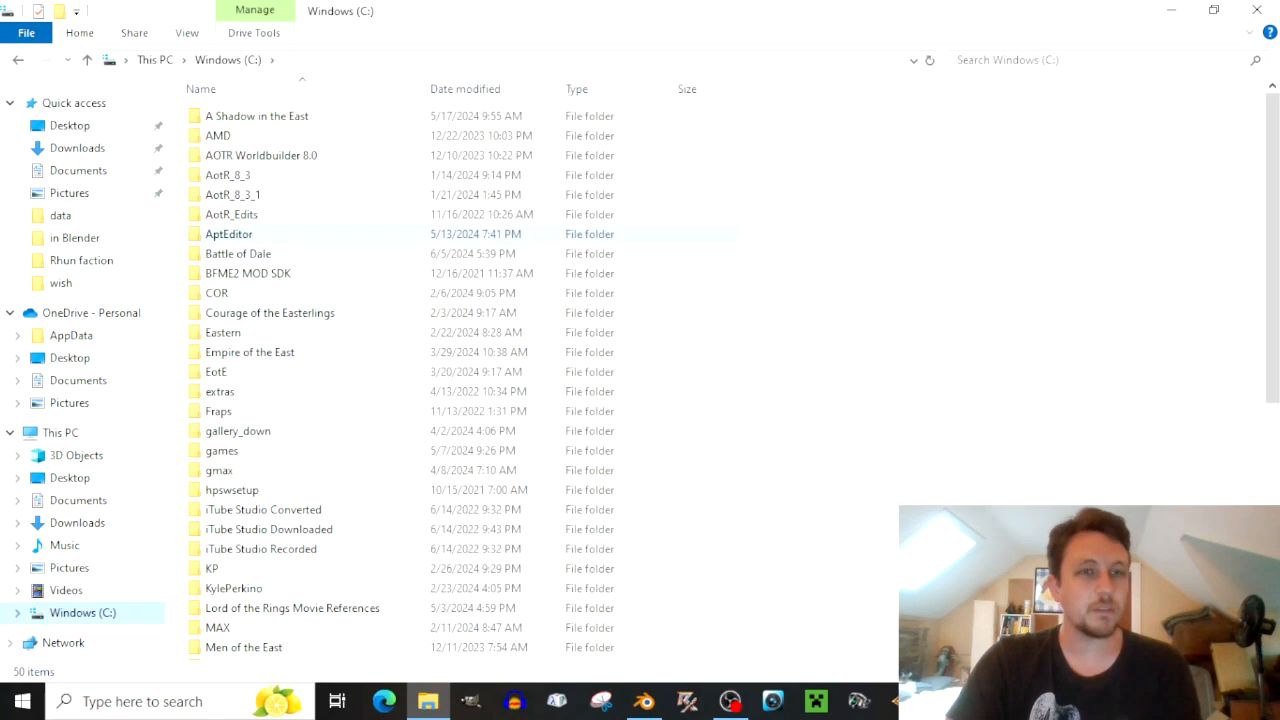
pyautogui.doubleClick(256, 114)
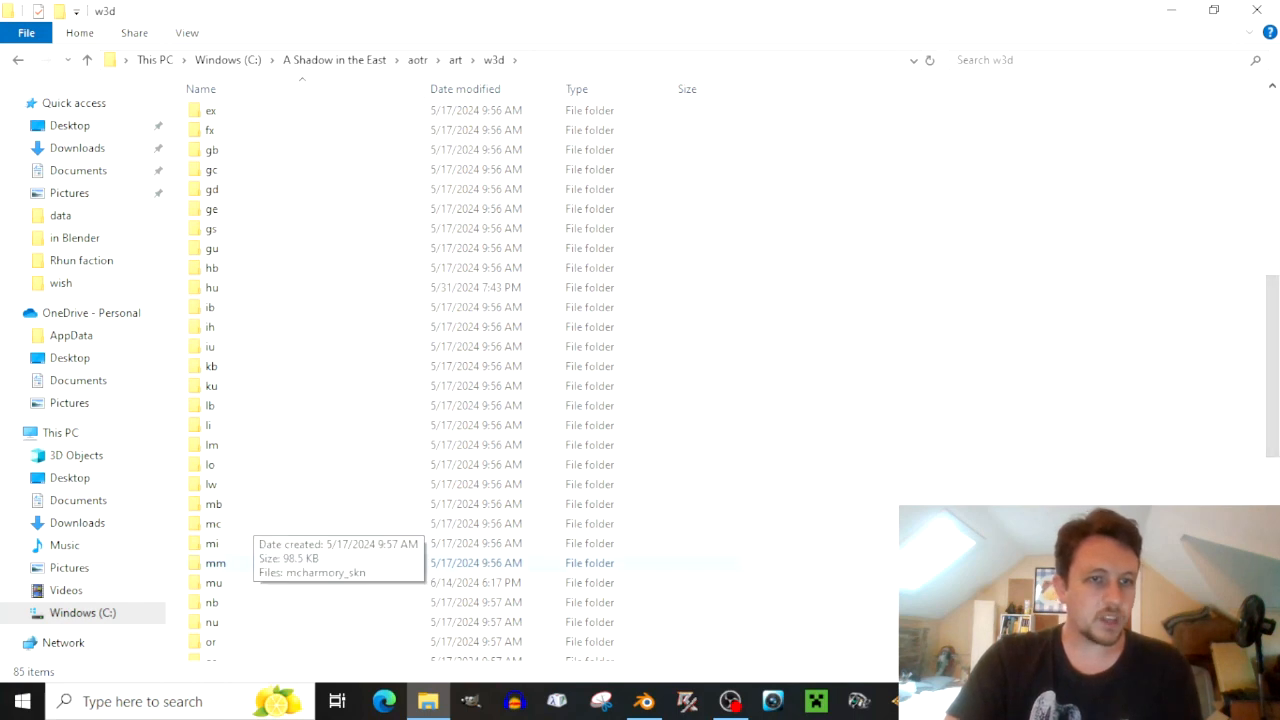
pyautogui.doubleClick(212, 582)
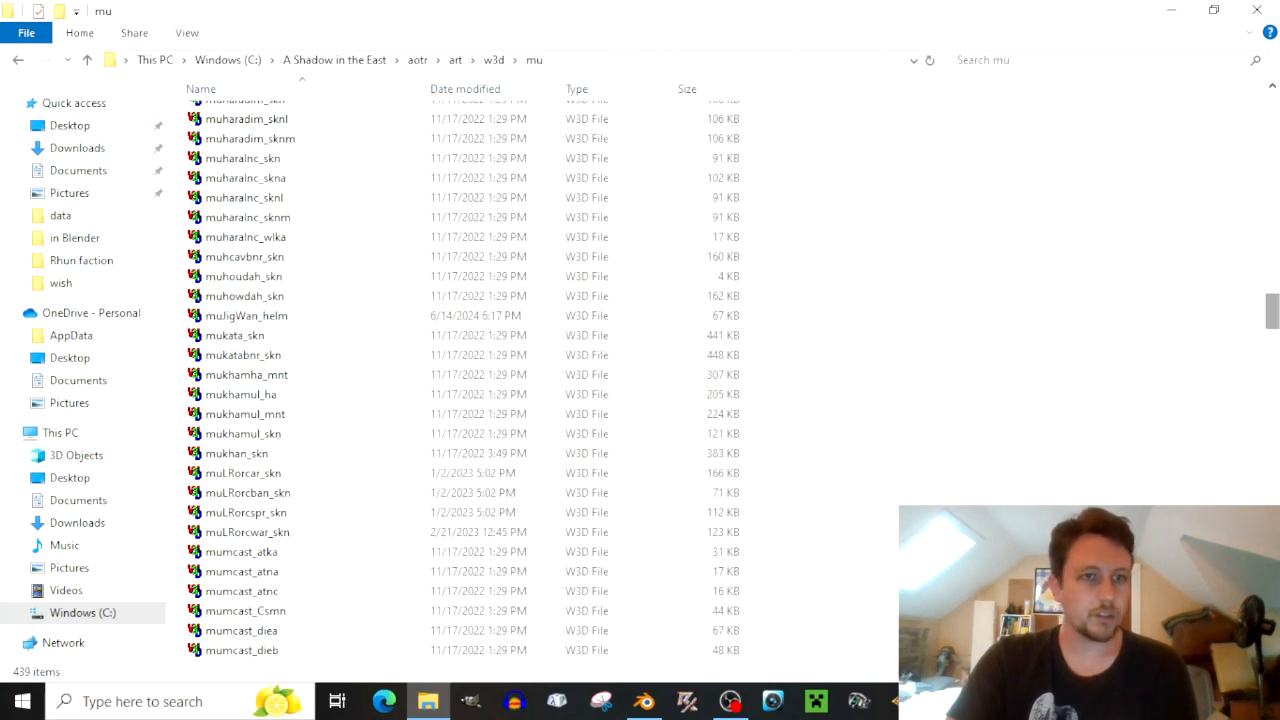
# Launch the exported muJigWan_helm W3D file in W3D Viewer.
pyautogui.click(246, 316)
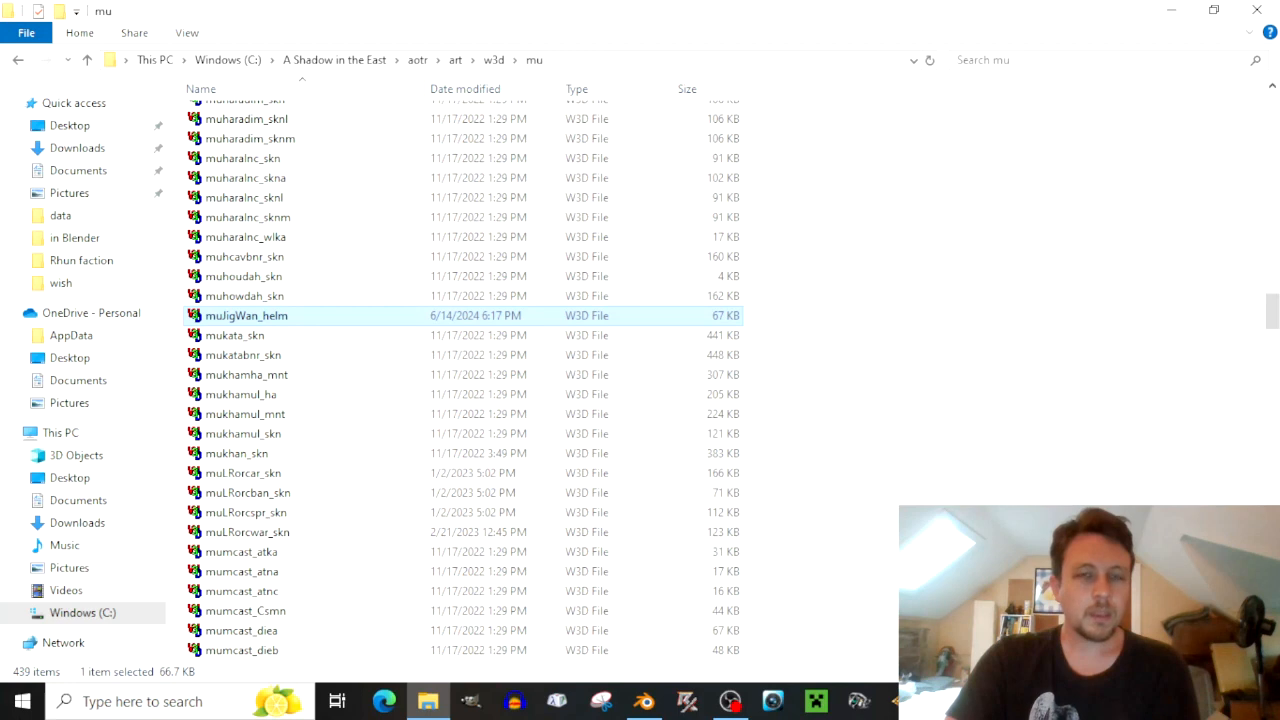
pyautogui.doubleClick(246, 316)
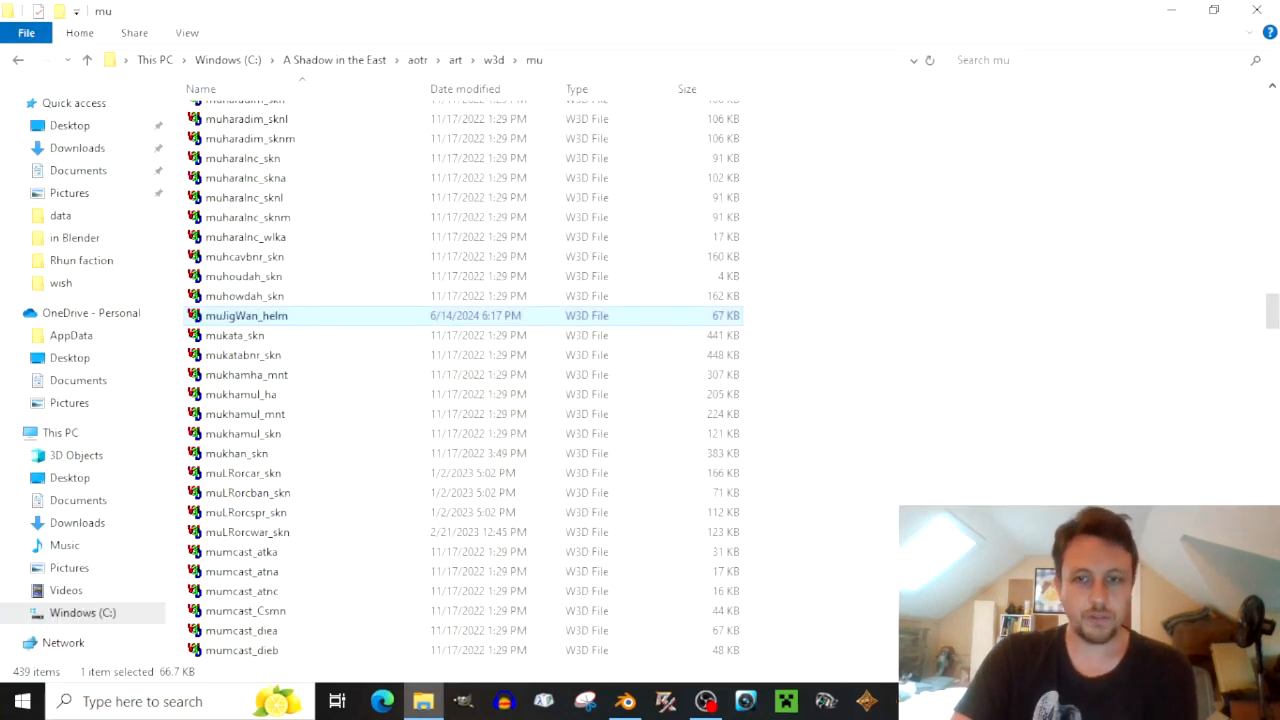
pyautogui.doubleClick(246, 316)
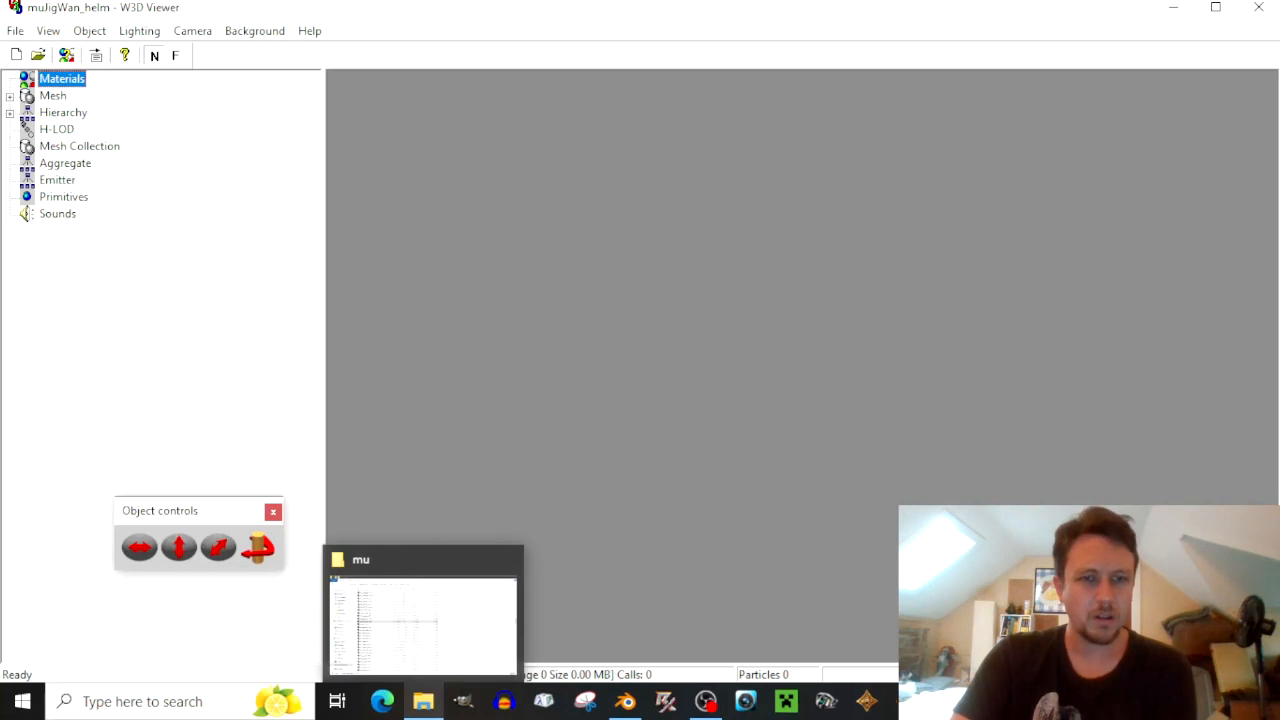
# Expand the muJigWan_helm hierarchy and preview the PLUME and HELMET meshes.
pyautogui.rightClick(424, 700)
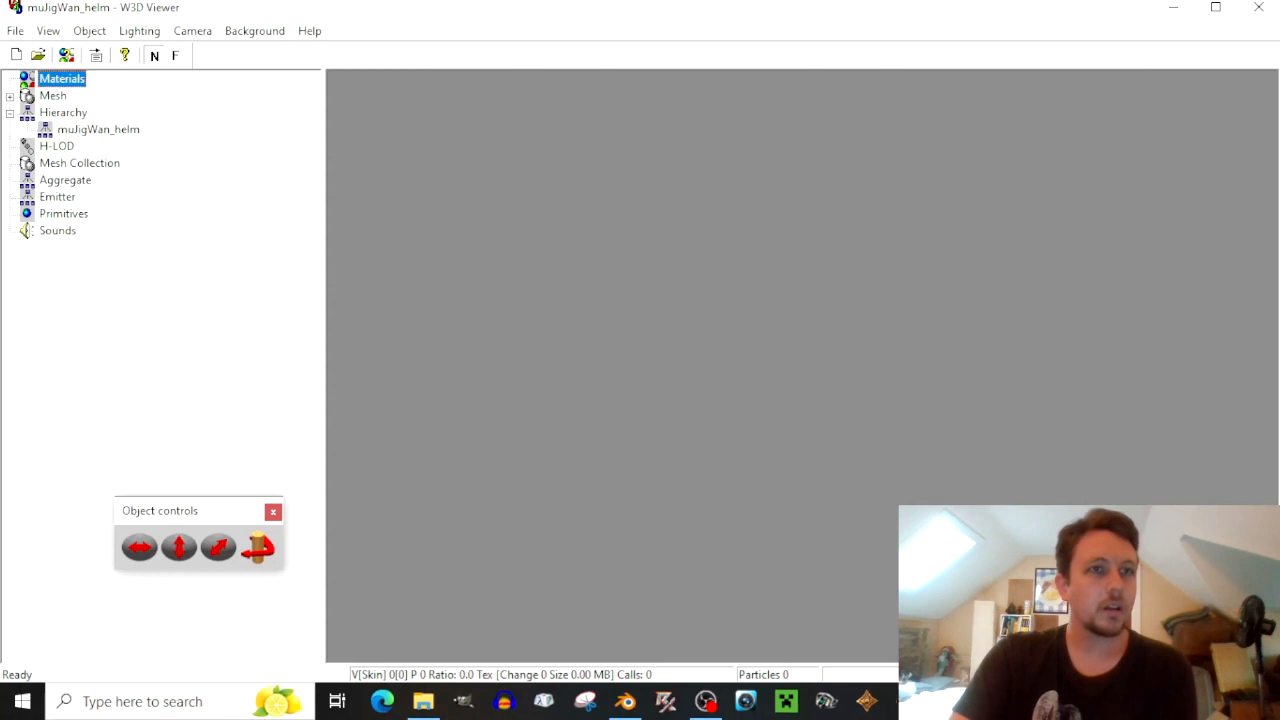
pyautogui.click(96, 128)
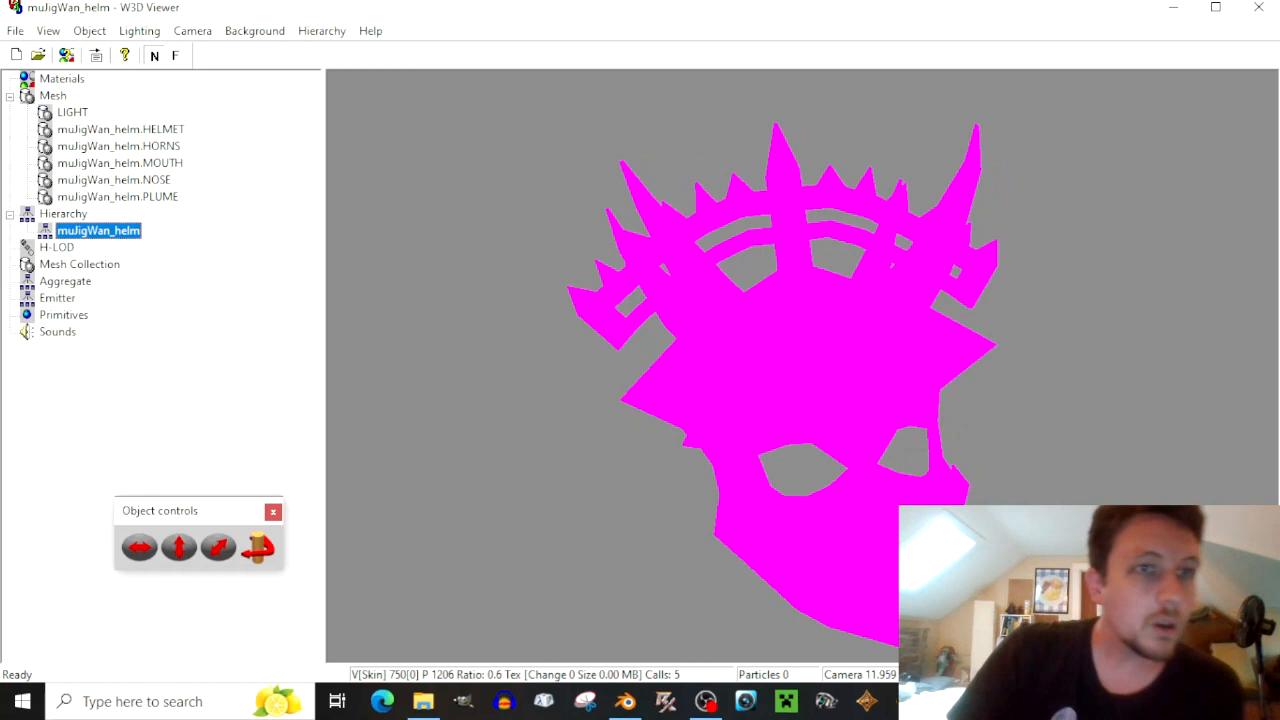
pyautogui.click(116, 196)
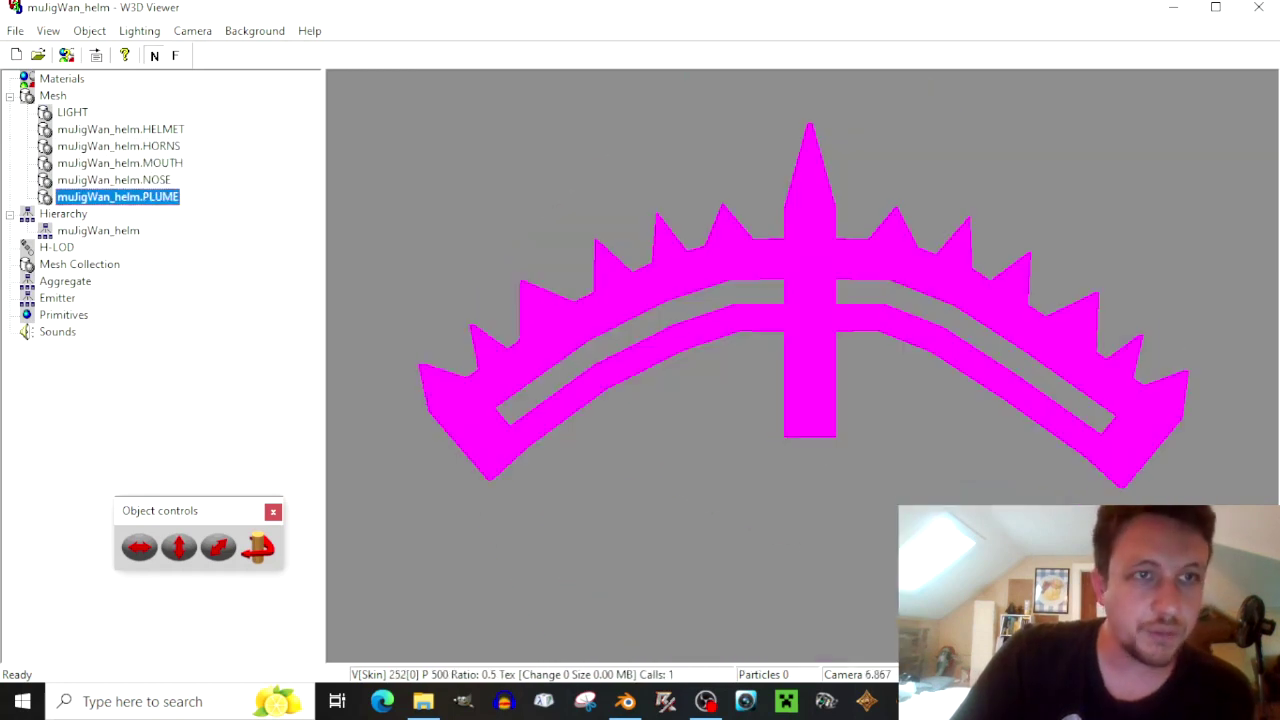
pyautogui.click(120, 128)
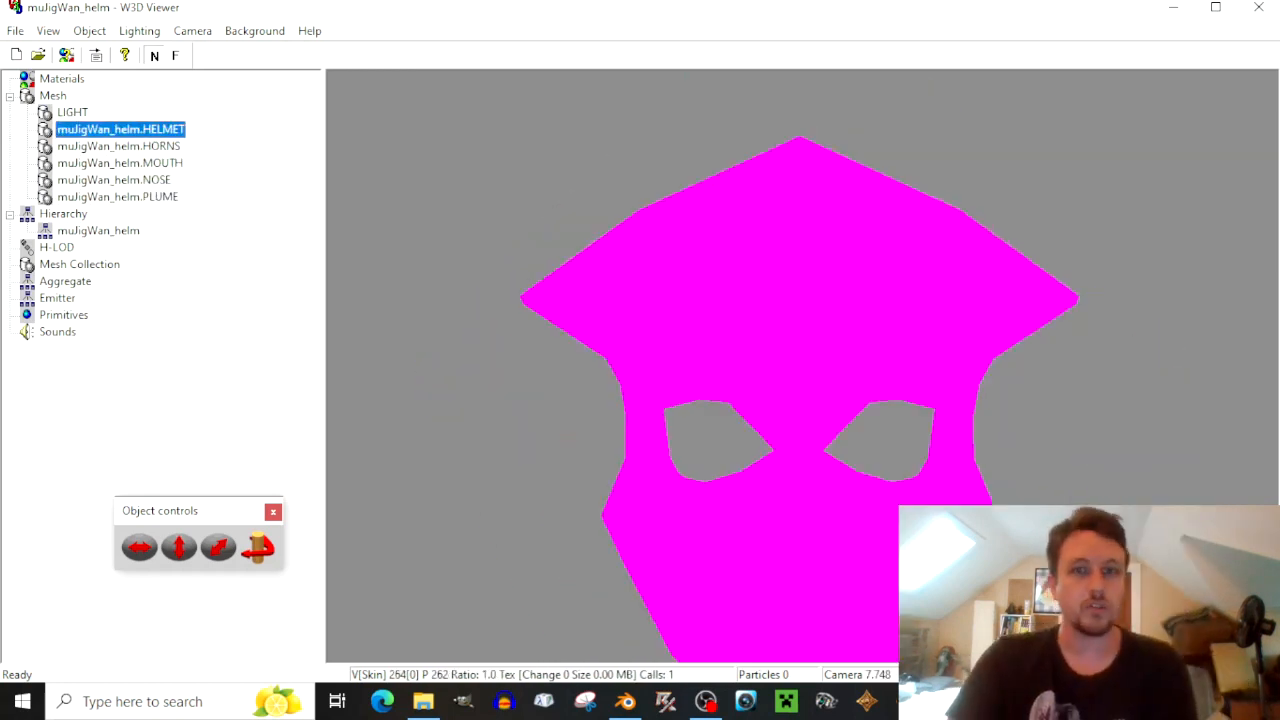
# Preview the MOUTH, HELMET and remaining helmet meshes individually in the viewer.
pyautogui.click(120, 162)
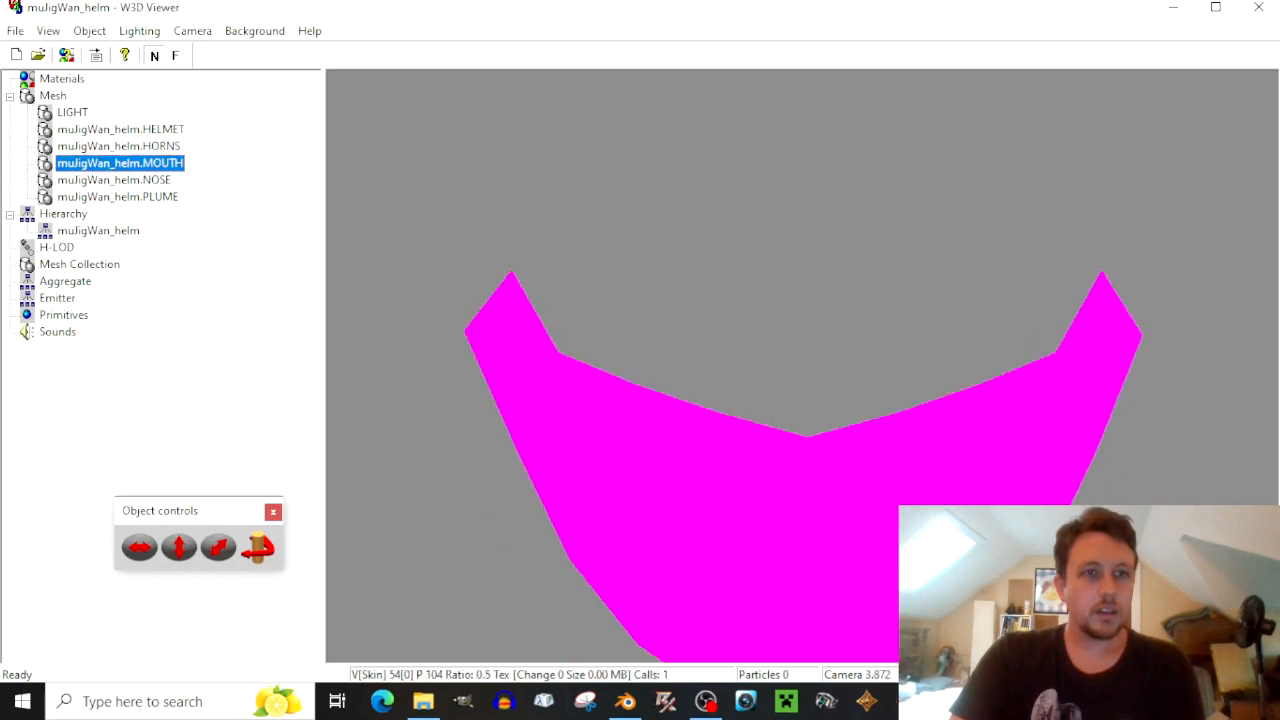
pyautogui.click(98, 230)
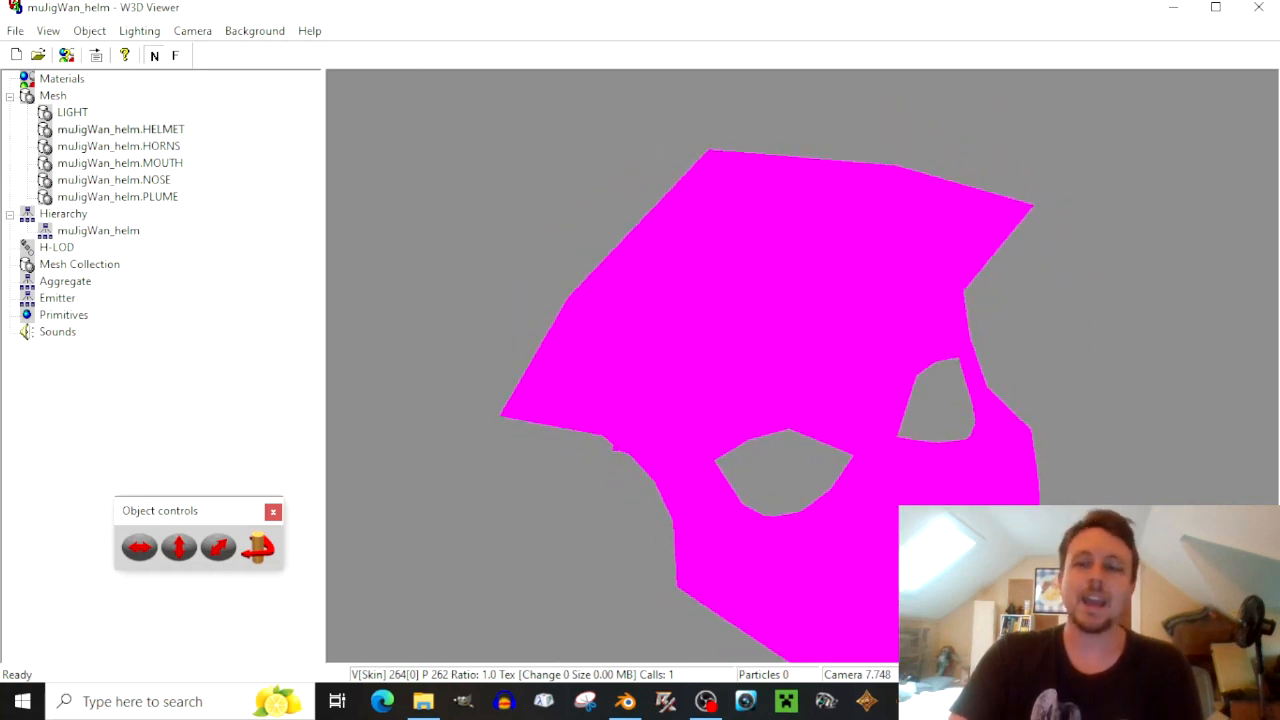
pyautogui.click(120, 162)
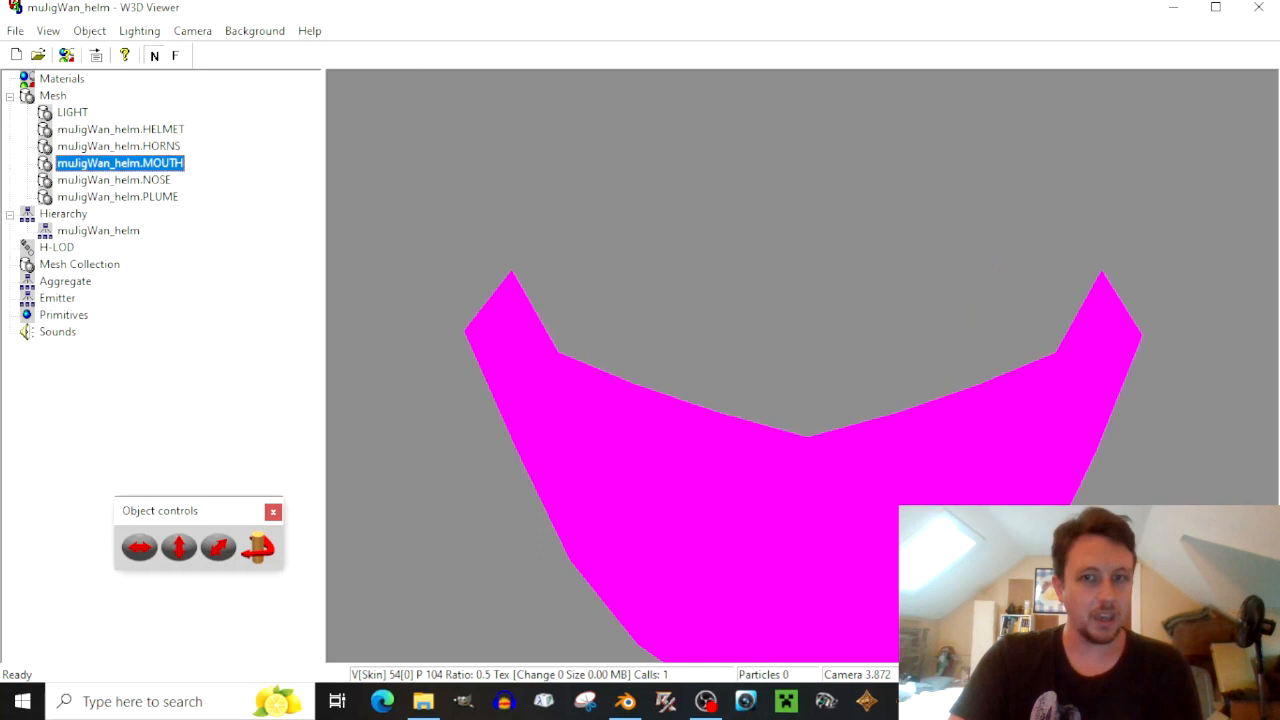
pyautogui.click(112, 180)
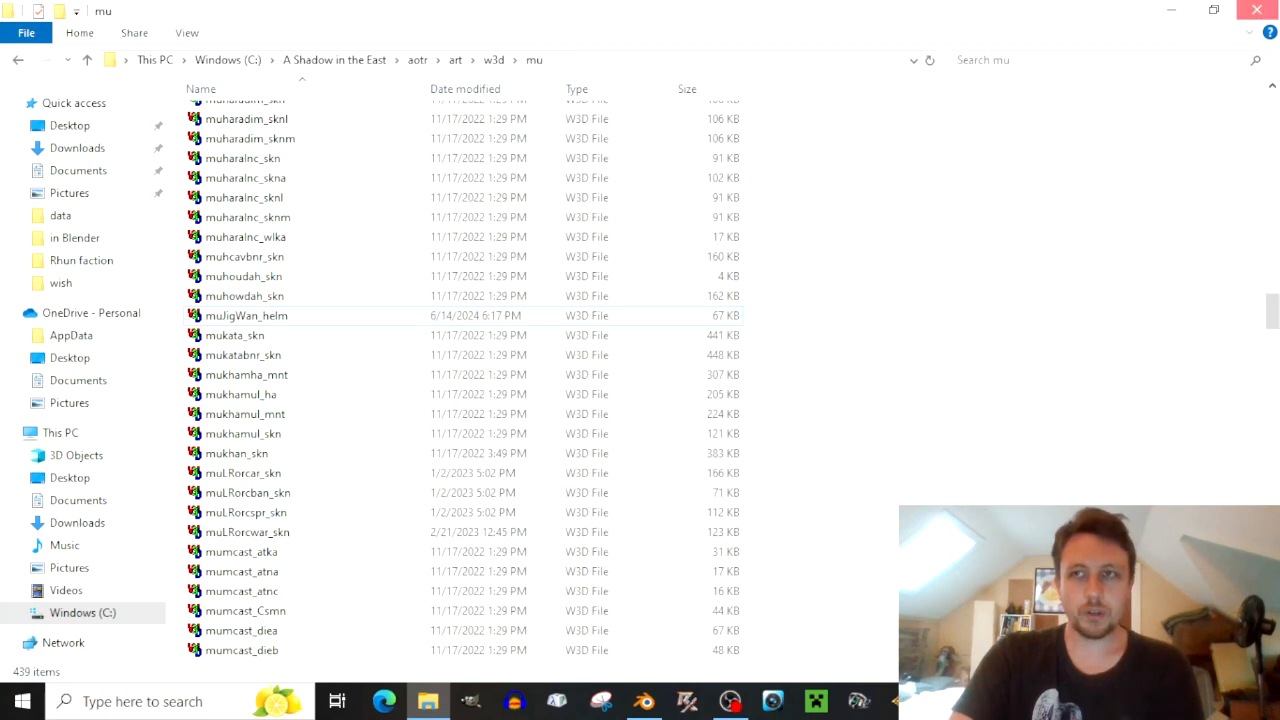
# Return to Blender and replace the helmet file with a fresh empty scene.
pyautogui.click(642, 700)
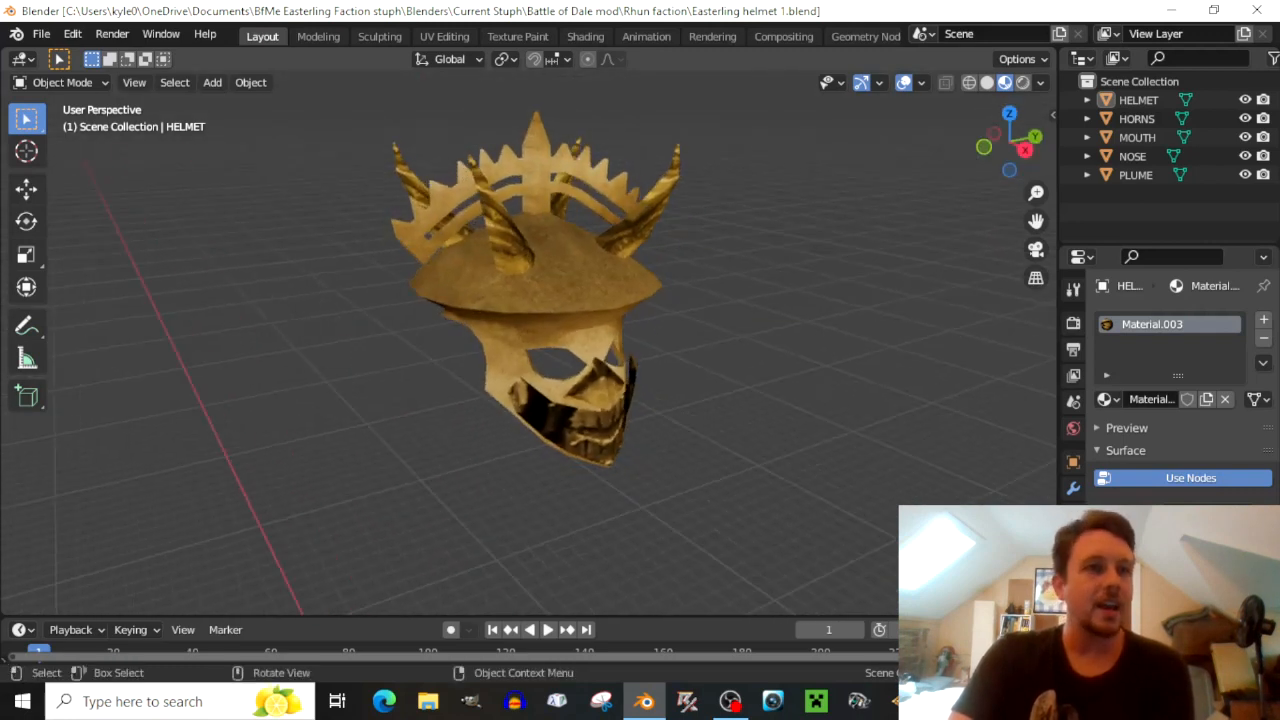
pyautogui.click(40, 36)
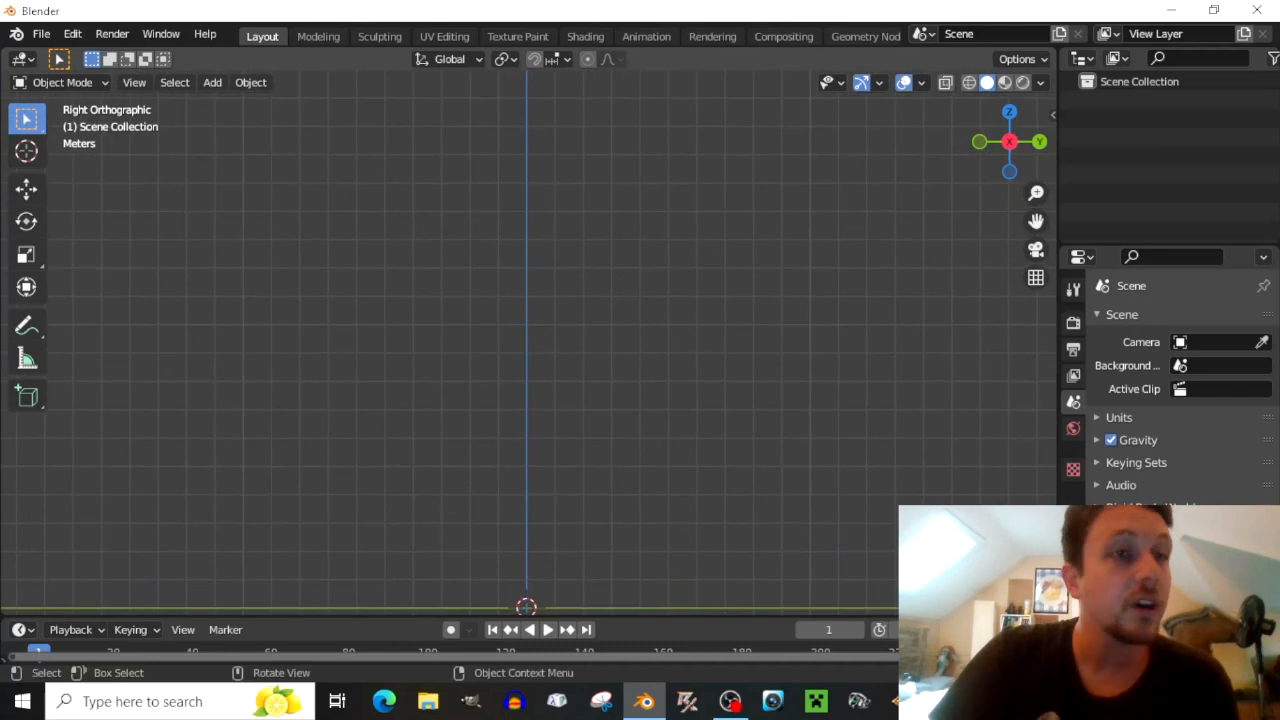
# Import the muNeast_swd.W3D swordsman model from the mu folder via Westwood W3D import.
pyautogui.click(64, 32)
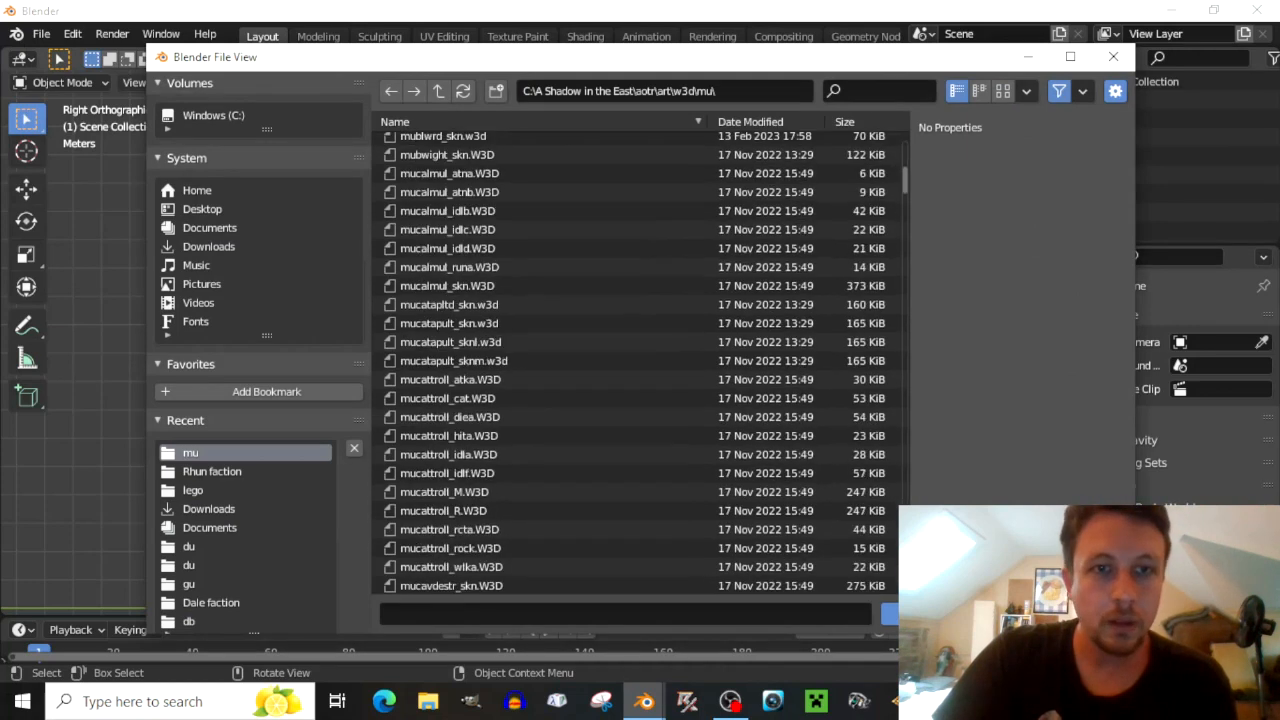
pyautogui.scroll(-3)
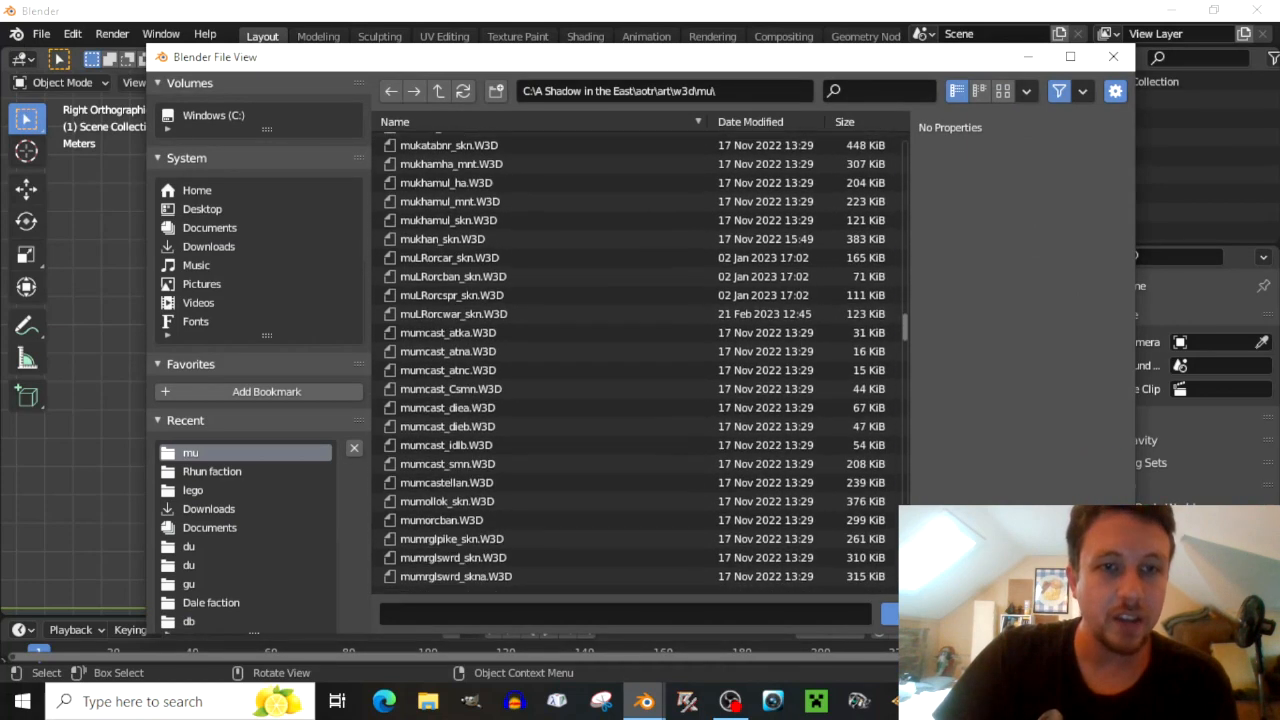
pyautogui.scroll(-3)
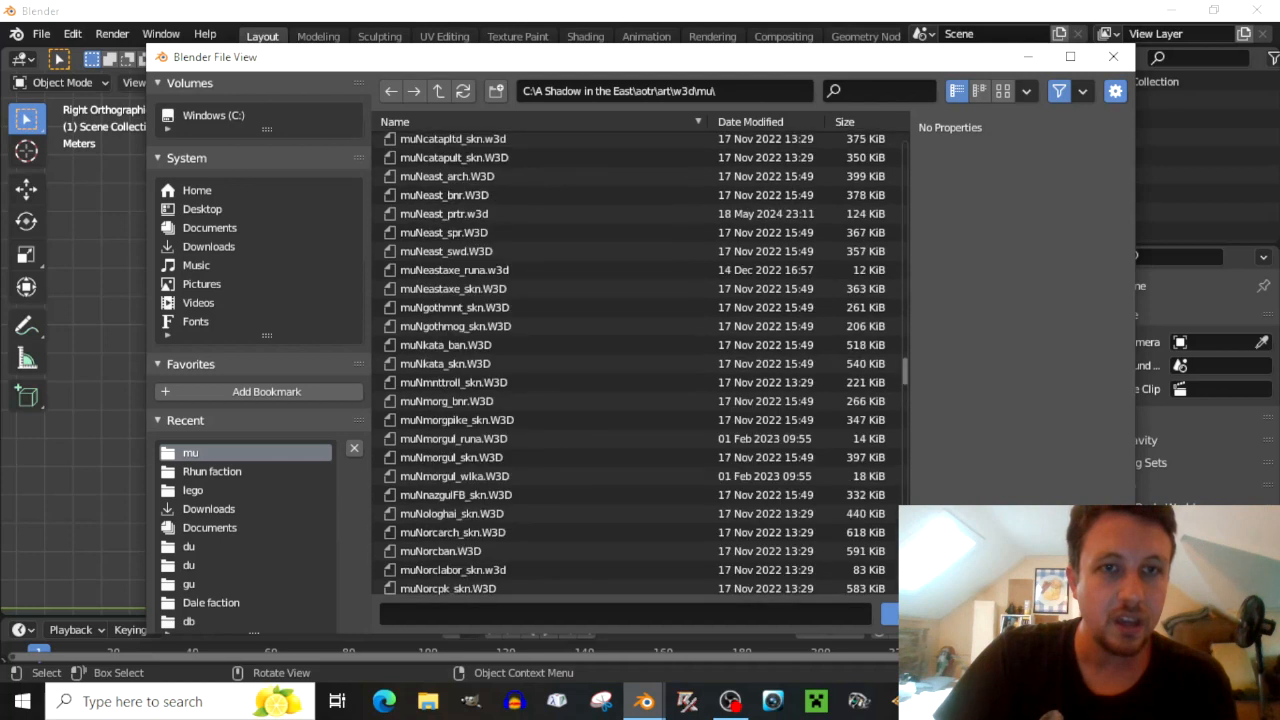
pyautogui.click(1108, 56)
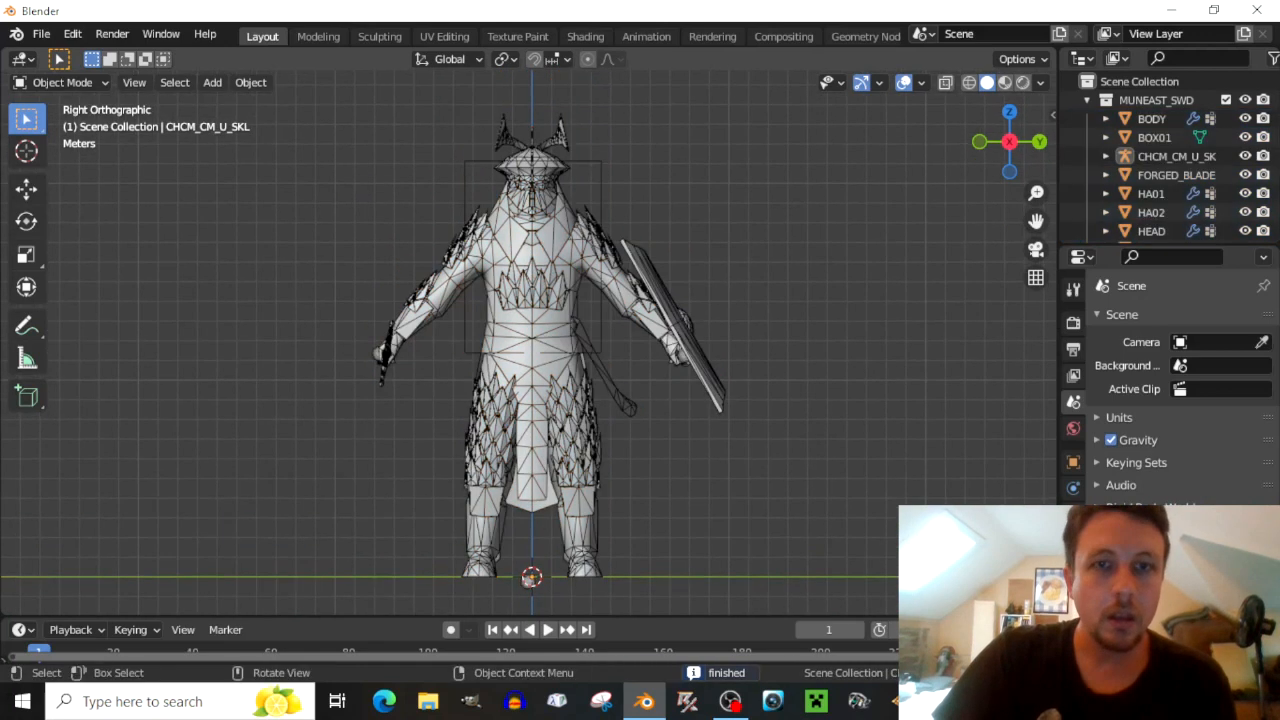
# Hide the BOX01 and CHCM_CM_U_SKL helper objects so the swordsman shows as a solid model.
pyautogui.click(904, 82)
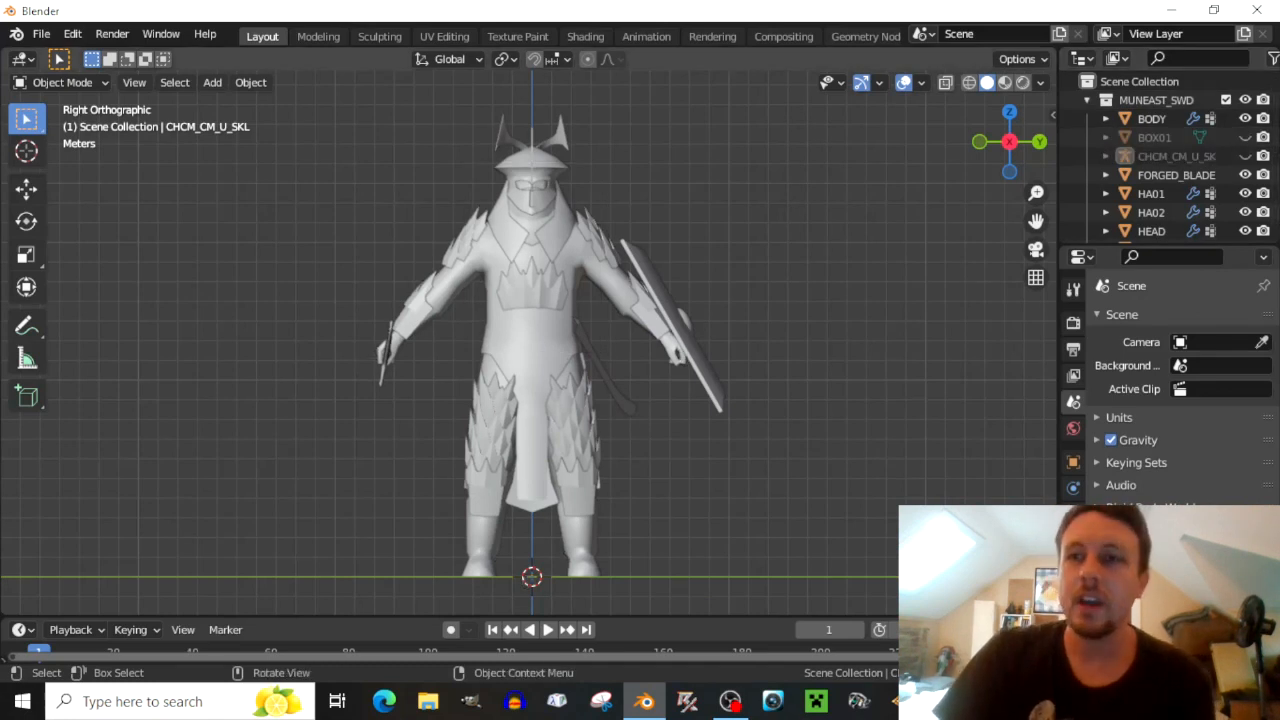
pyautogui.click(44, 28)
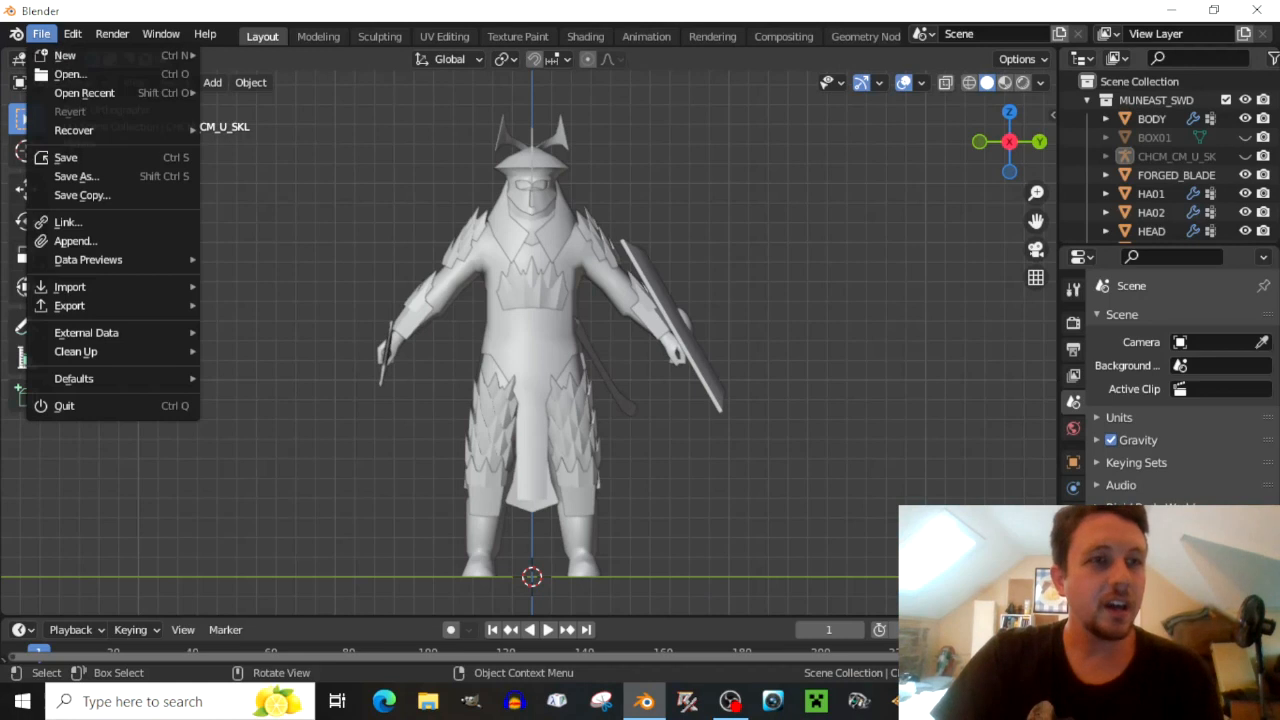
# Start a Westwood W3D import and browse to Desktop > Games > BfMe2 art > Art > w3d.
pyautogui.click(68, 288)
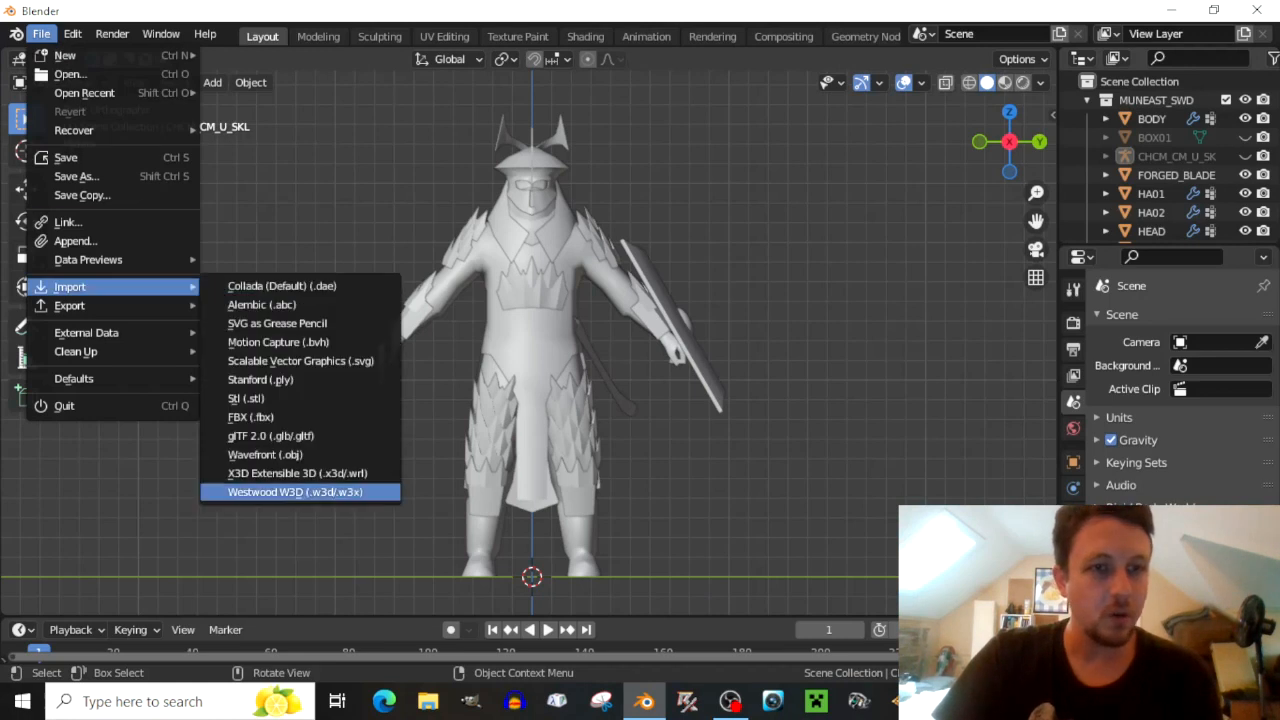
pyautogui.click(264, 492)
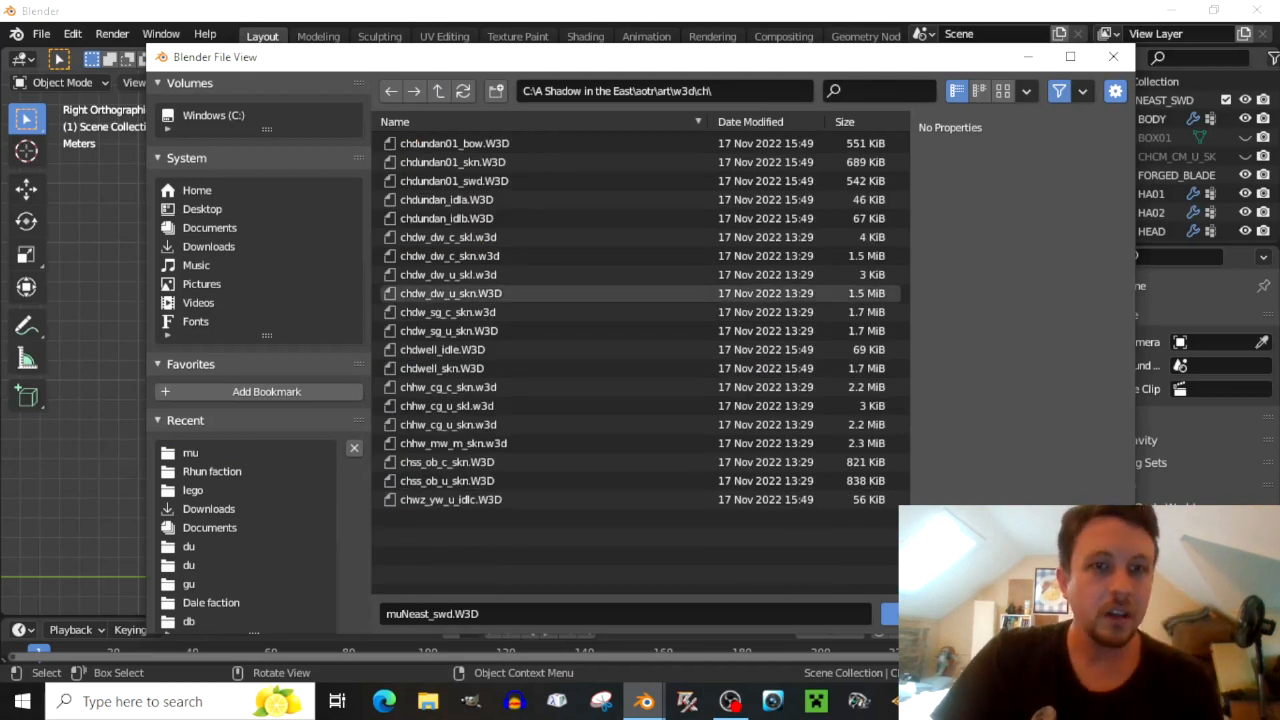
pyautogui.click(202, 208)
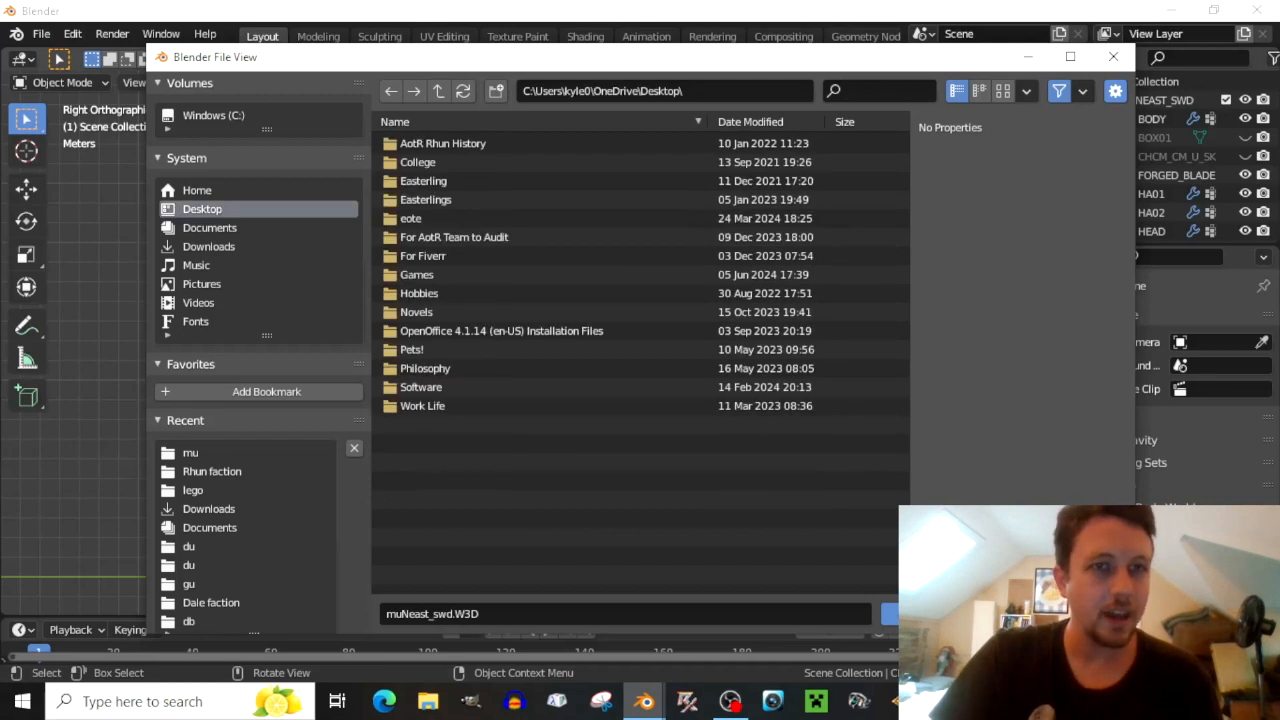
pyautogui.doubleClick(416, 274)
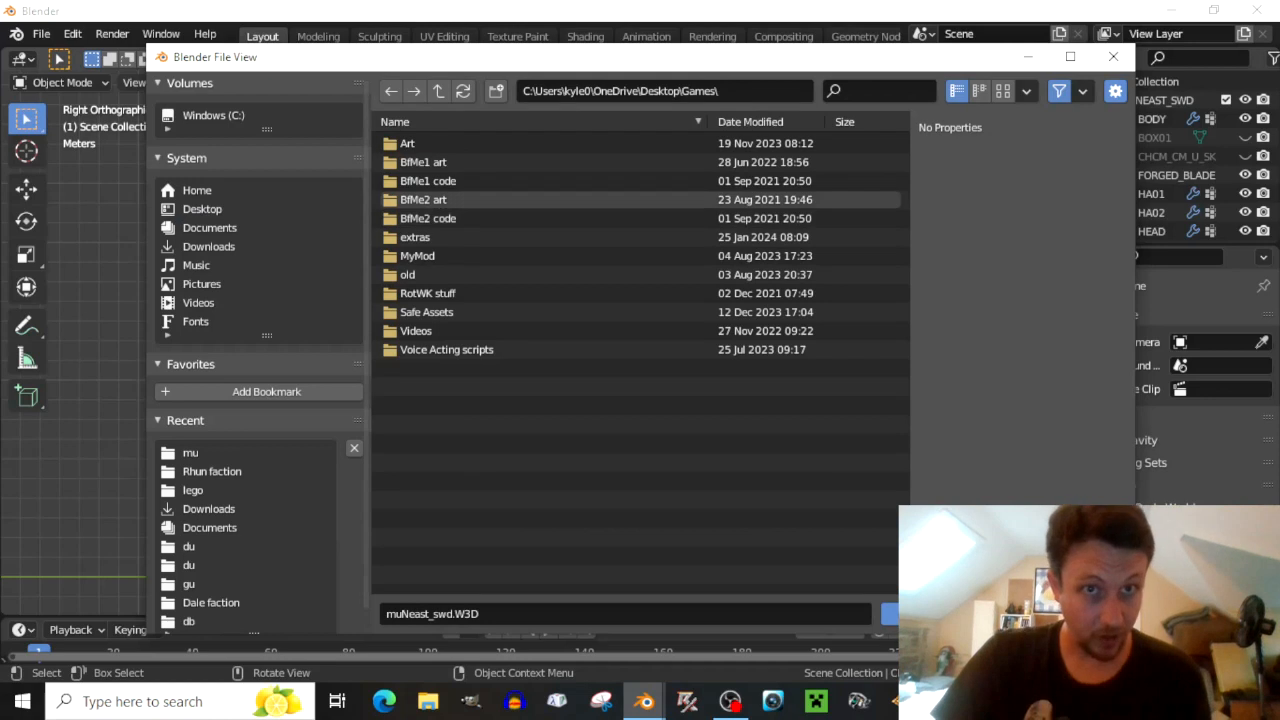
pyautogui.doubleClick(424, 200)
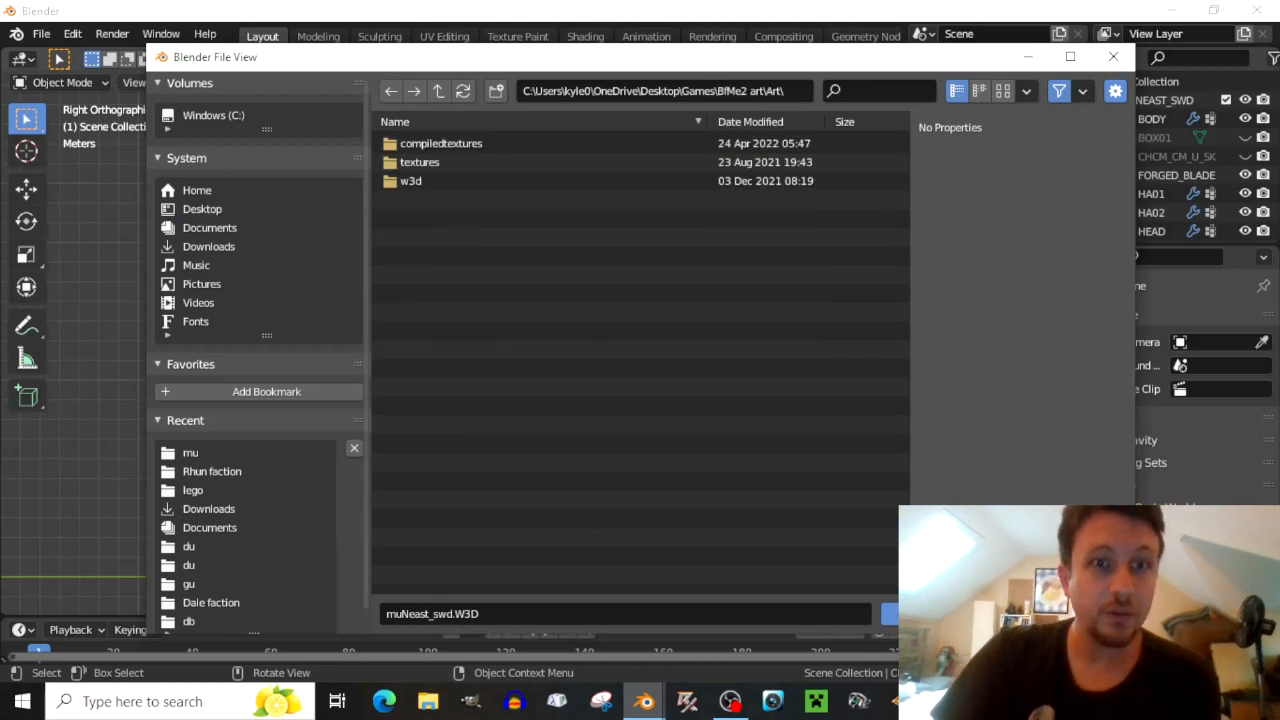
pyautogui.doubleClick(408, 180)
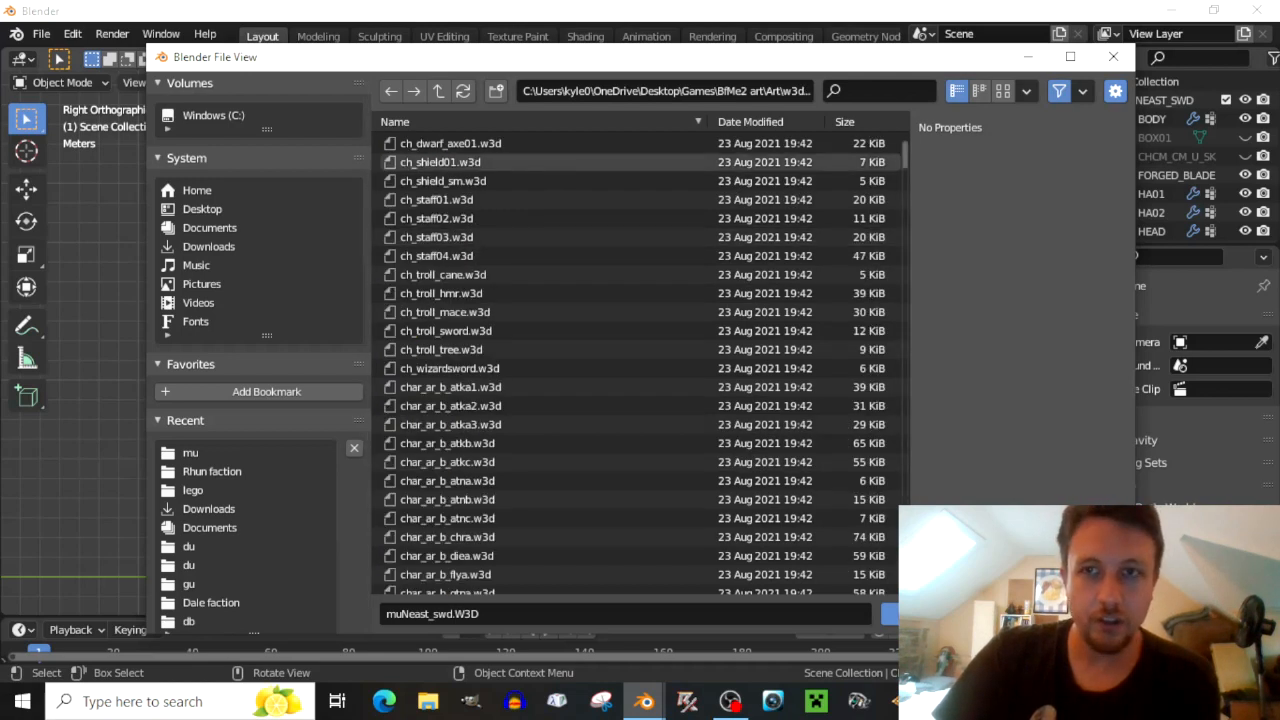
# Import the chcm_cm swordsman attack animation onto the model.
pyautogui.scroll(-3)
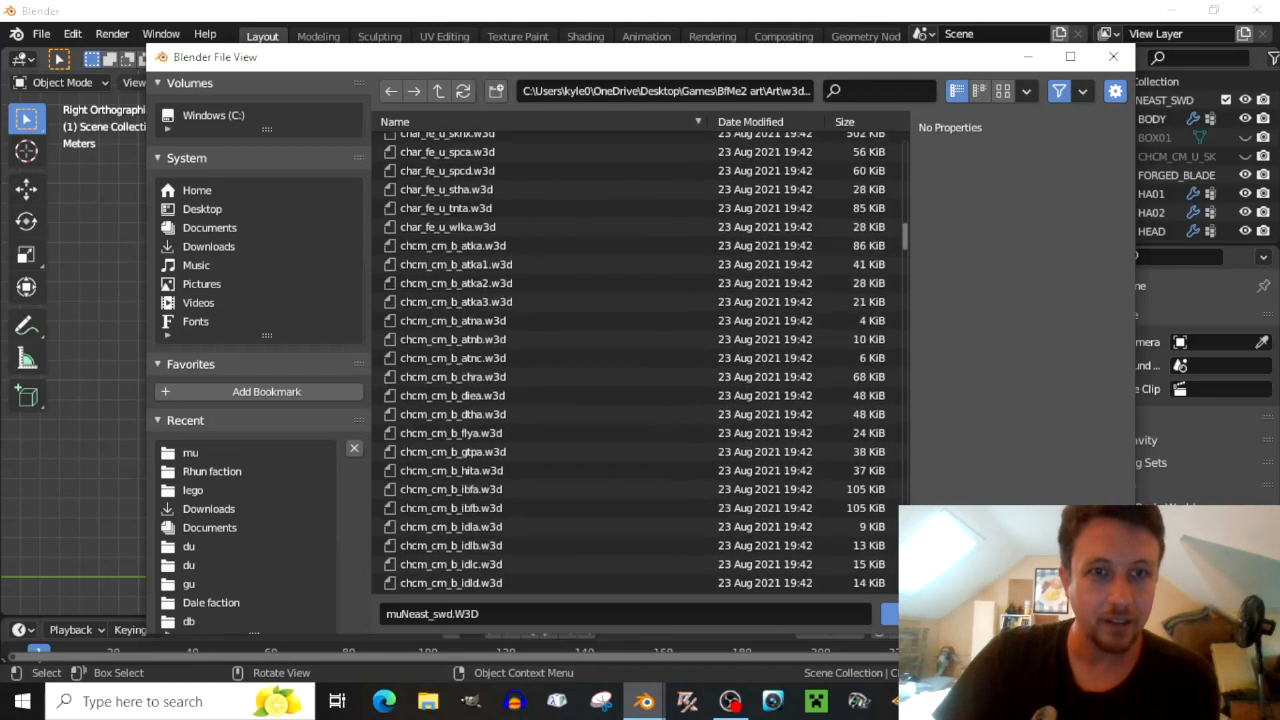
pyautogui.scroll(-3)
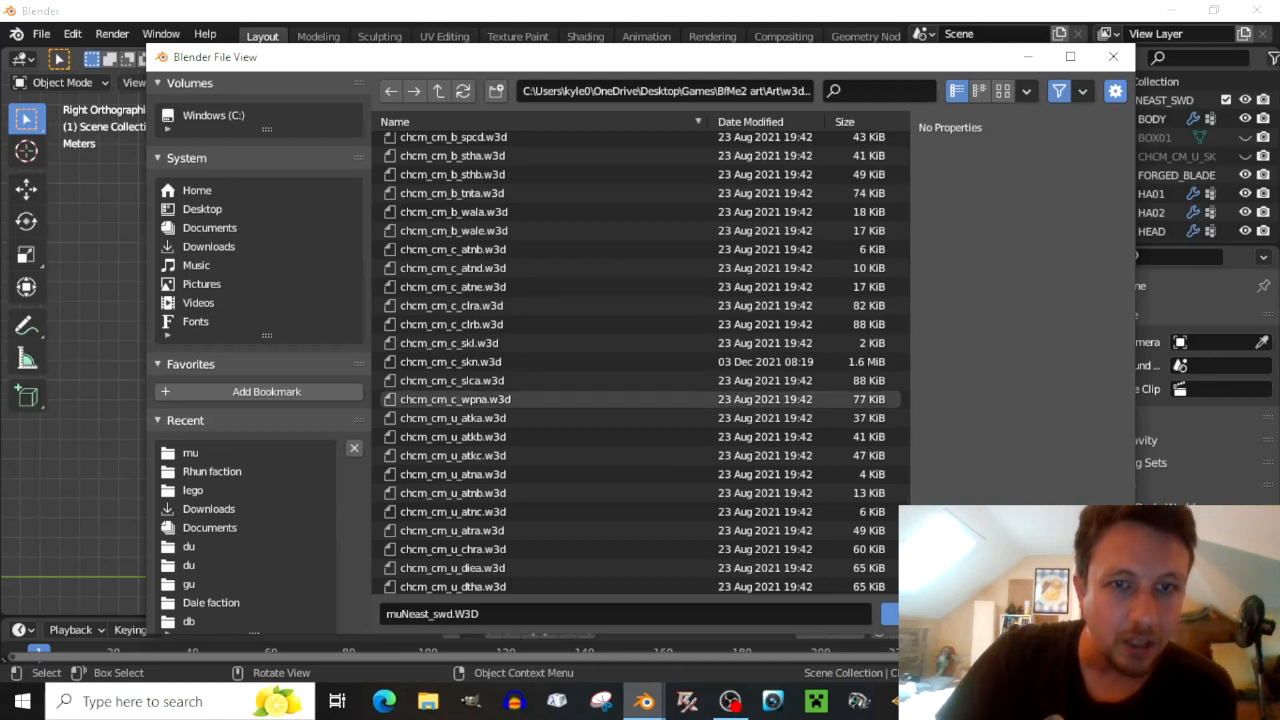
pyautogui.click(880, 616)
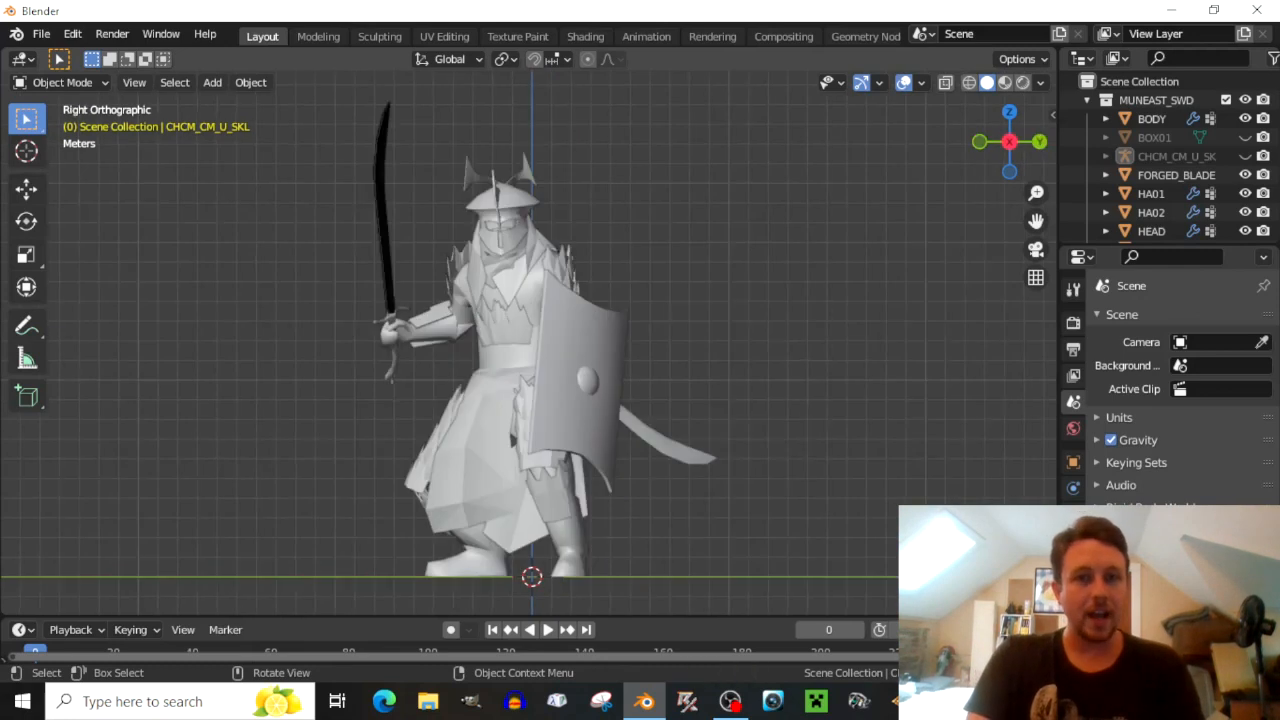
# Play the attack animation on the timeline and watch it in front orthographic view.
pyautogui.click(542, 630)
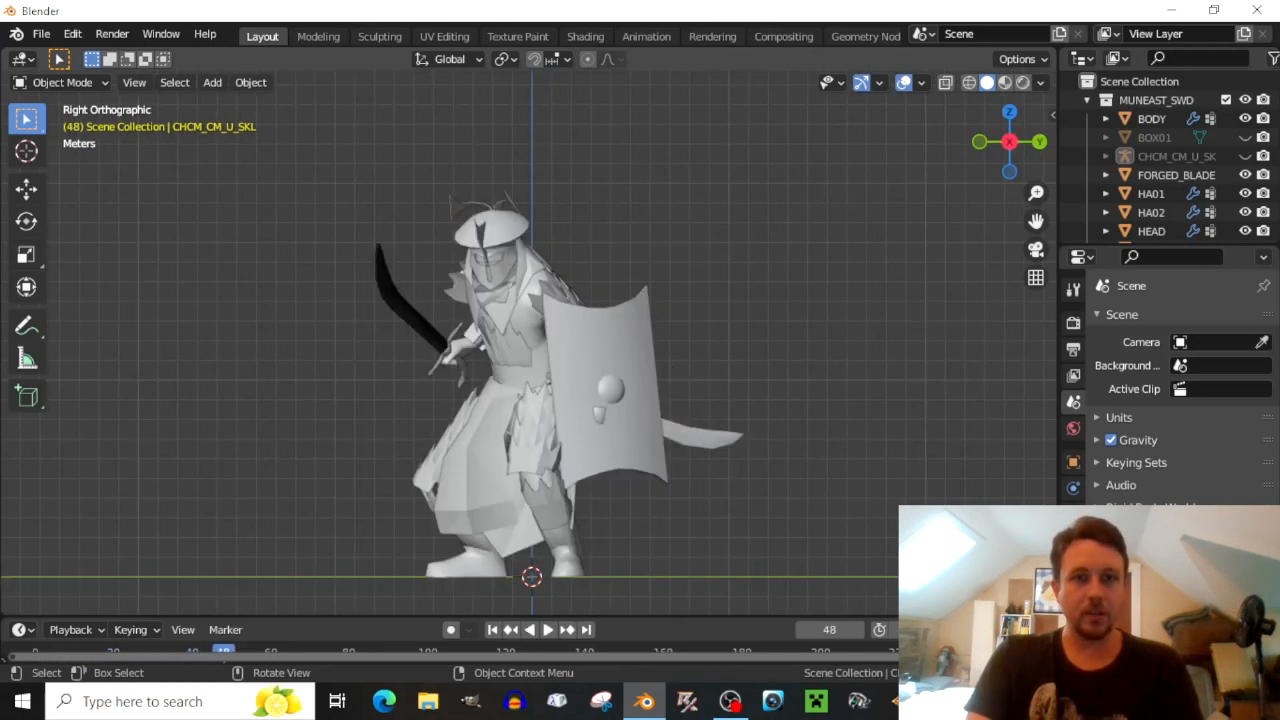
pyautogui.click(546, 630)
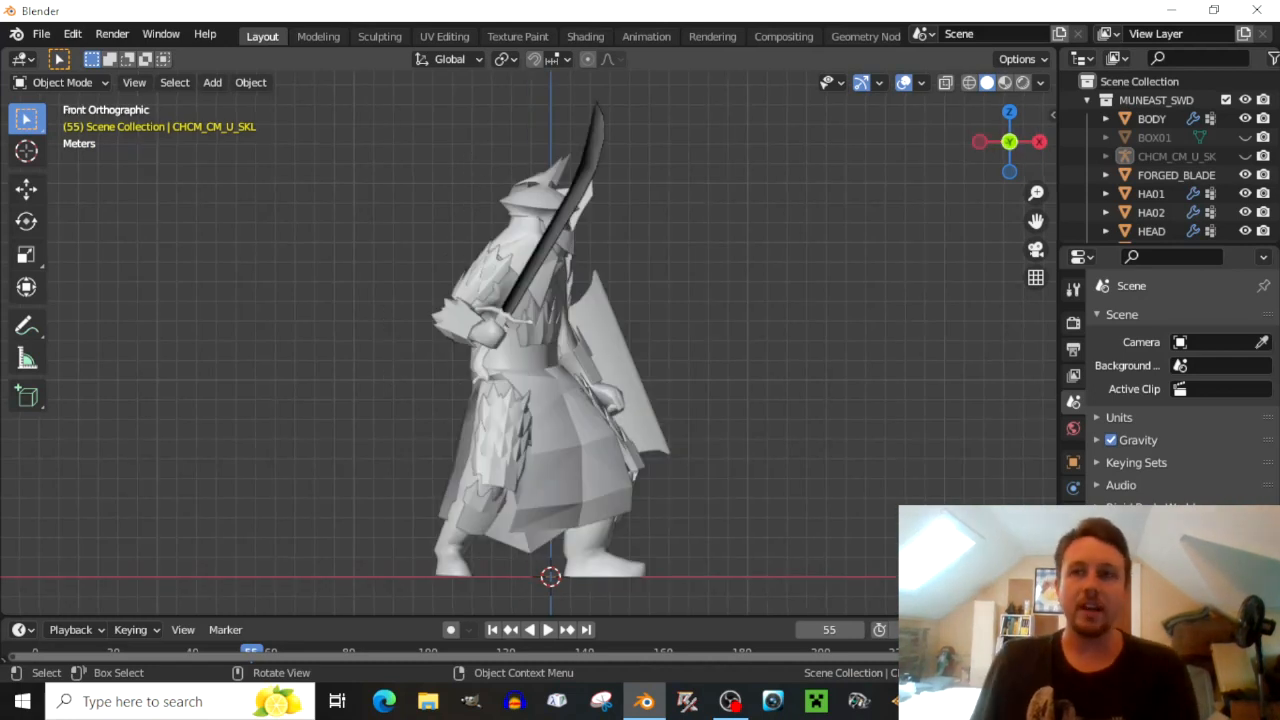
pyautogui.click(492, 630)
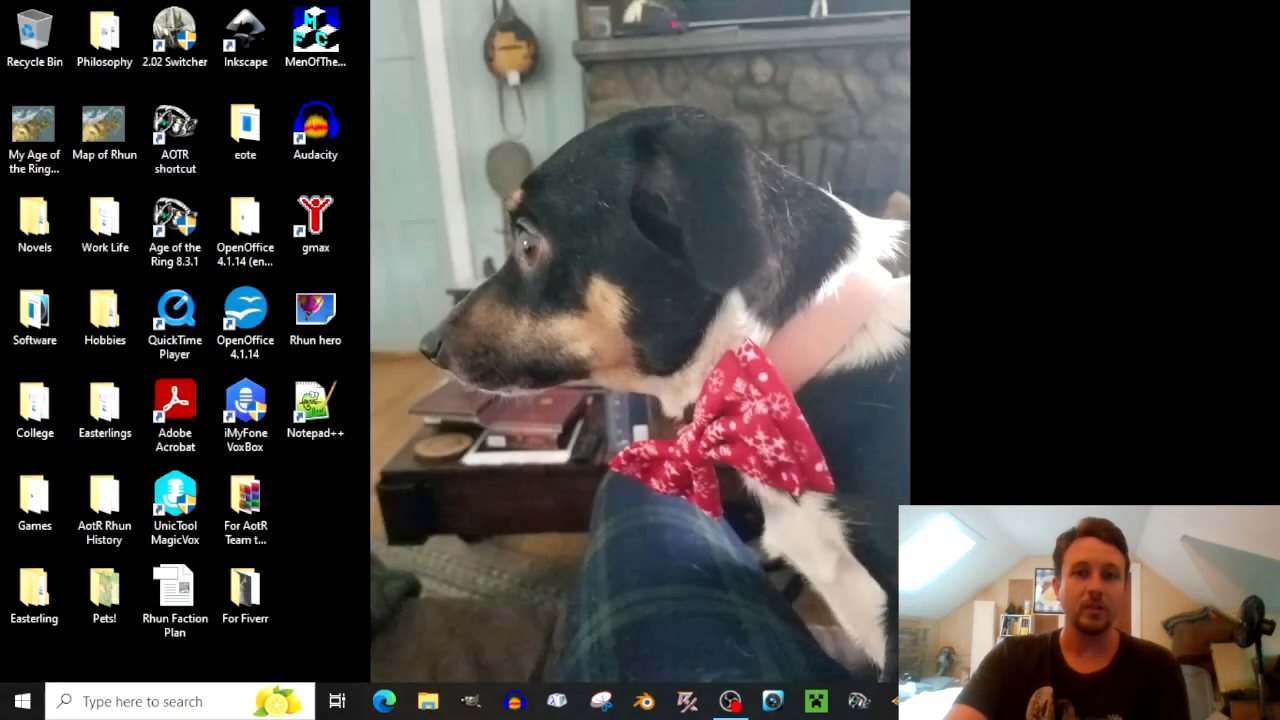
# Bring up OBS Studio from the taskbar with the recording still running.
pyautogui.click(732, 700)
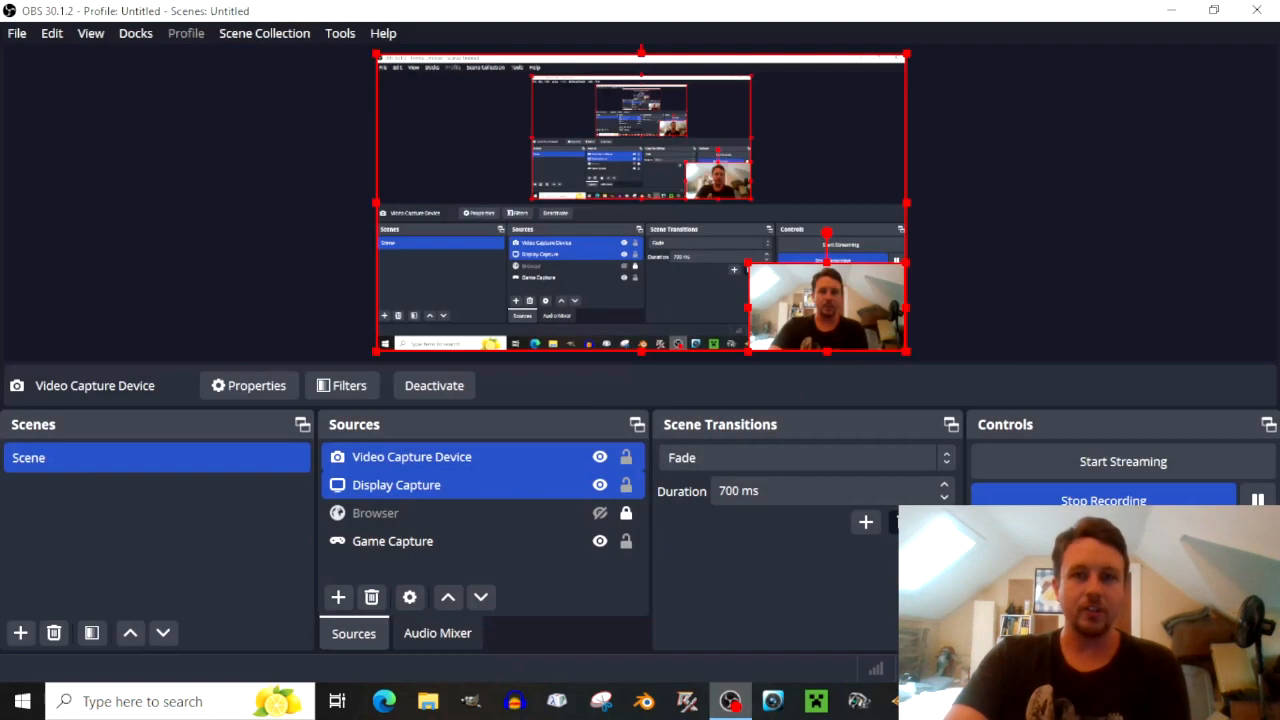